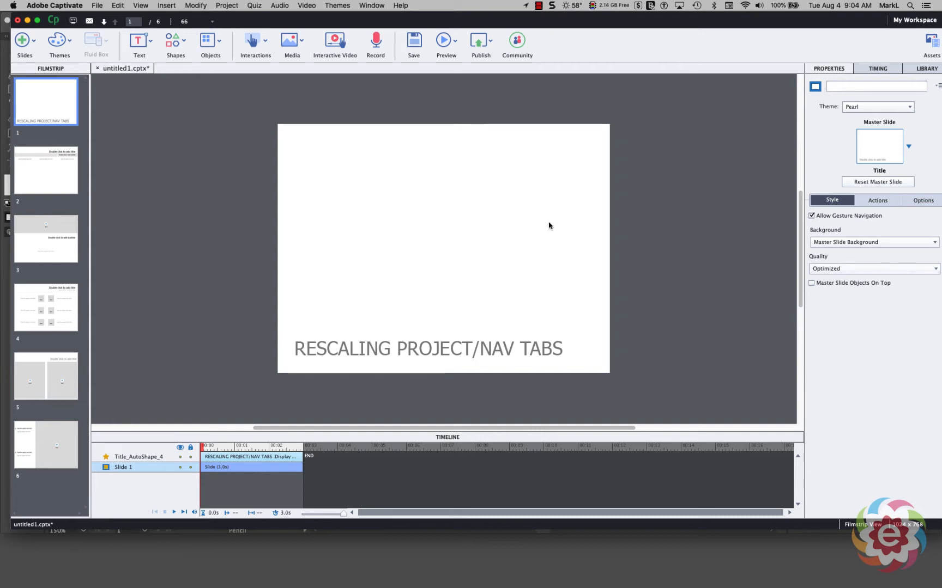
{"action": "mouse_move", "coordinate": [267, 169]}
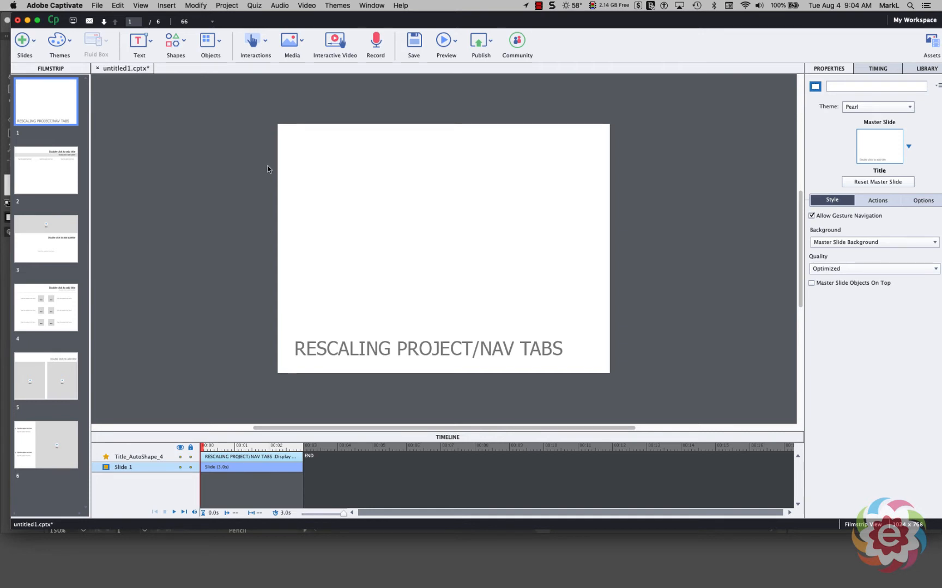
{"action": "mouse_move", "coordinate": [509, 246]}
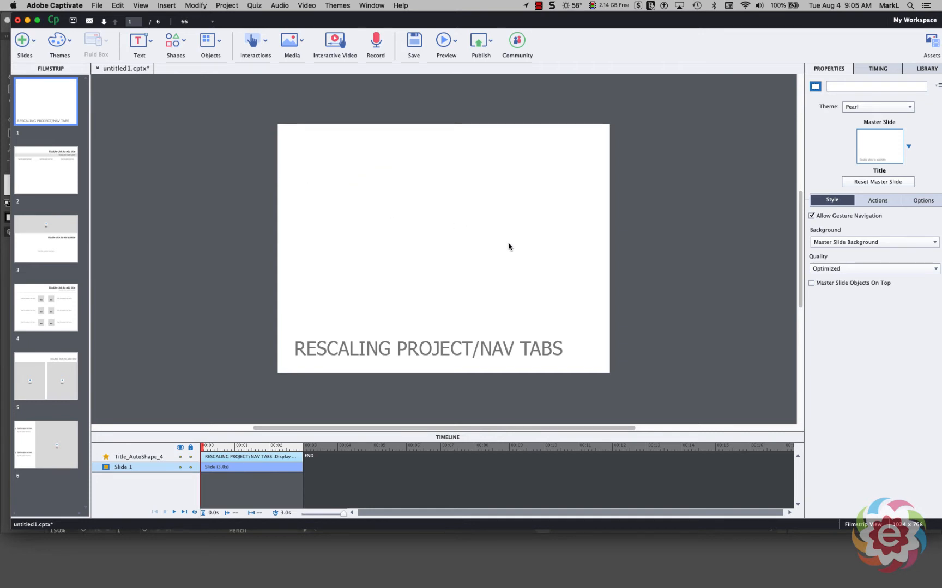
{"action": "mouse_move", "coordinate": [246, 122]}
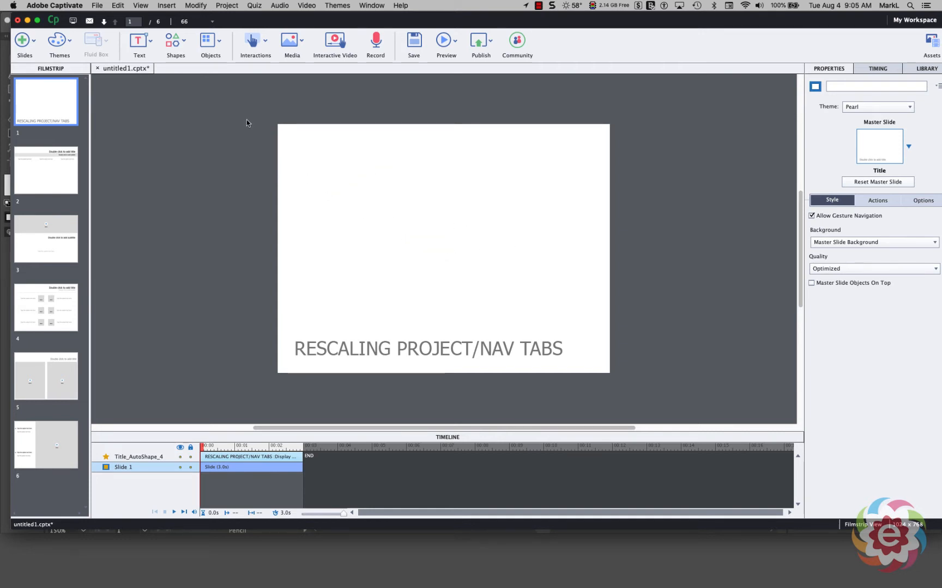
View the project information showing 1024 x 768 resolution and 6 slides
{"action": "left_click", "coordinate": [97, 6]}
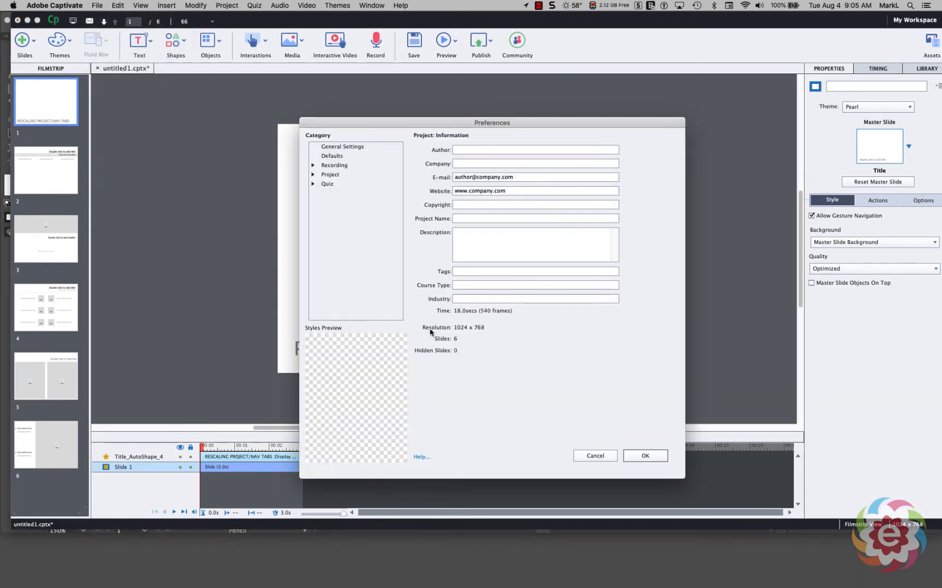
{"action": "mouse_move", "coordinate": [490, 337]}
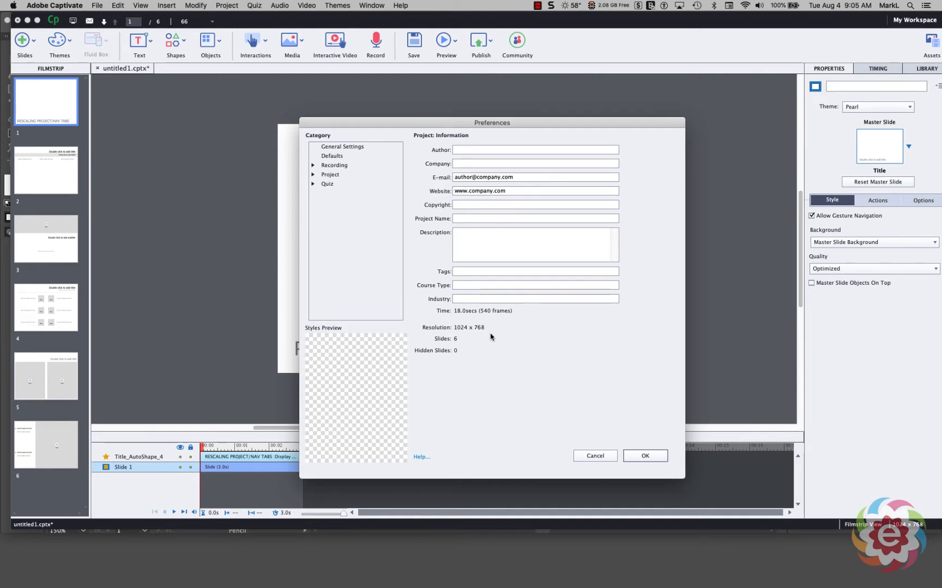
{"action": "mouse_move", "coordinate": [649, 445]}
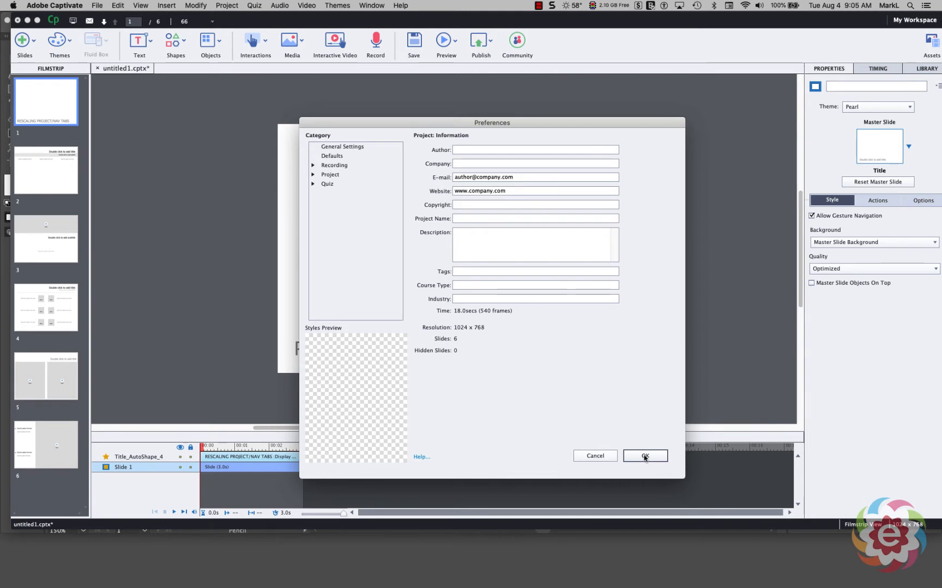
Dismiss the Preferences dialog and return to the title slide
{"action": "left_click", "coordinate": [644, 456]}
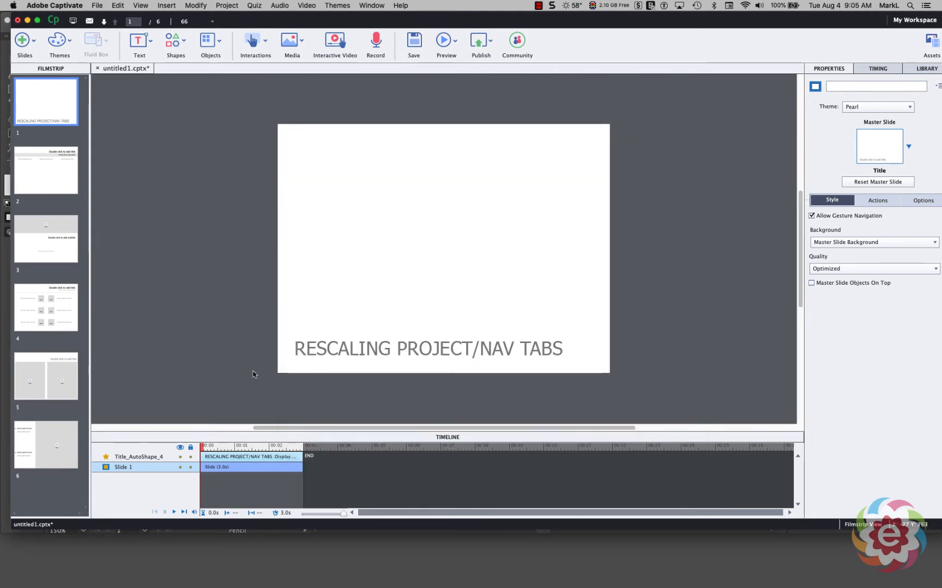
{"action": "mouse_move", "coordinate": [630, 361]}
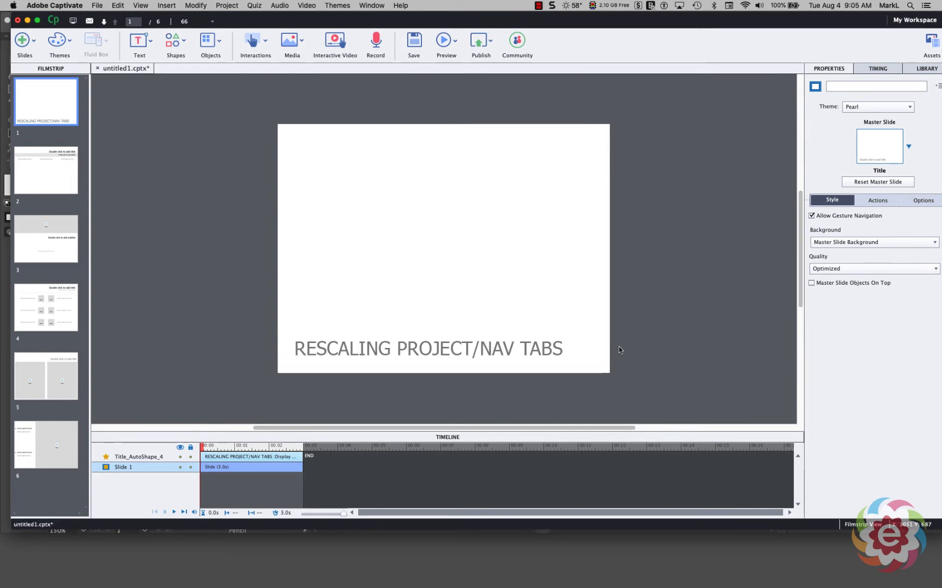
{"action": "mouse_move", "coordinate": [271, 368]}
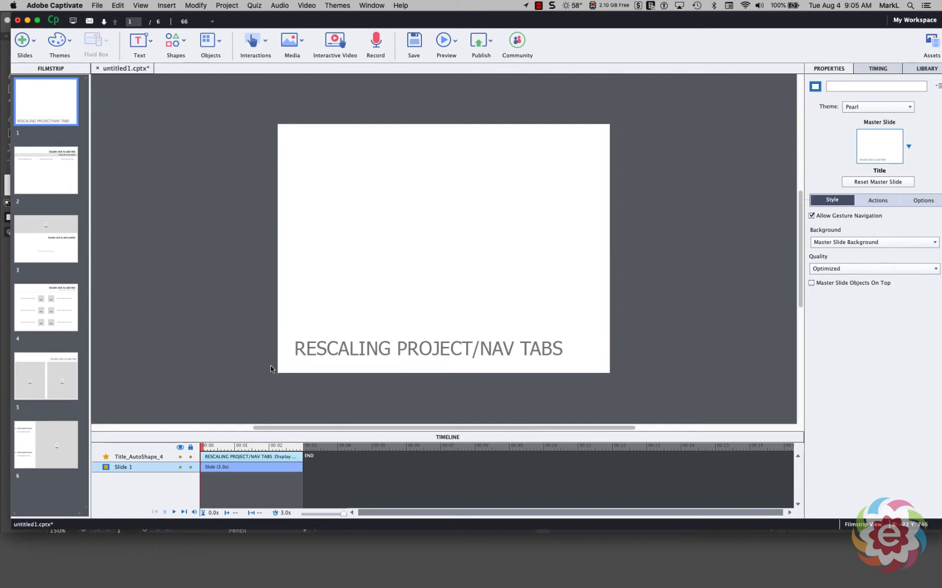
{"action": "mouse_move", "coordinate": [464, 366]}
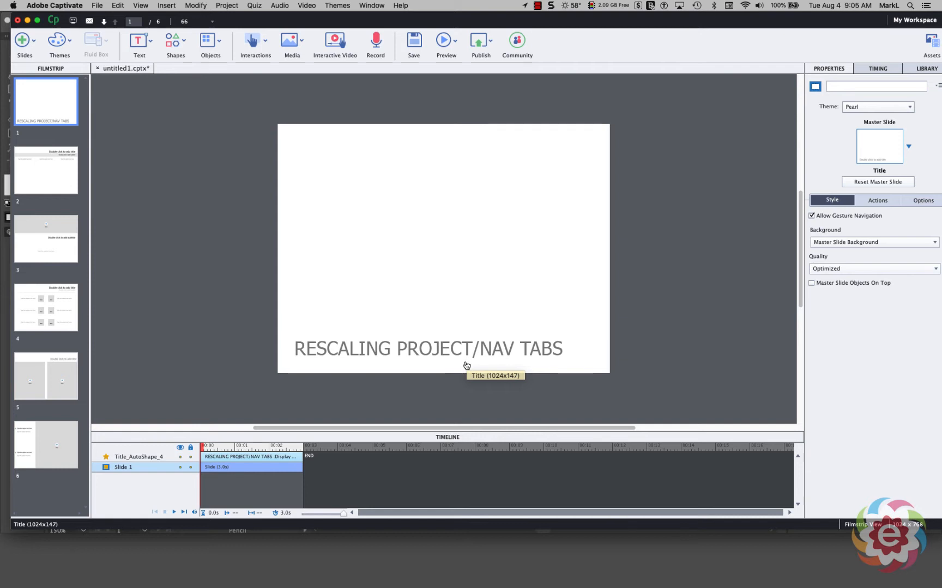
{"action": "mouse_move", "coordinate": [466, 366]}
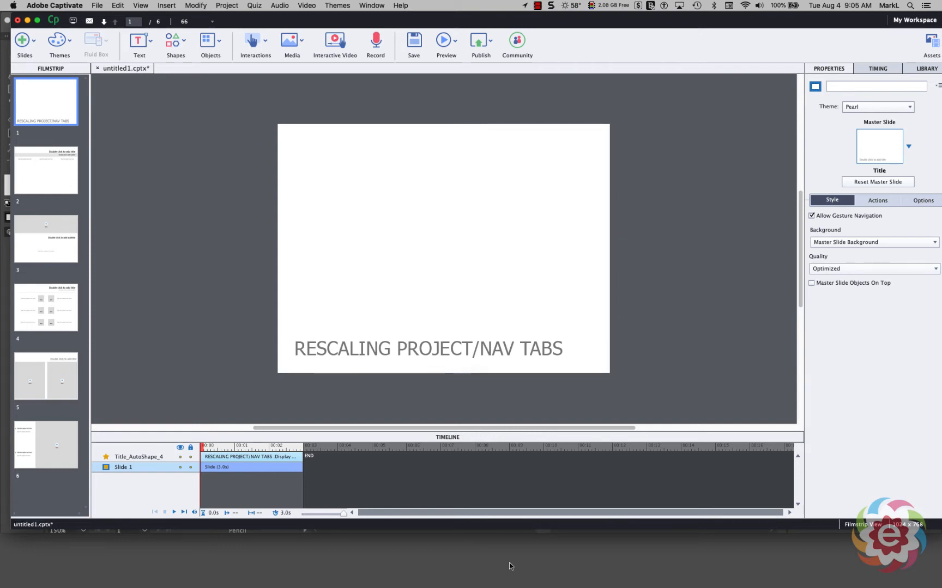
Switch to Illustrator where the Tab1.svg group measures 256 x 45.6 px
{"action": "left_click", "coordinate": [581, 576]}
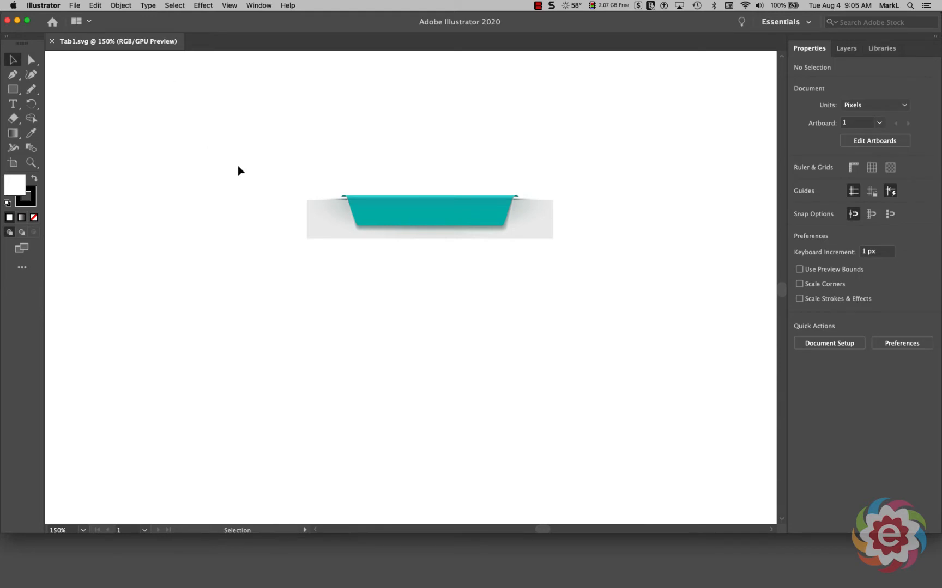
{"action": "mouse_move", "coordinate": [263, 175]}
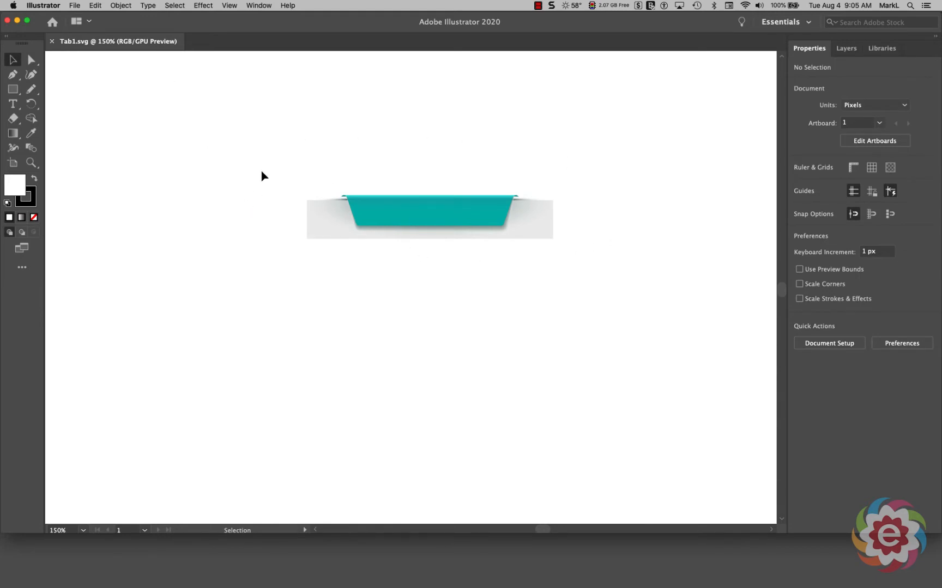
{"action": "mouse_move", "coordinate": [639, 314]}
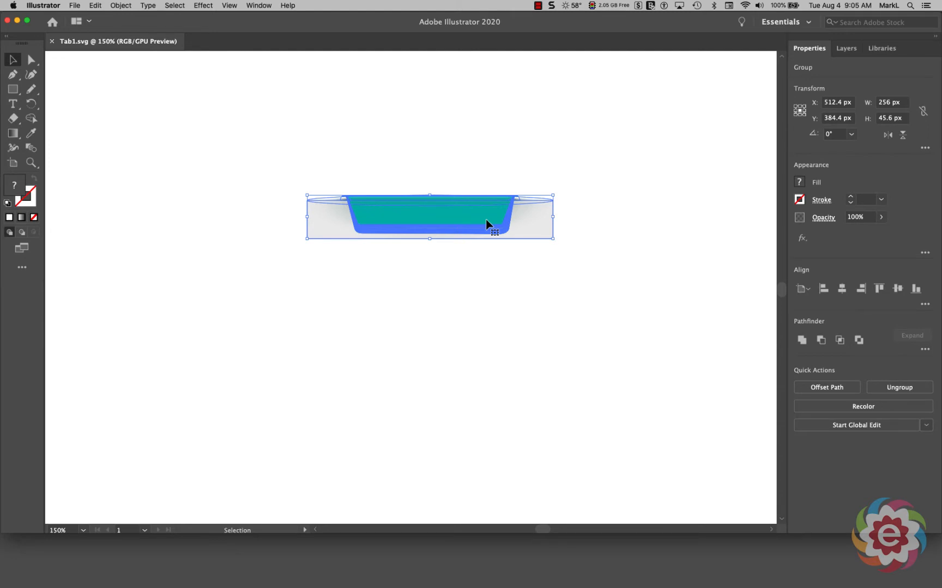
{"action": "mouse_move", "coordinate": [486, 226]}
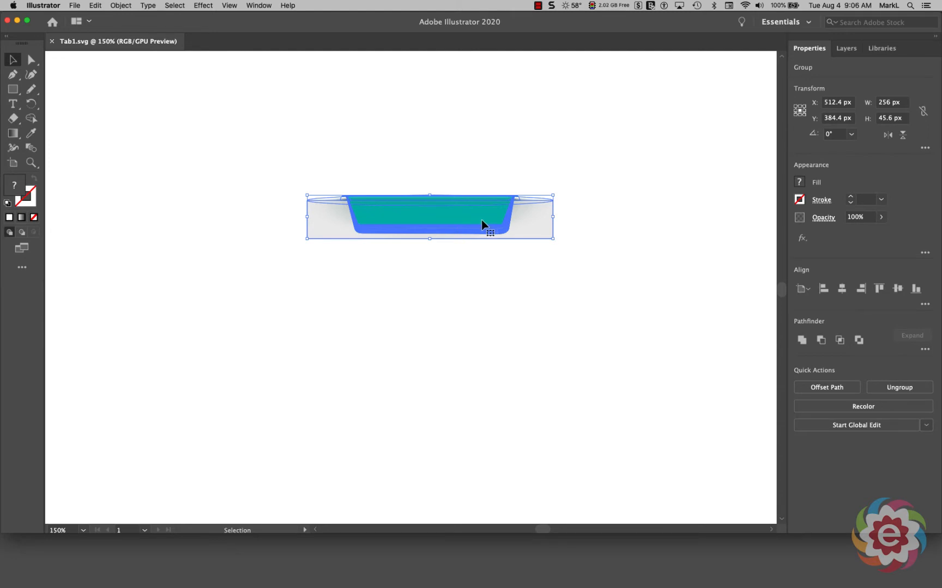
{"action": "mouse_move", "coordinate": [581, 224]}
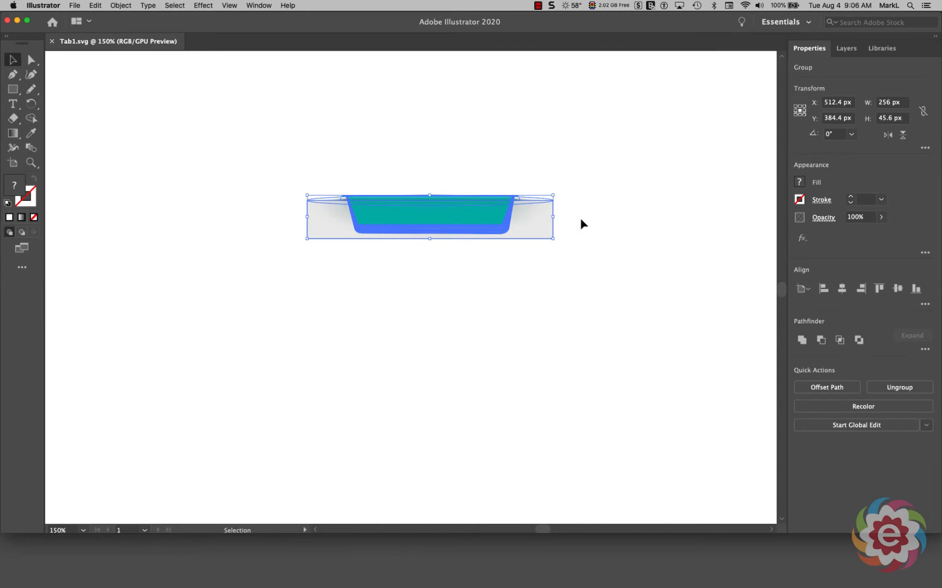
{"action": "mouse_move", "coordinate": [569, 229]}
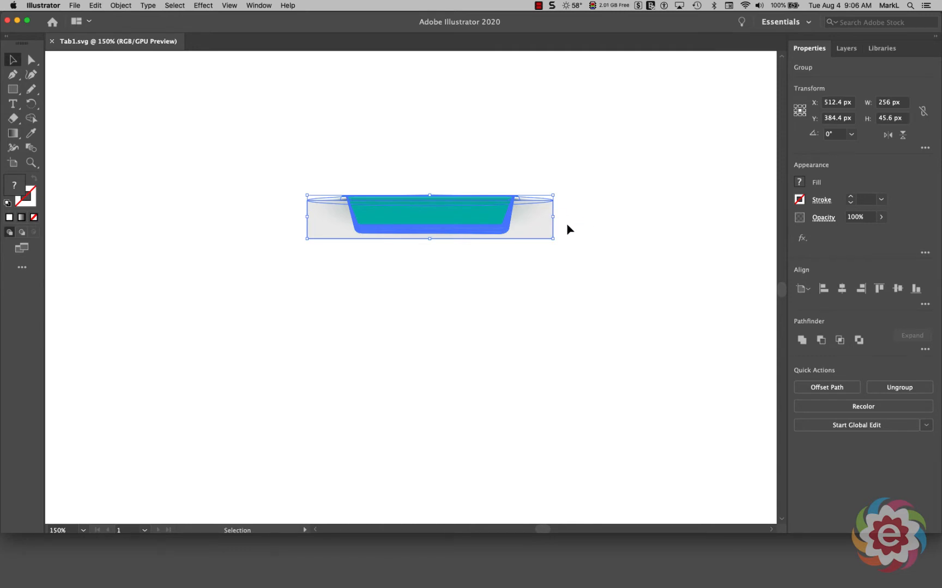
{"action": "mouse_move", "coordinate": [518, 410]}
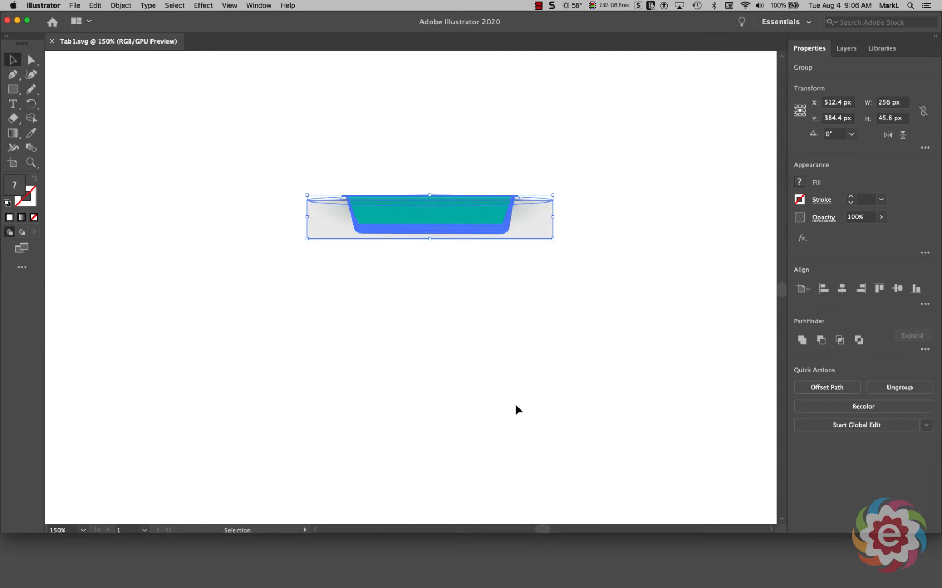
{"action": "mouse_move", "coordinate": [497, 575]}
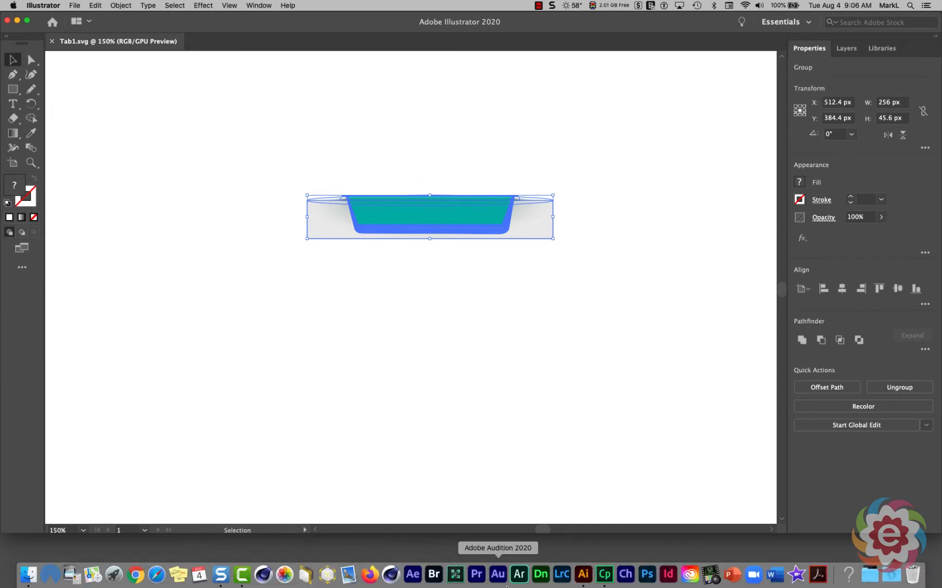
{"action": "mouse_move", "coordinate": [604, 574]}
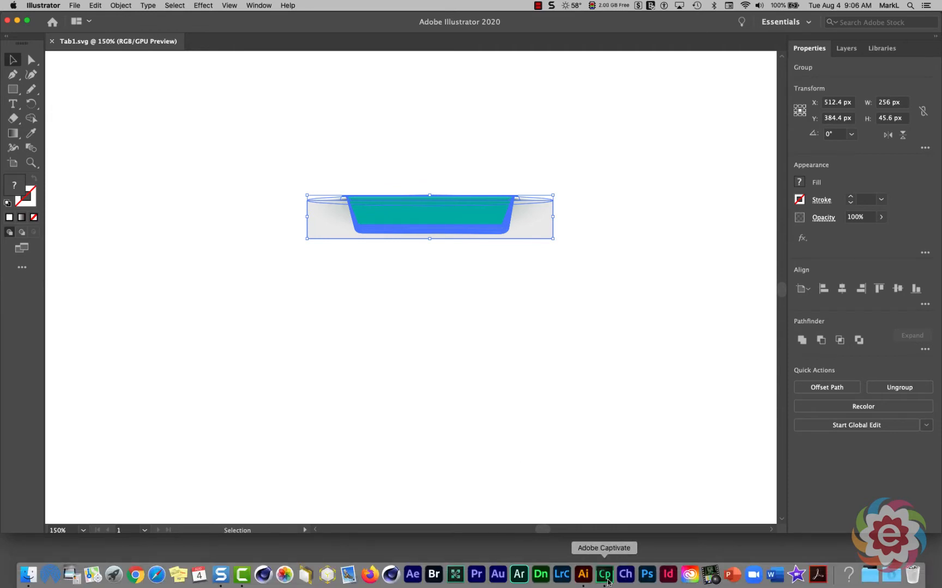
Bring the Captivate project back to the front from the Dock
{"action": "left_click", "coordinate": [604, 576]}
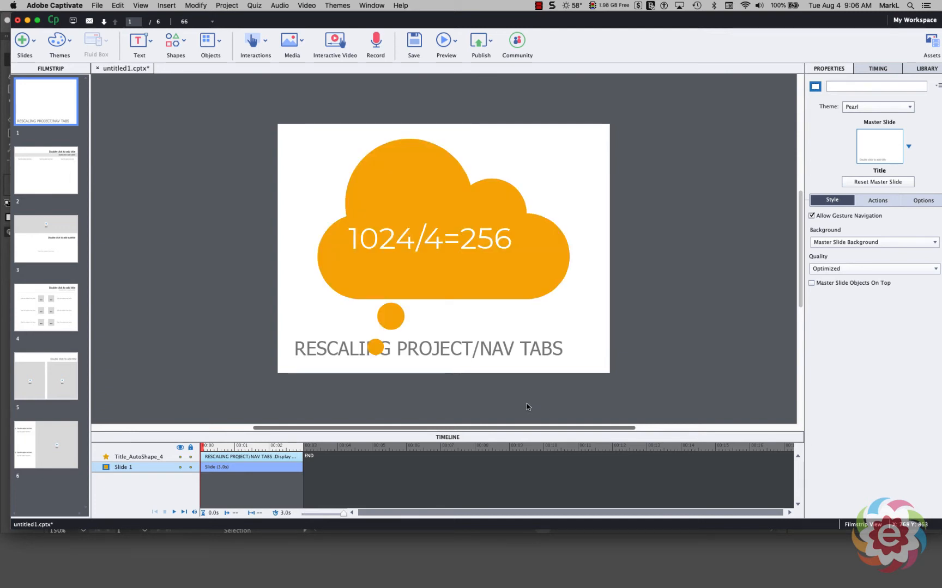
{"action": "mouse_move", "coordinate": [528, 403]}
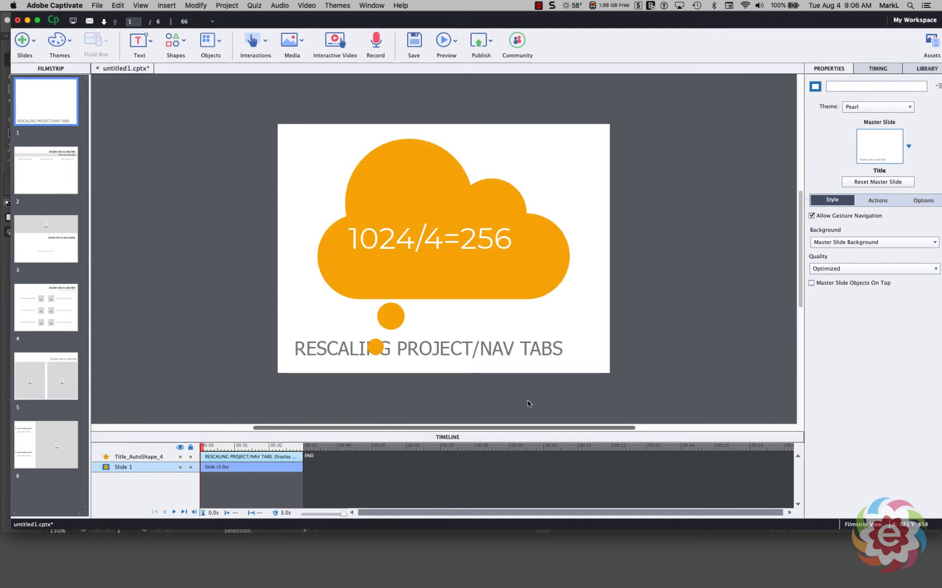
{"action": "mouse_move", "coordinate": [492, 487]}
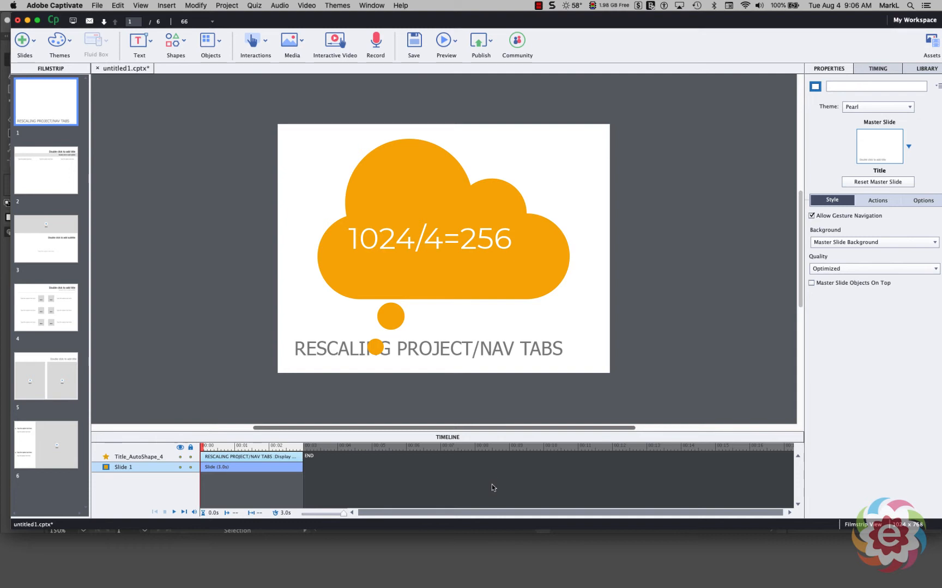
{"action": "mouse_move", "coordinate": [581, 574]}
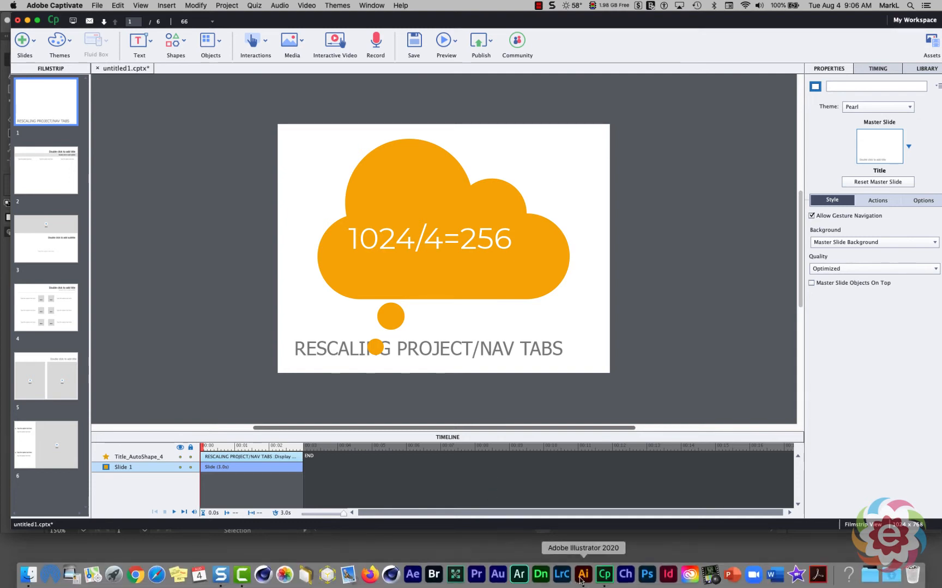
Return to the Tab1.svg artwork, its group 256 px wide by 45.6 px tall
{"action": "left_click", "coordinate": [582, 575]}
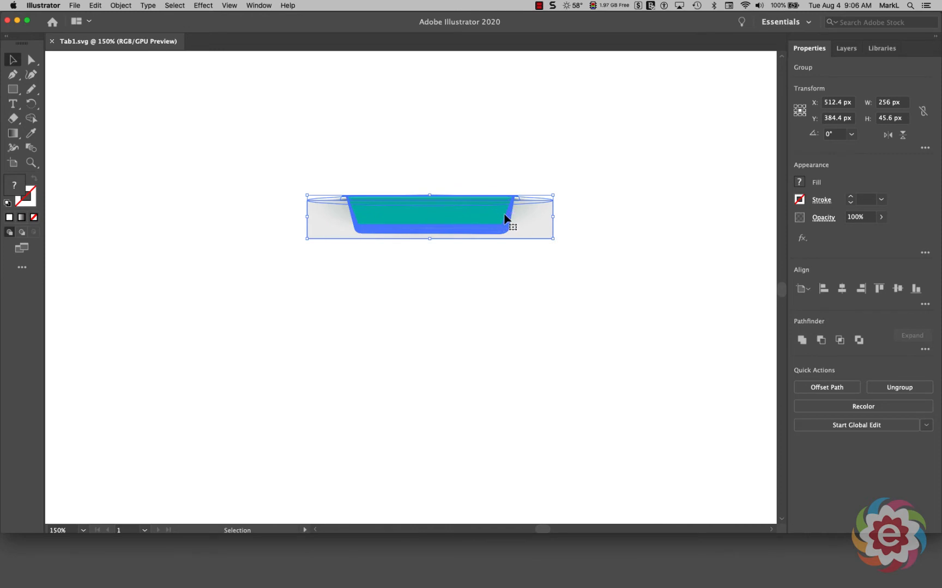
{"action": "mouse_move", "coordinate": [813, 46]}
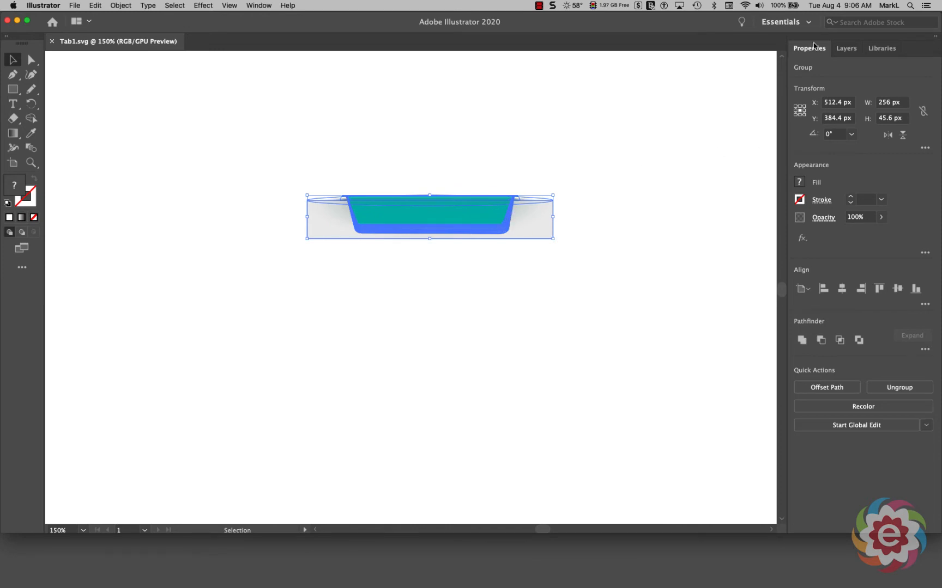
{"action": "mouse_move", "coordinate": [923, 112]}
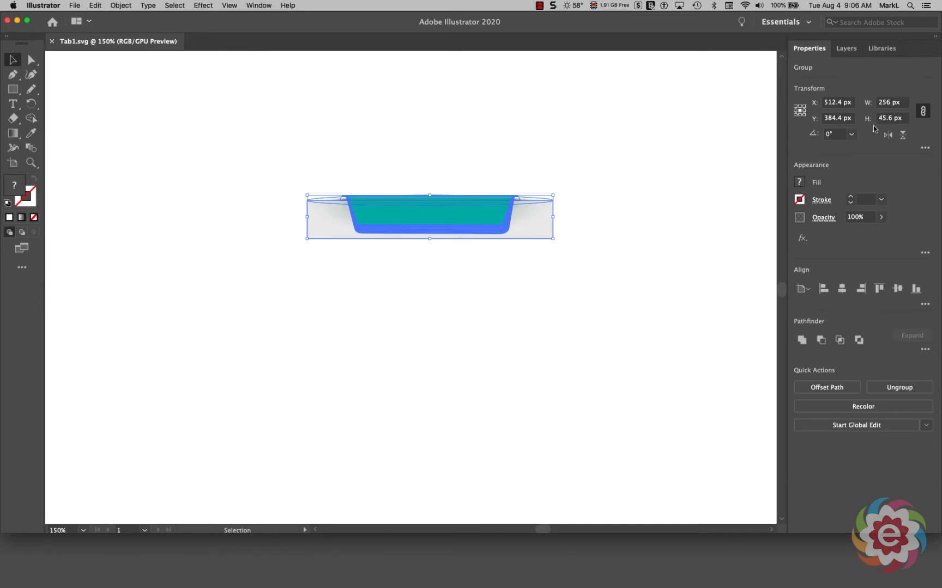
{"action": "mouse_move", "coordinate": [892, 128]}
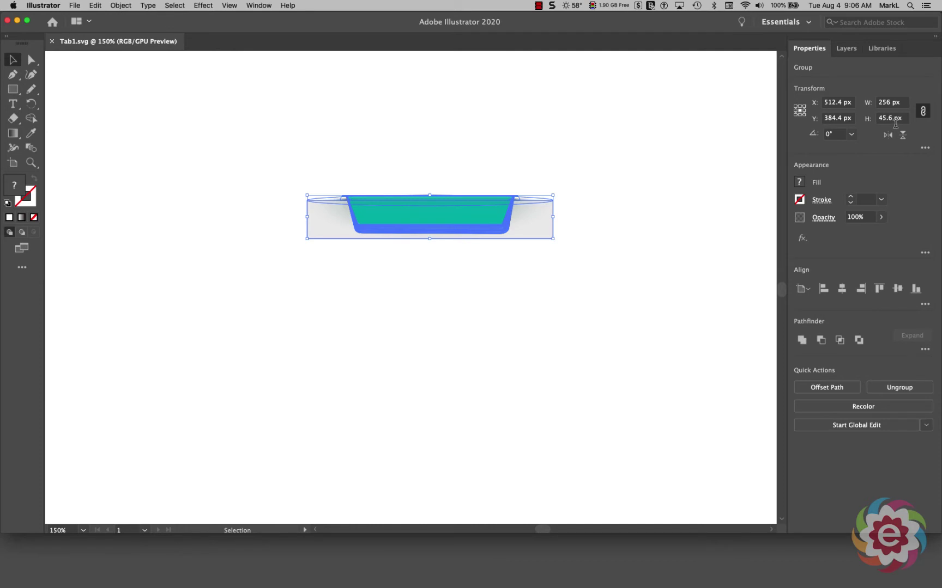
{"action": "mouse_move", "coordinate": [890, 118]}
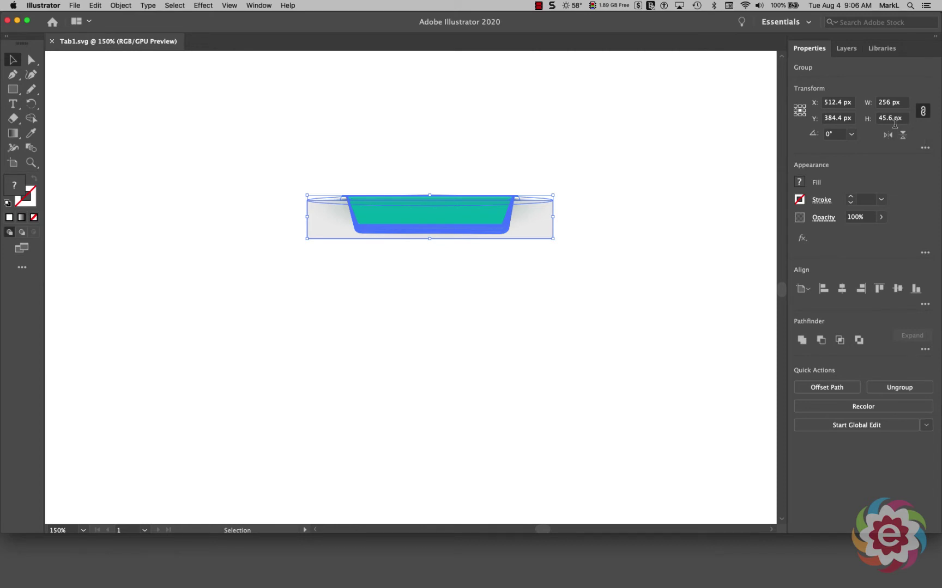
{"action": "mouse_move", "coordinate": [895, 118]}
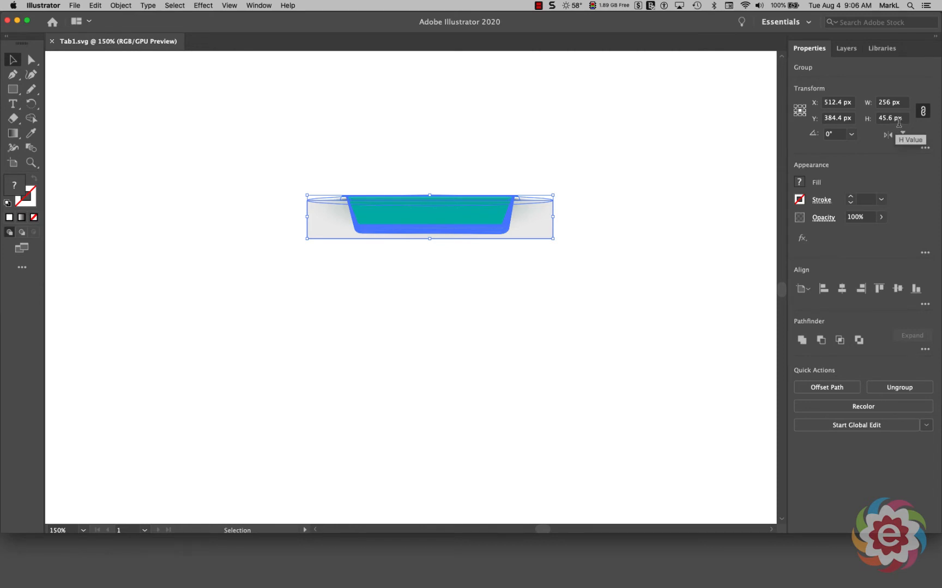
{"action": "mouse_move", "coordinate": [187, 51]}
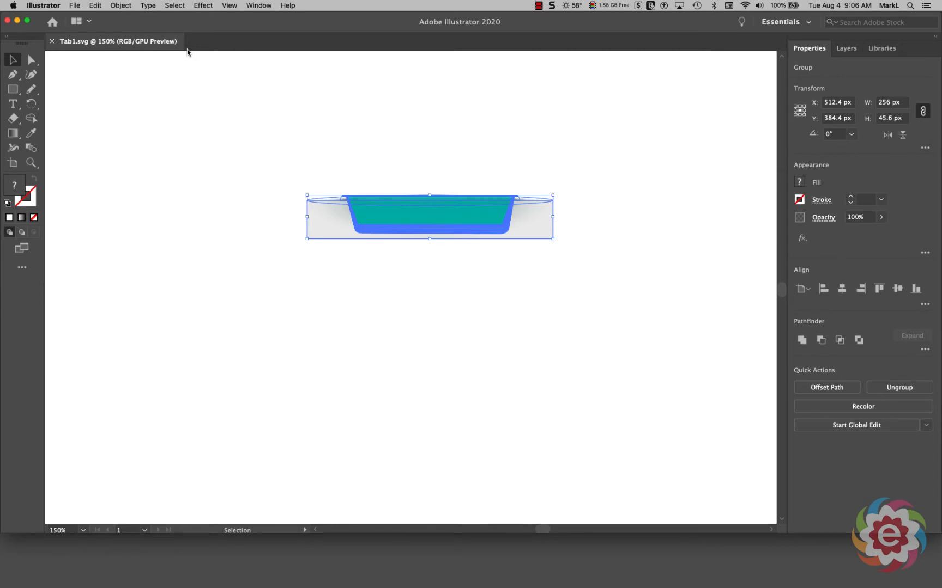
Reveal Illustrator's File menu to reach the web export command
{"action": "left_click", "coordinate": [74, 5]}
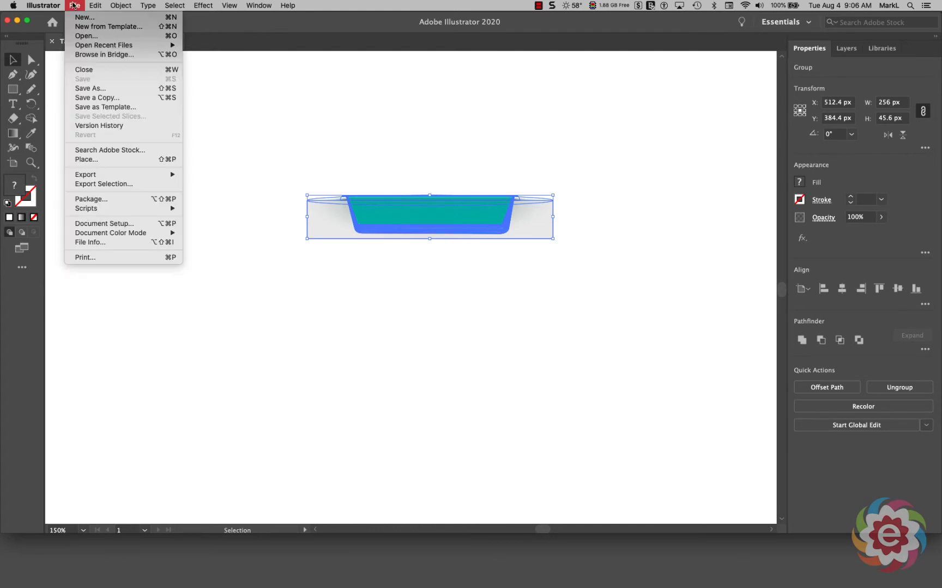
{"action": "mouse_move", "coordinate": [86, 160]}
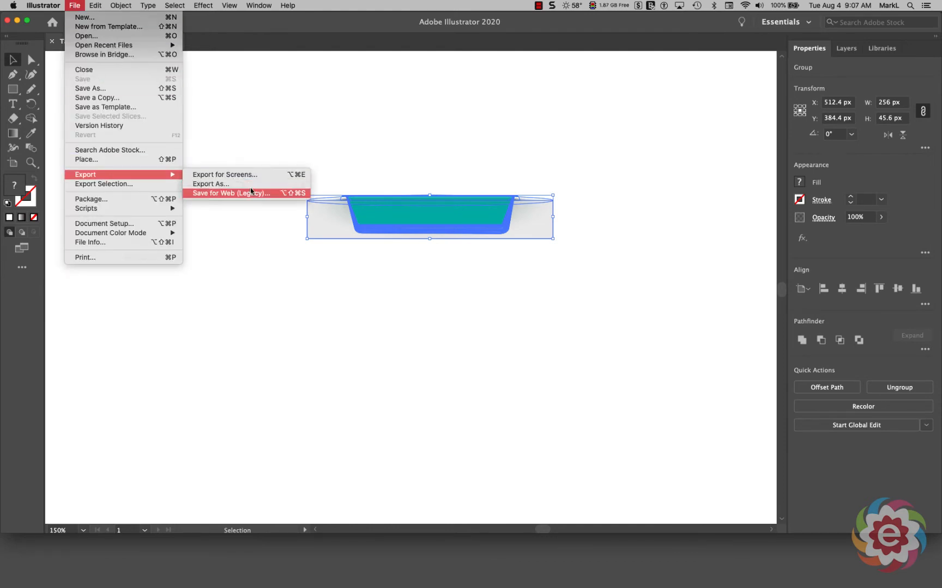
{"action": "mouse_move", "coordinate": [254, 196]}
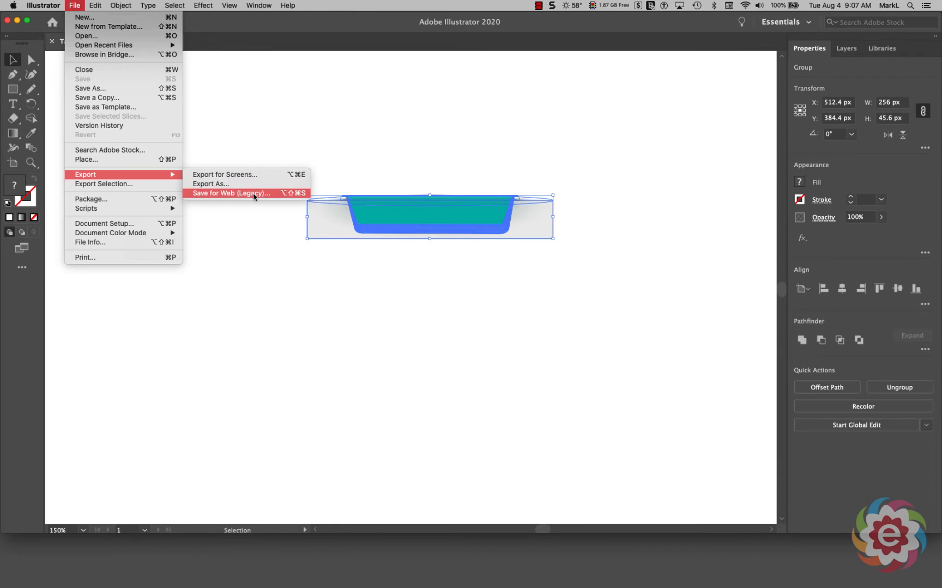
Set Save for Web to PNG-24 without Clip to Artboard, exporting the tab at 257 x 47 px
{"action": "left_click", "coordinate": [230, 193]}
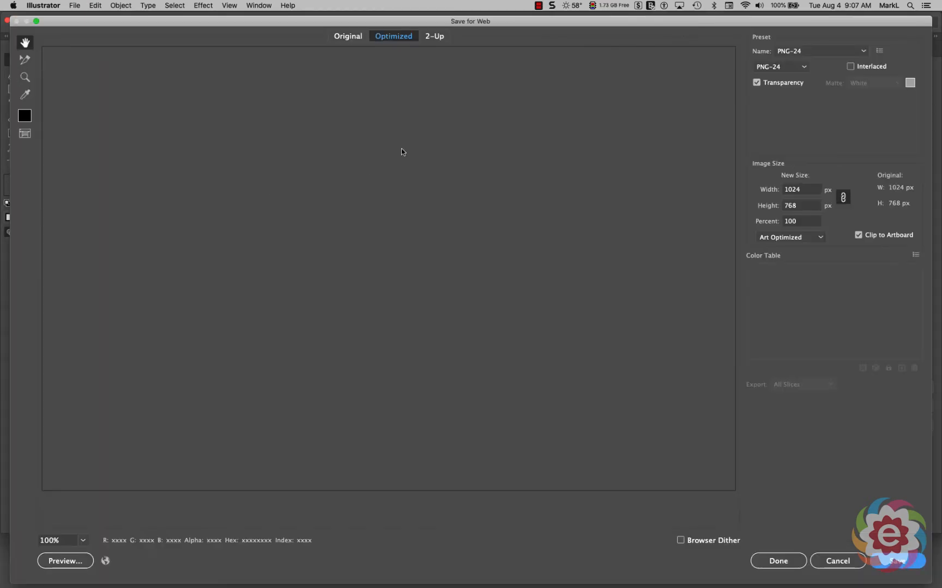
{"action": "mouse_move", "coordinate": [598, 126]}
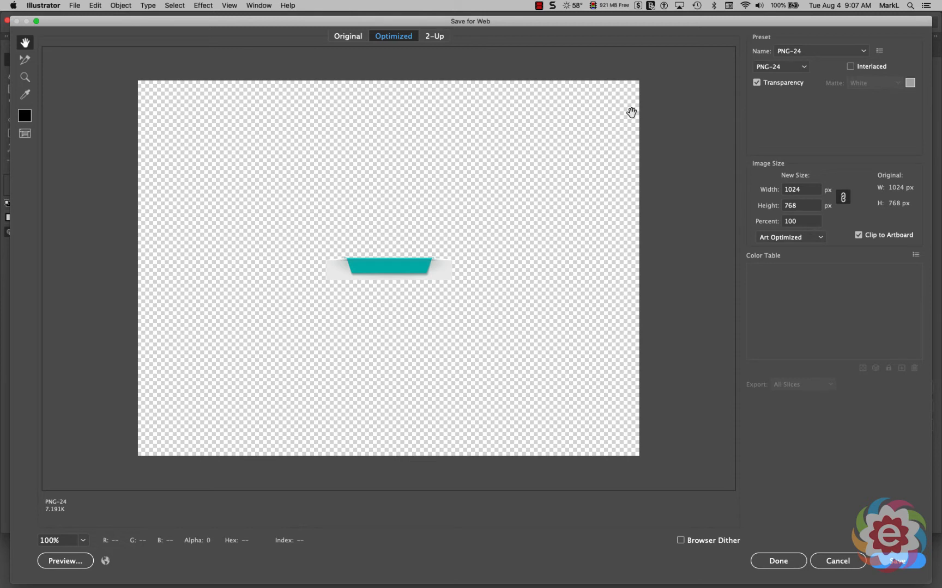
{"action": "mouse_move", "coordinate": [764, 50]}
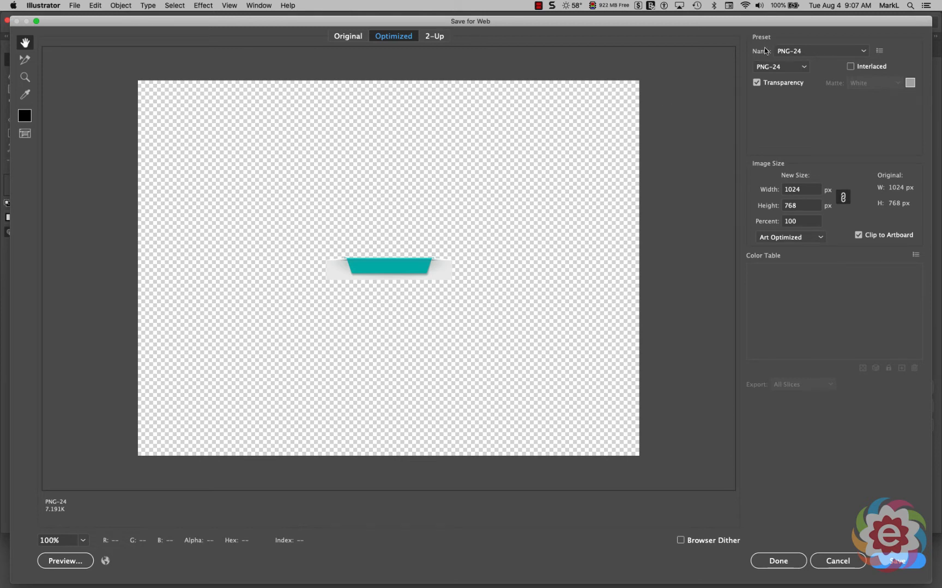
{"action": "mouse_move", "coordinate": [804, 55]}
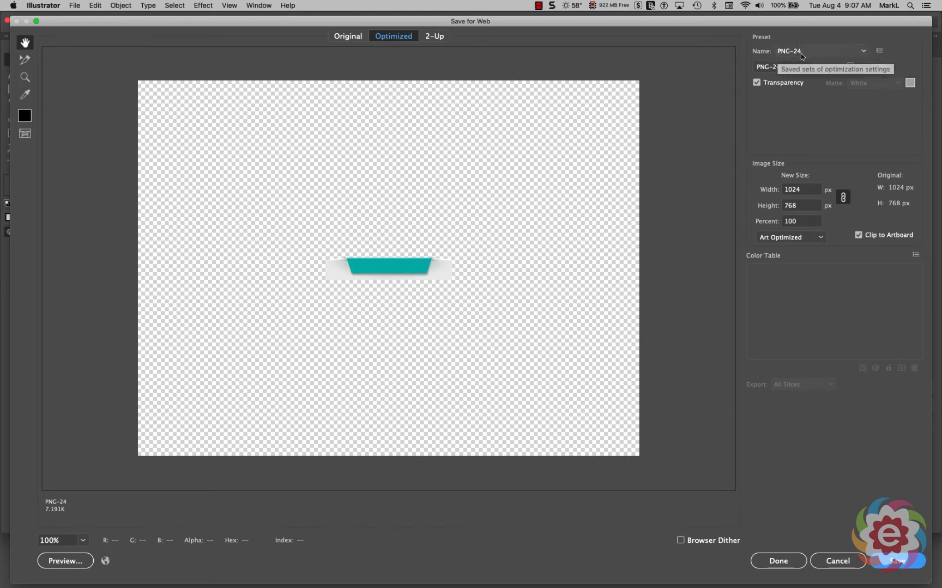
{"action": "mouse_move", "coordinate": [825, 62]}
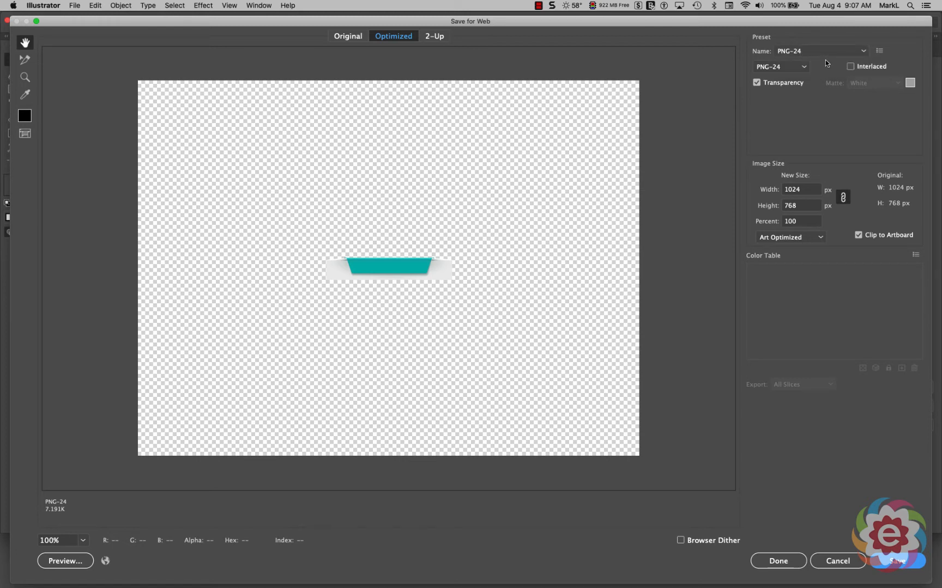
{"action": "mouse_move", "coordinate": [774, 258]}
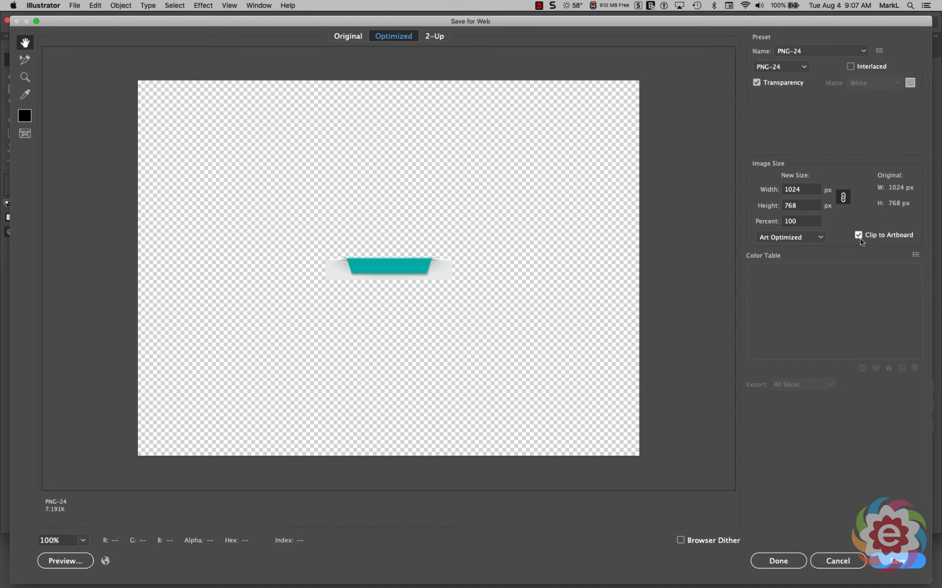
{"action": "mouse_move", "coordinate": [859, 234]}
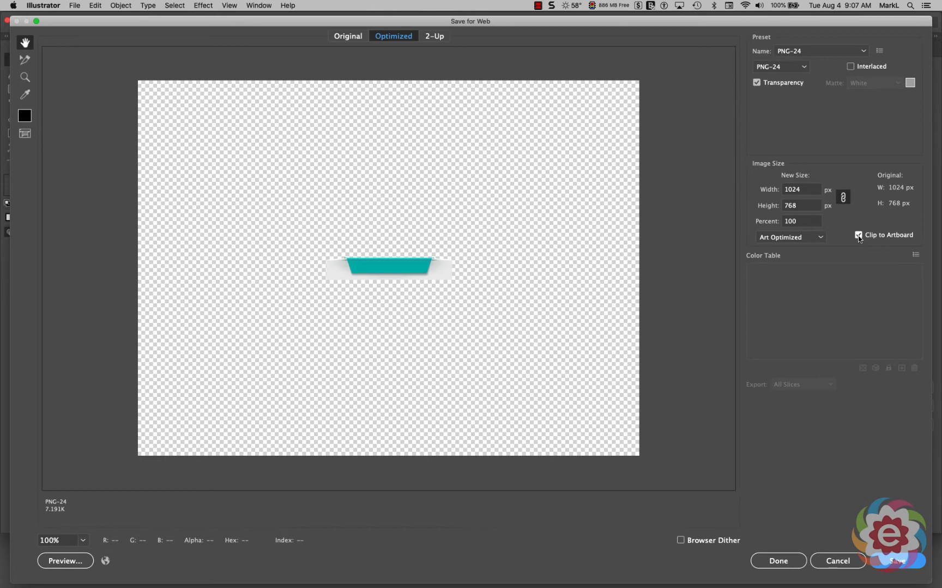
{"action": "left_click", "coordinate": [857, 234]}
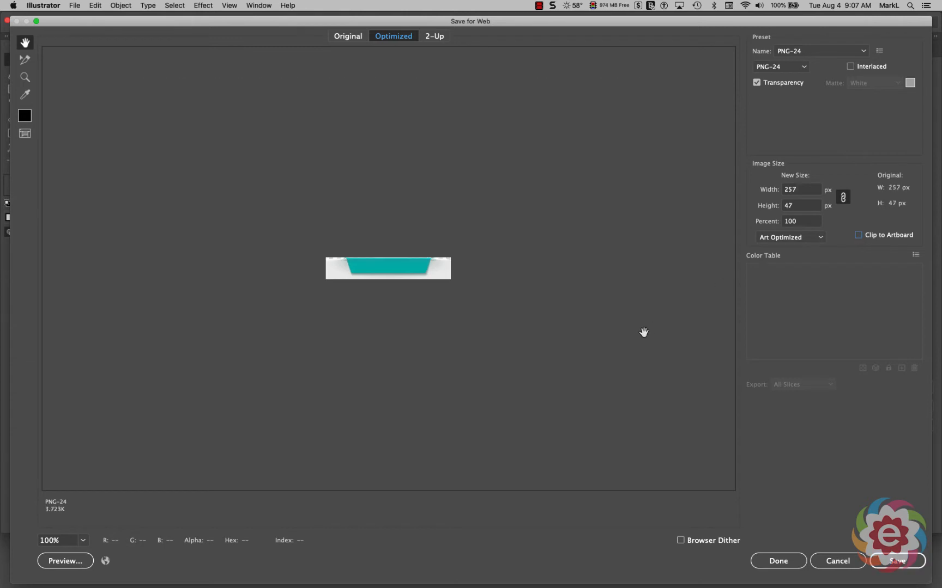
{"action": "mouse_move", "coordinate": [421, 313]}
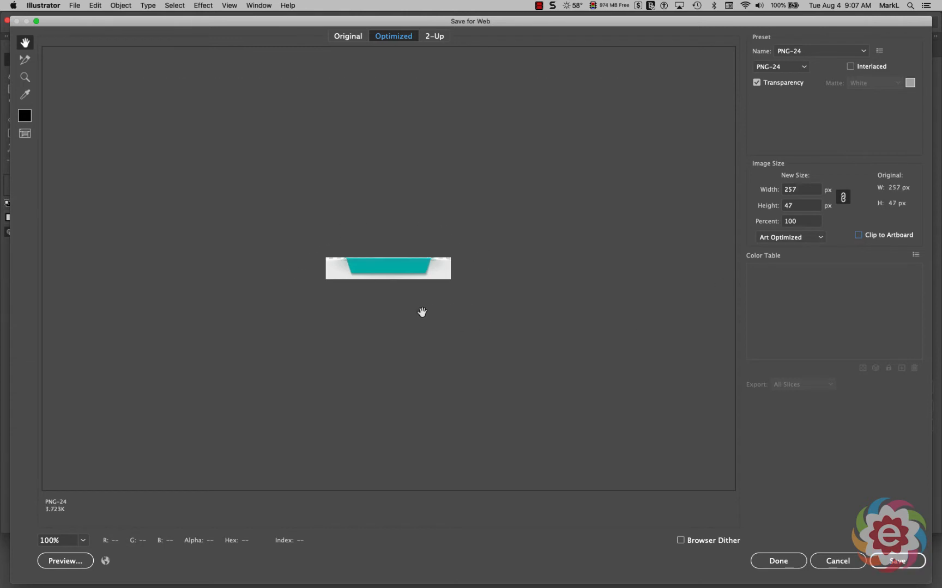
{"action": "mouse_move", "coordinate": [593, 268]}
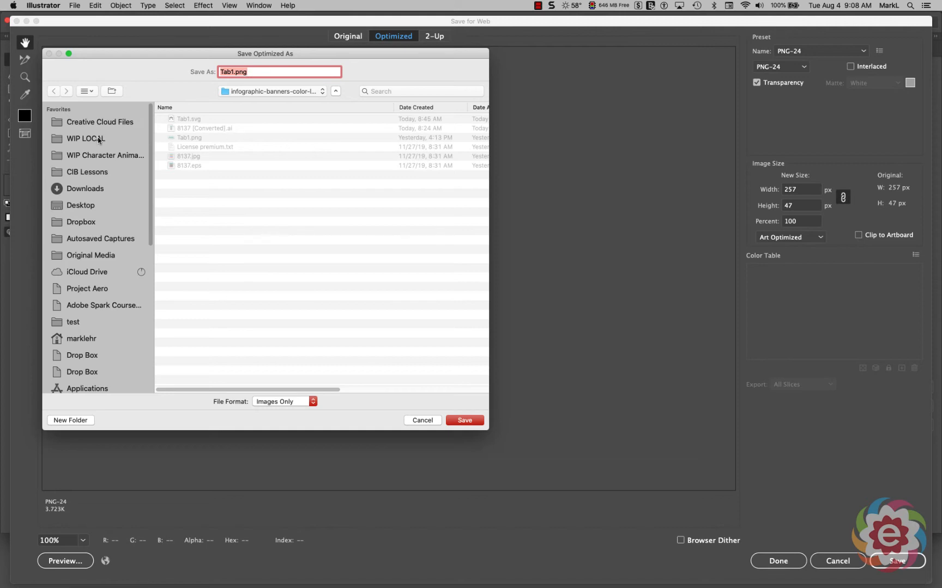
Save the tab as Tab1.png in WIP LOCAL, replacing the existing file
{"action": "left_click", "coordinate": [86, 138]}
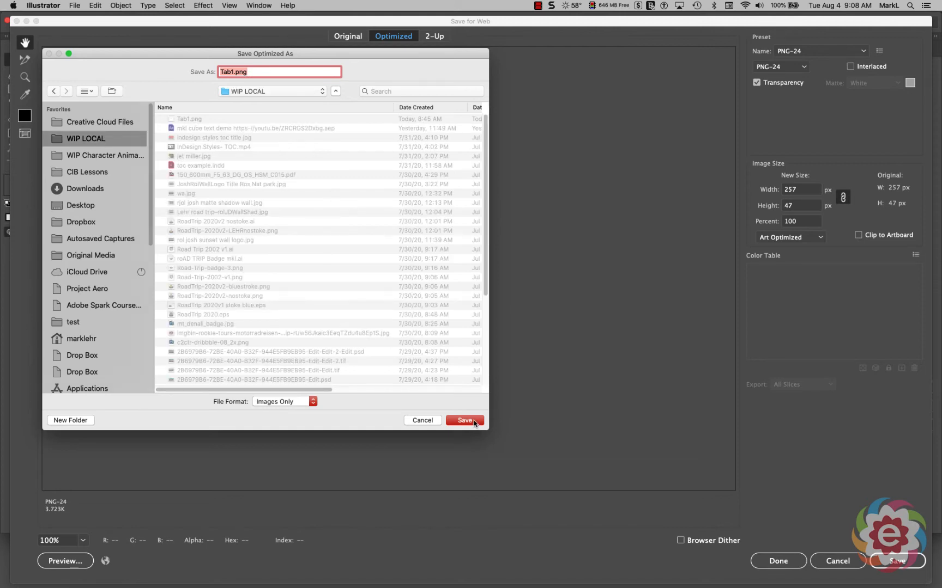
{"action": "left_click", "coordinate": [464, 421]}
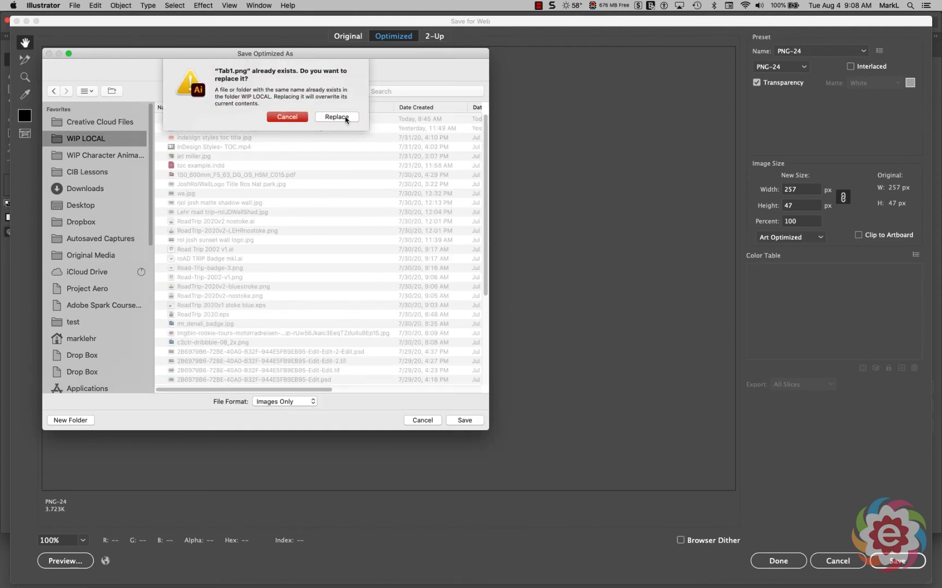
{"action": "left_click", "coordinate": [337, 117]}
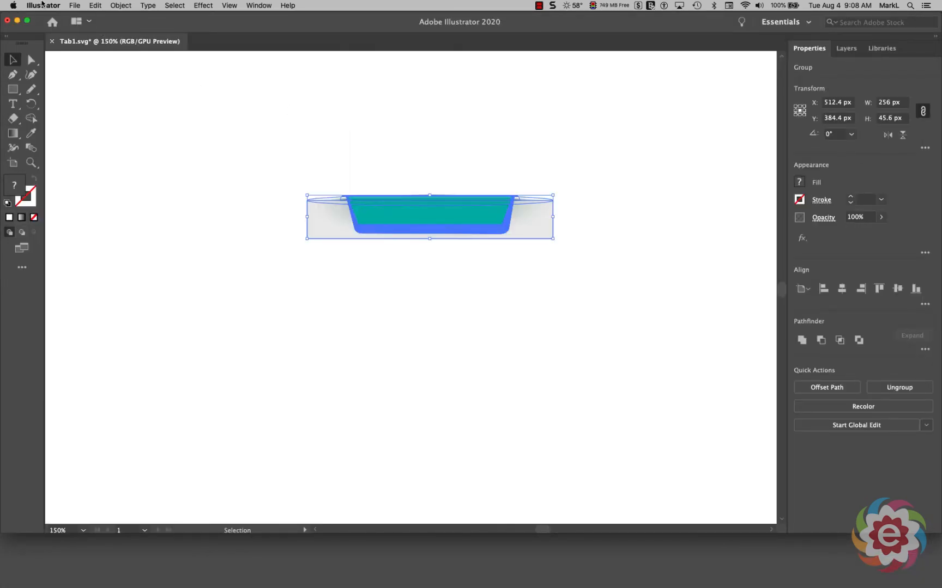
Quit Illustrator, saving changes to Tab1.svg, leaving Captivate in front
{"action": "left_click", "coordinate": [42, 6]}
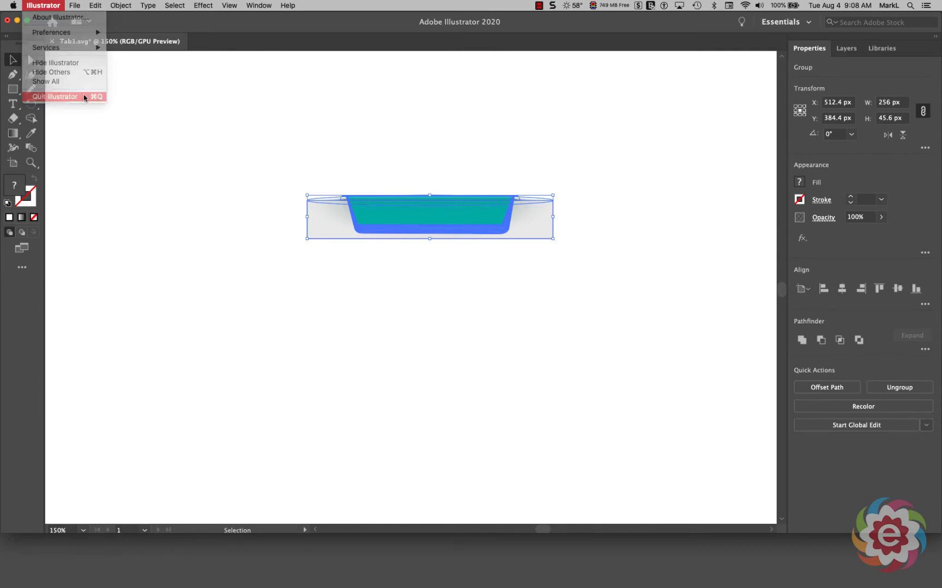
{"action": "left_click", "coordinate": [55, 97]}
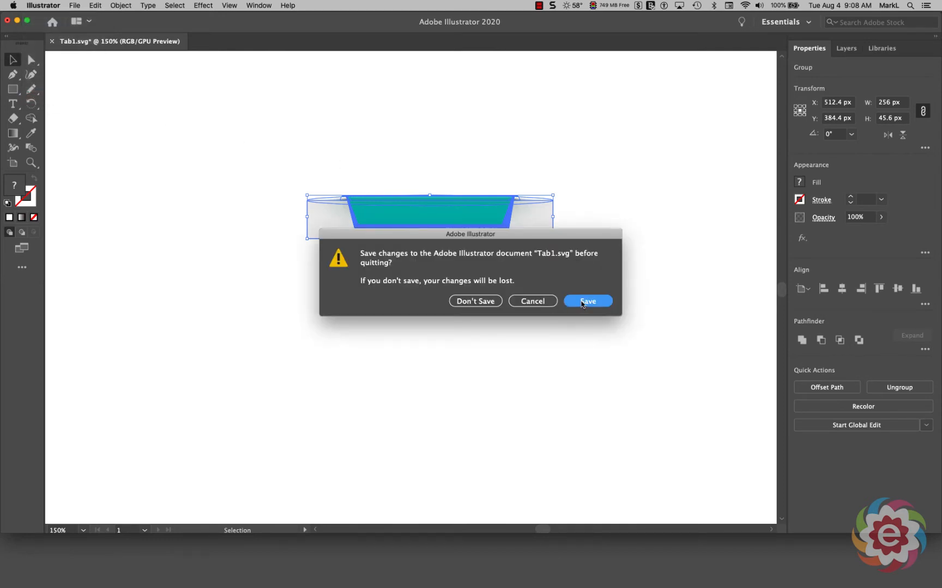
{"action": "left_click", "coordinate": [586, 300]}
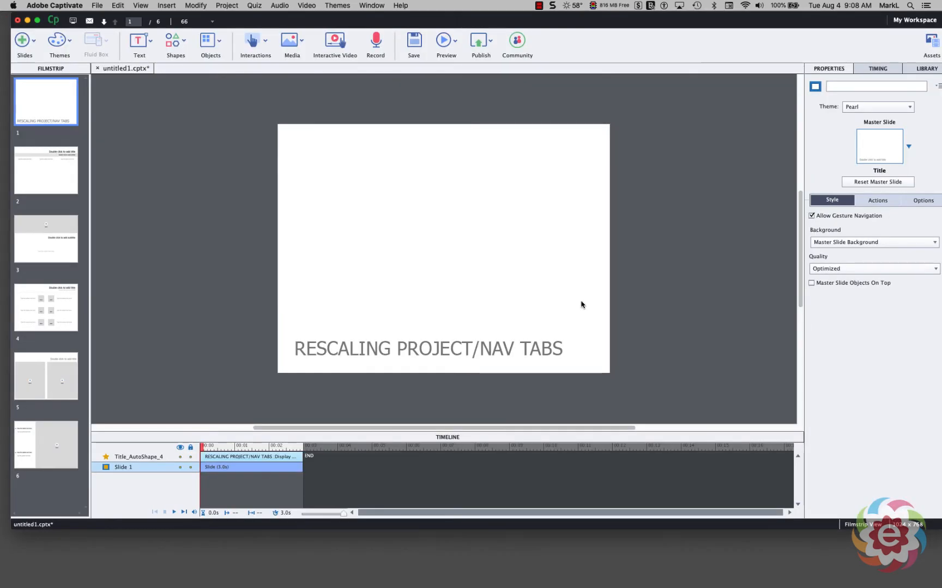
{"action": "mouse_move", "coordinate": [183, 239]}
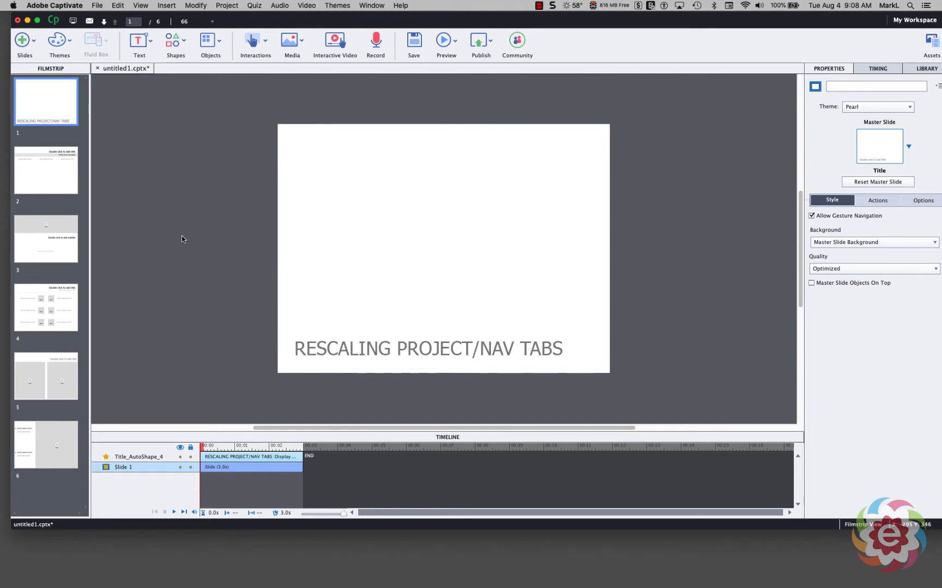
{"action": "mouse_move", "coordinate": [203, 232]}
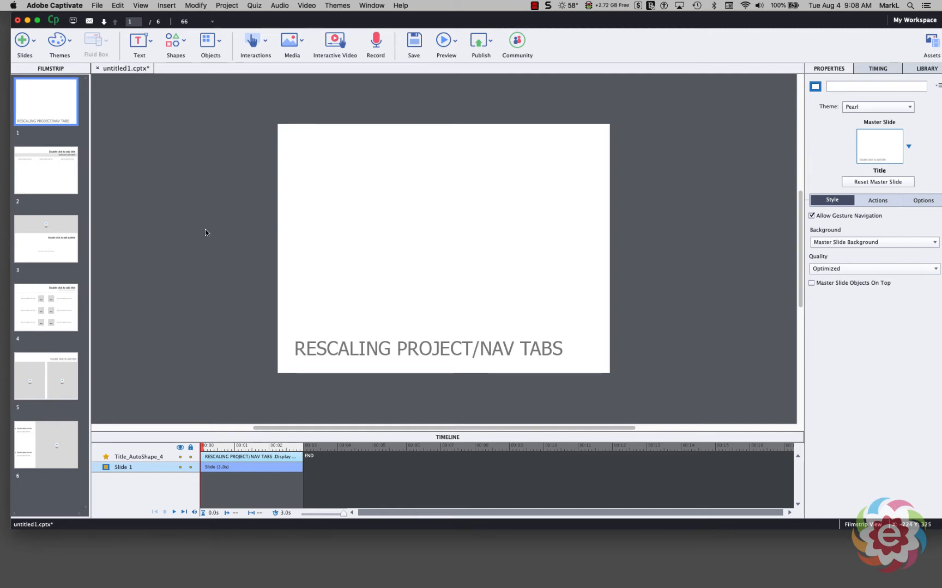
{"action": "mouse_move", "coordinate": [241, 422]}
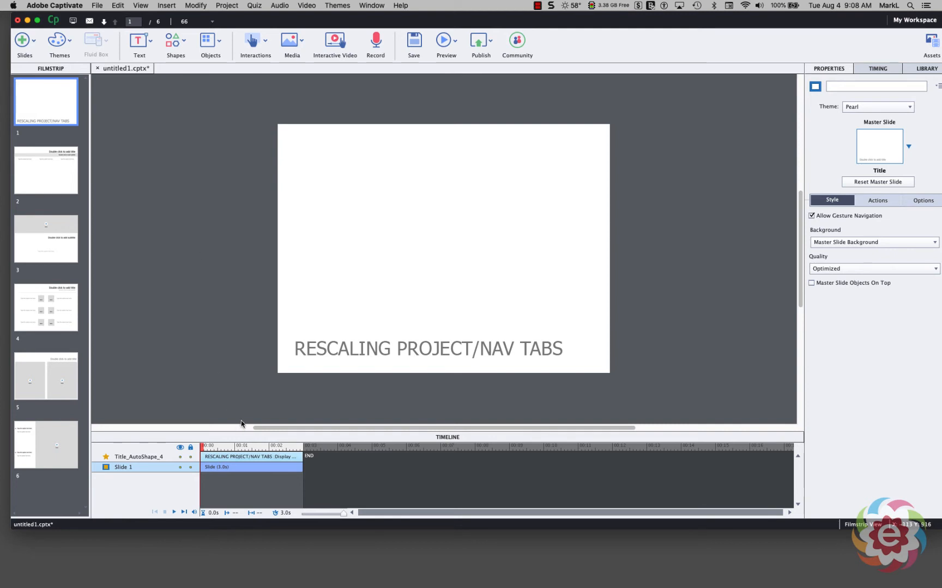
{"action": "mouse_move", "coordinate": [369, 382]}
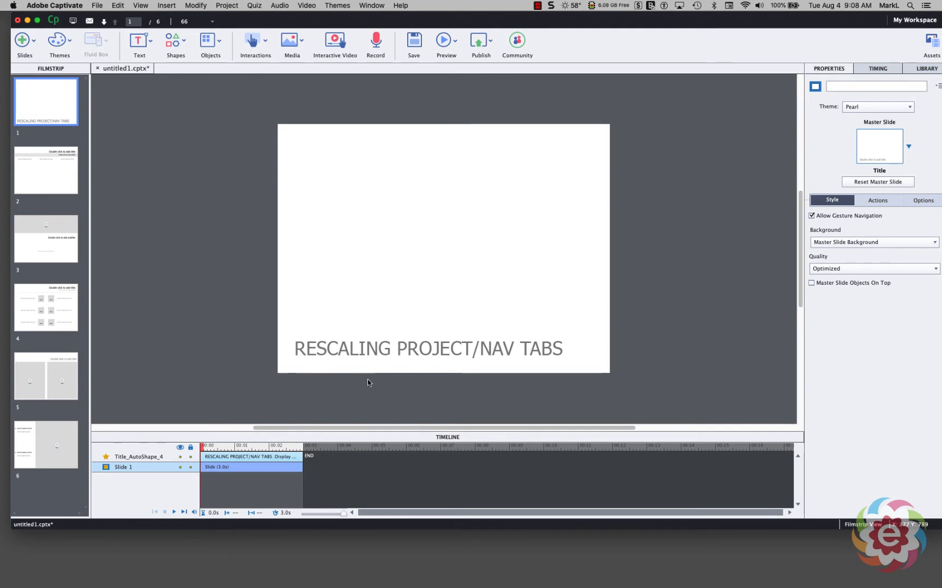
{"action": "mouse_move", "coordinate": [510, 381]}
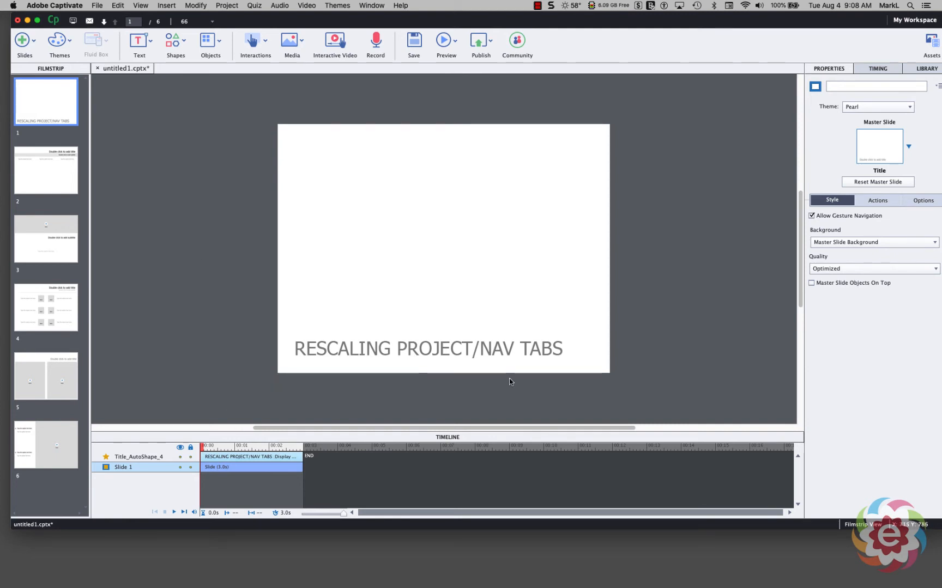
{"action": "mouse_move", "coordinate": [486, 191]}
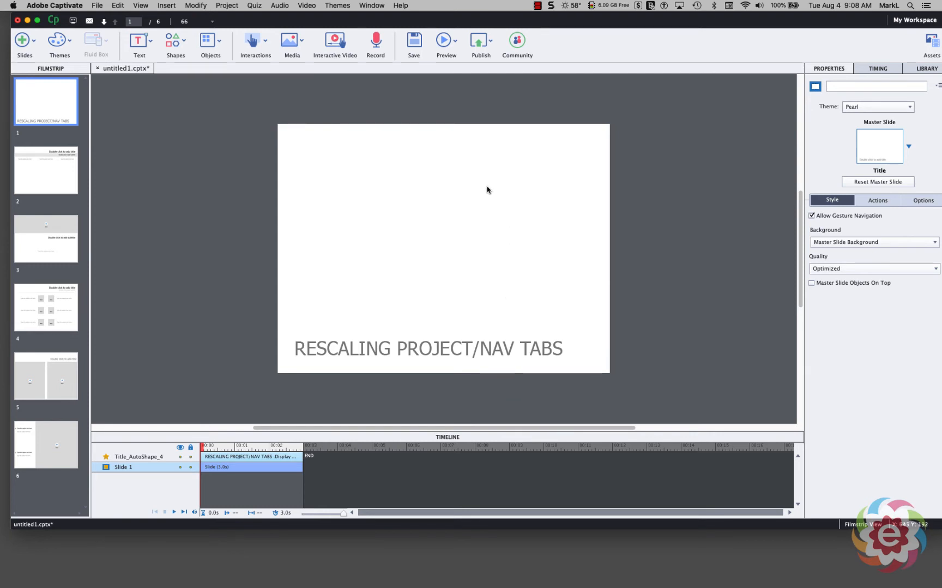
{"action": "mouse_move", "coordinate": [358, 382]}
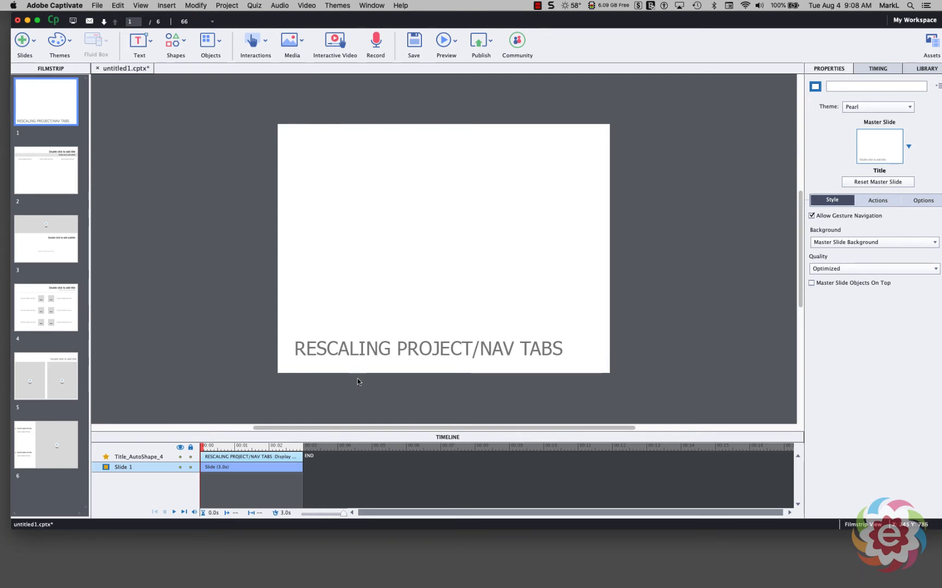
{"action": "mouse_move", "coordinate": [357, 387]}
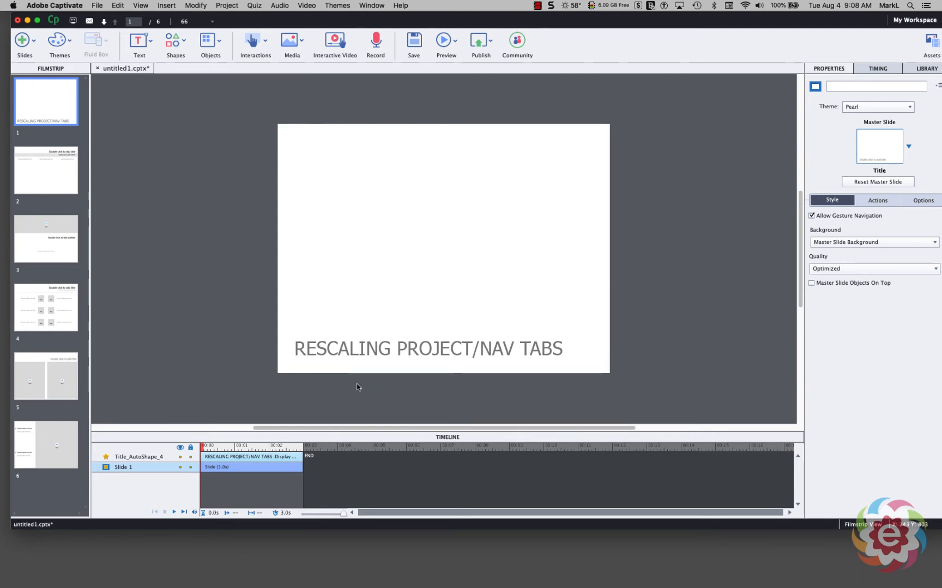
{"action": "mouse_move", "coordinate": [263, 108]}
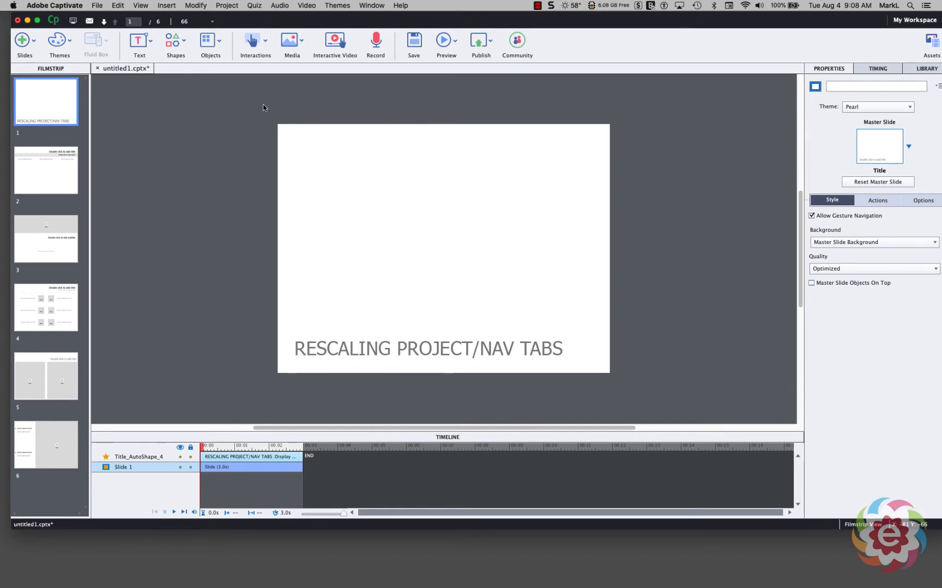
Set Rescale Project to 1024 x 814 without aspect lock, objects unscaled, positioned Top Center
{"action": "left_click", "coordinate": [197, 5]}
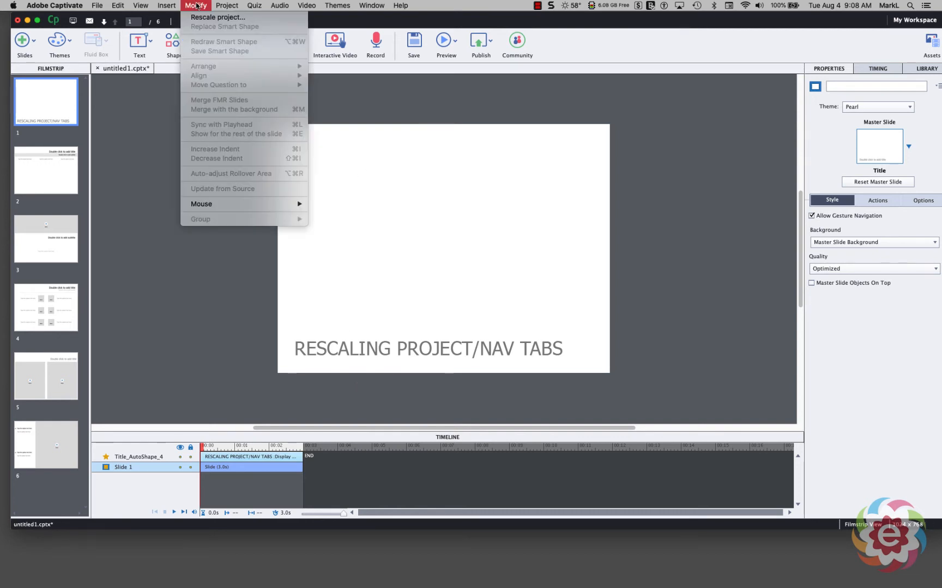
{"action": "mouse_move", "coordinate": [216, 16]}
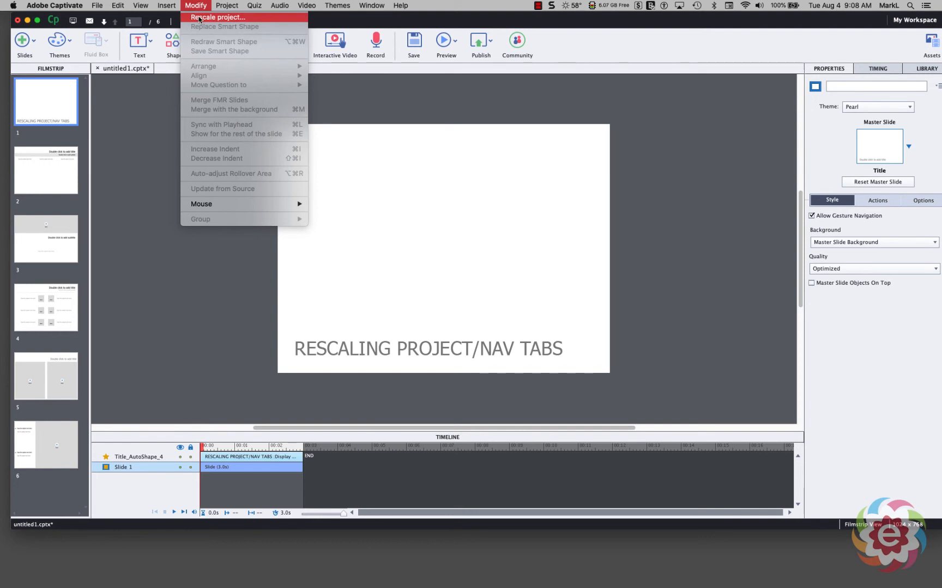
{"action": "left_click", "coordinate": [217, 16]}
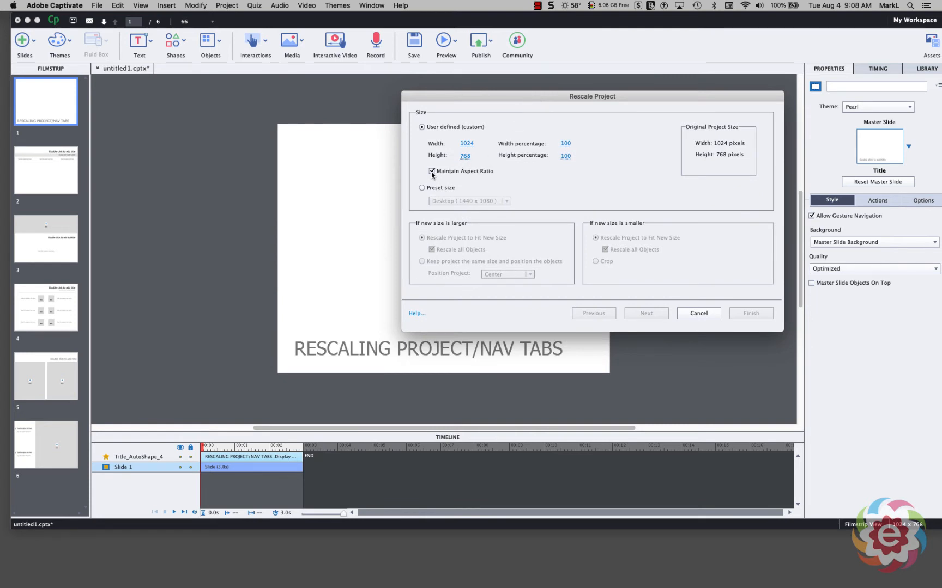
{"action": "left_click", "coordinate": [431, 171]}
{"action": "type", "text": "814"}
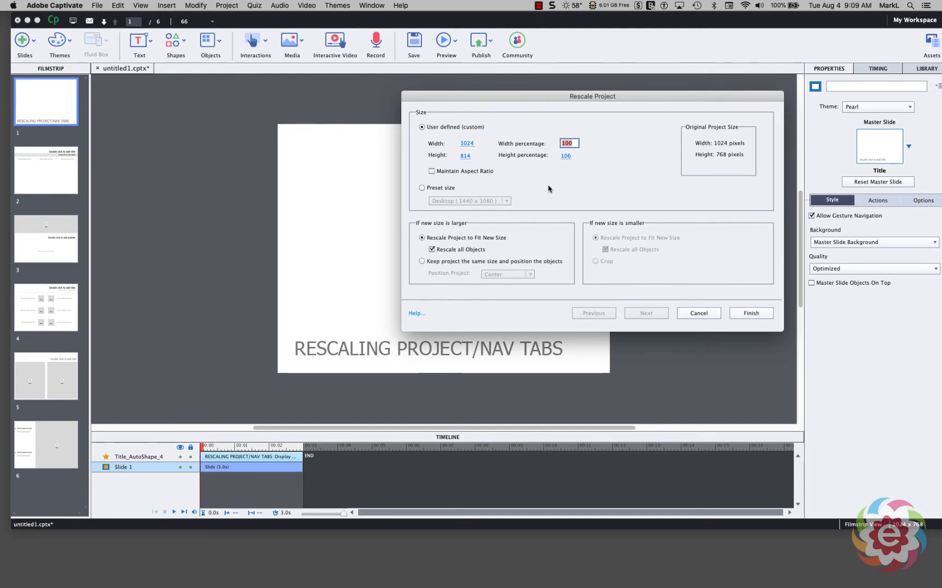
{"action": "mouse_move", "coordinate": [556, 161]}
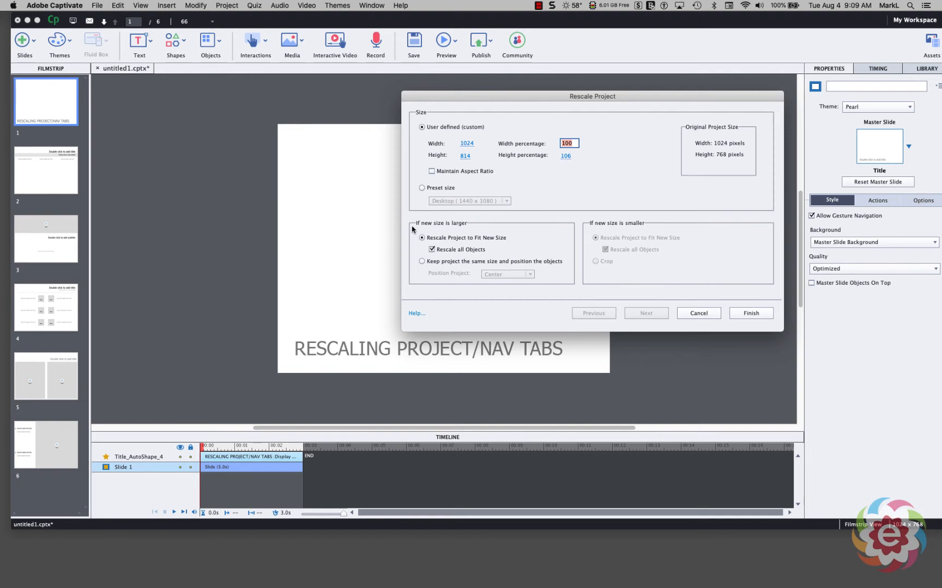
{"action": "mouse_move", "coordinate": [437, 227]}
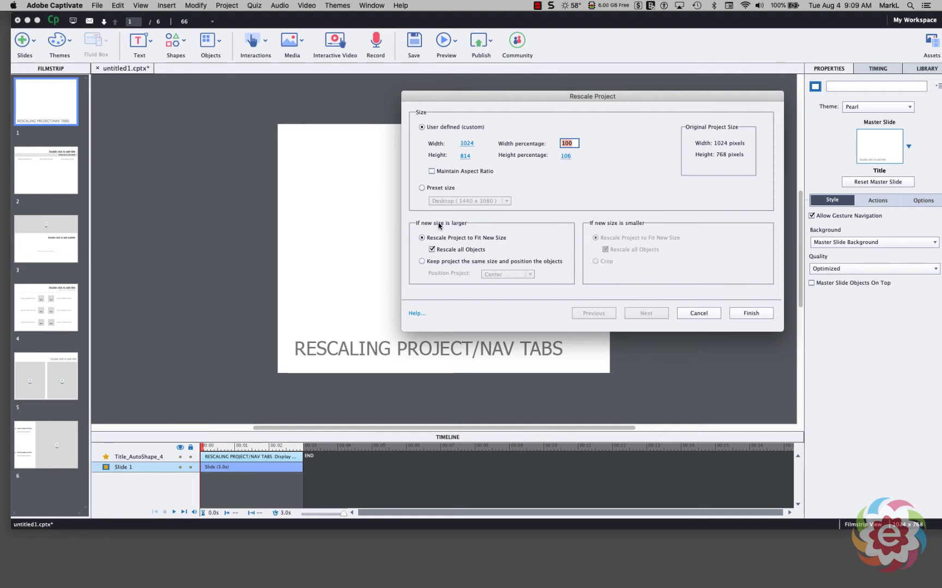
{"action": "mouse_move", "coordinate": [448, 235]}
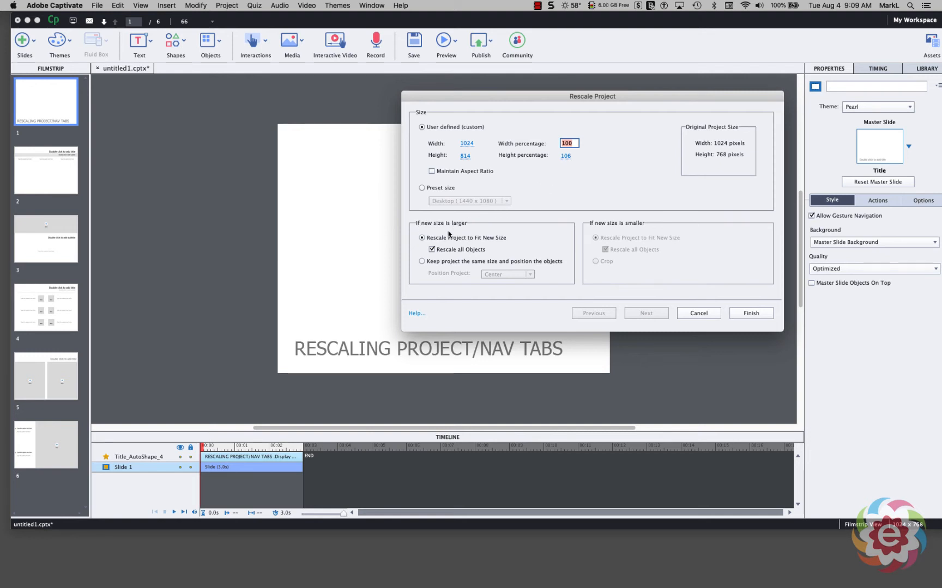
{"action": "mouse_move", "coordinate": [457, 238]}
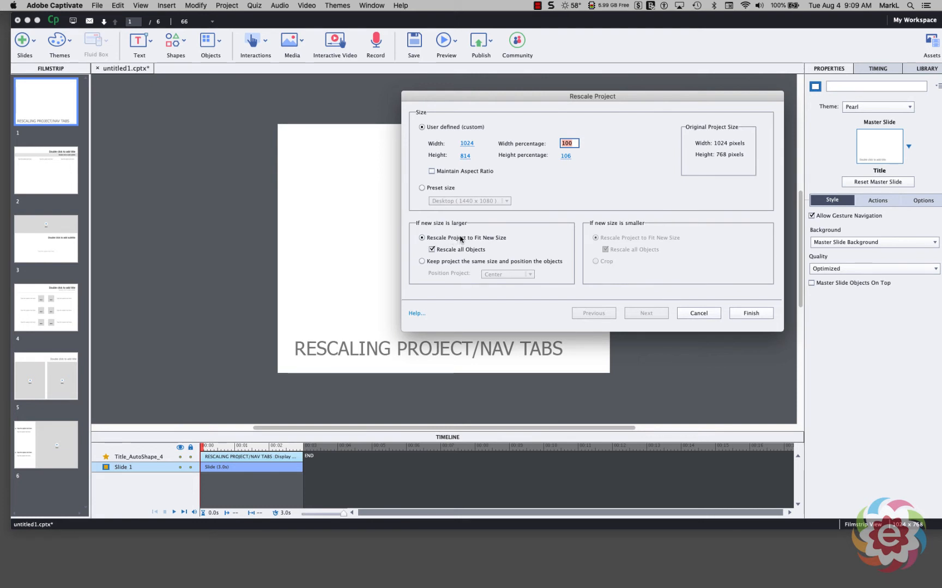
{"action": "mouse_move", "coordinate": [502, 243]}
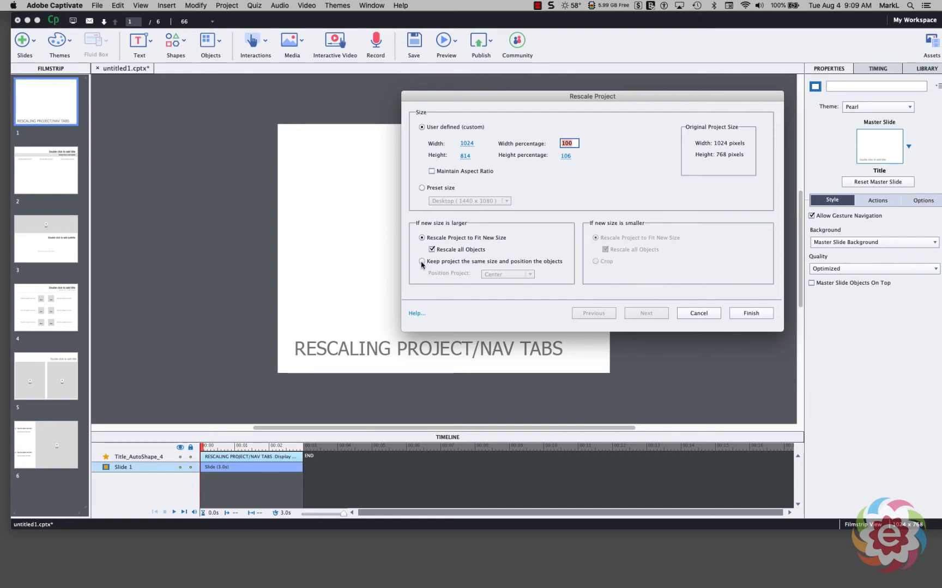
{"action": "left_click", "coordinate": [421, 262]}
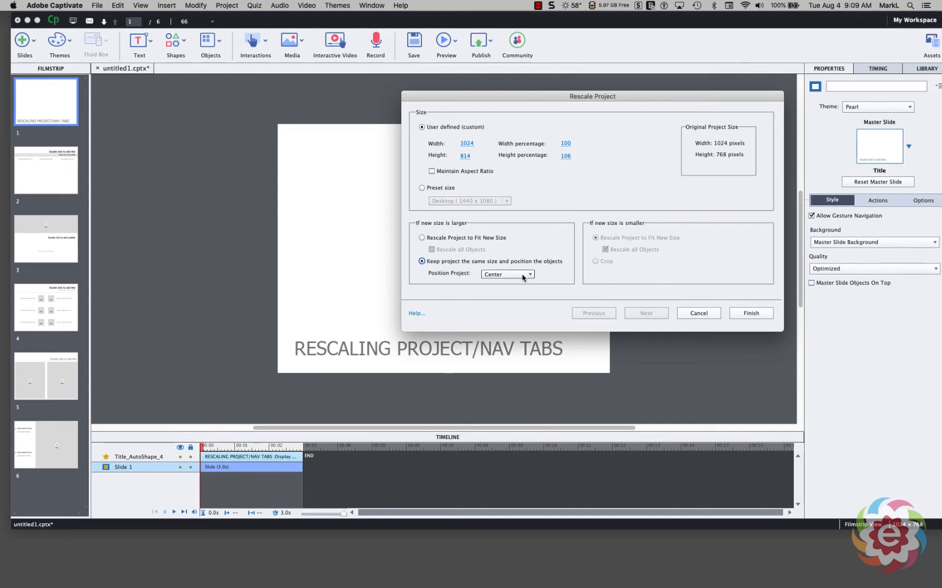
{"action": "left_click", "coordinate": [507, 275]}
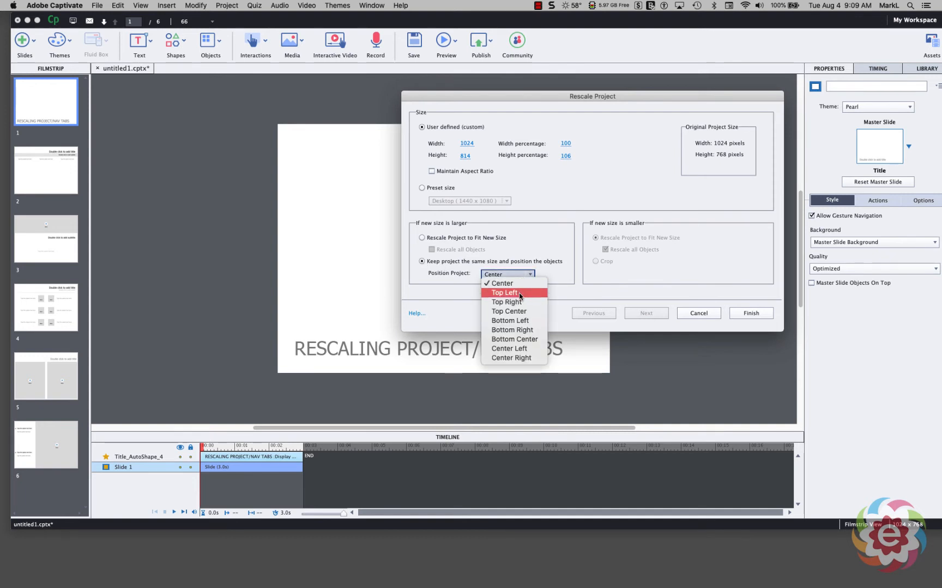
{"action": "mouse_move", "coordinate": [508, 310]}
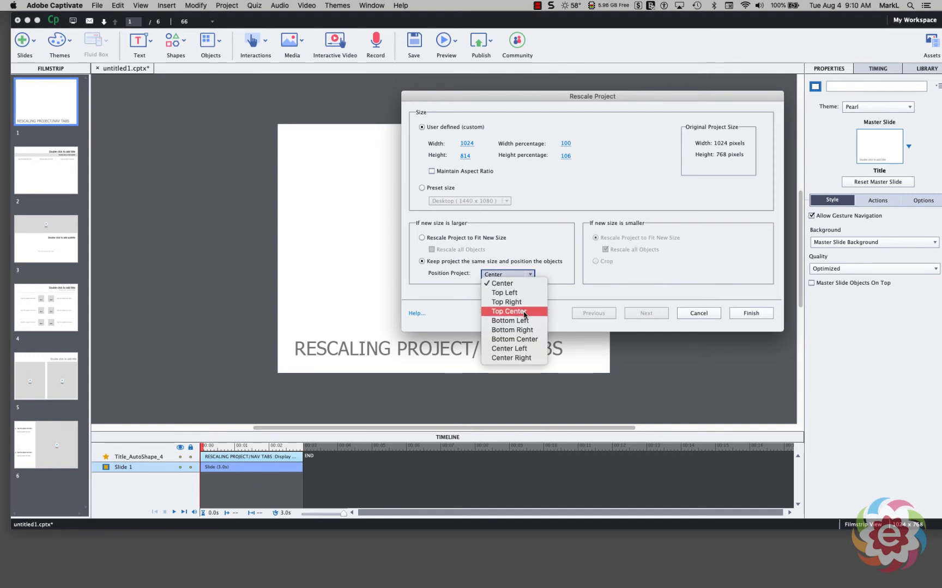
{"action": "left_click", "coordinate": [508, 311]}
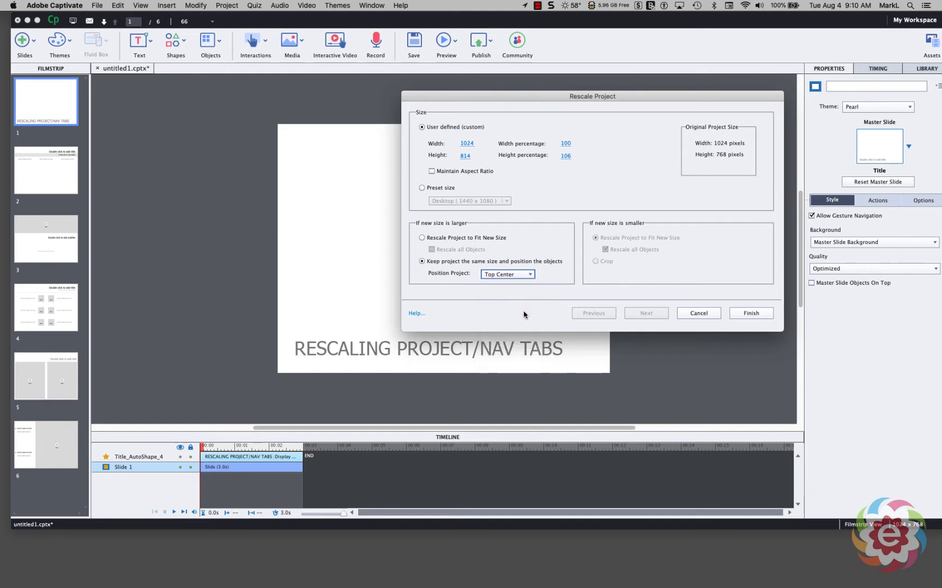
{"action": "mouse_move", "coordinate": [344, 371]}
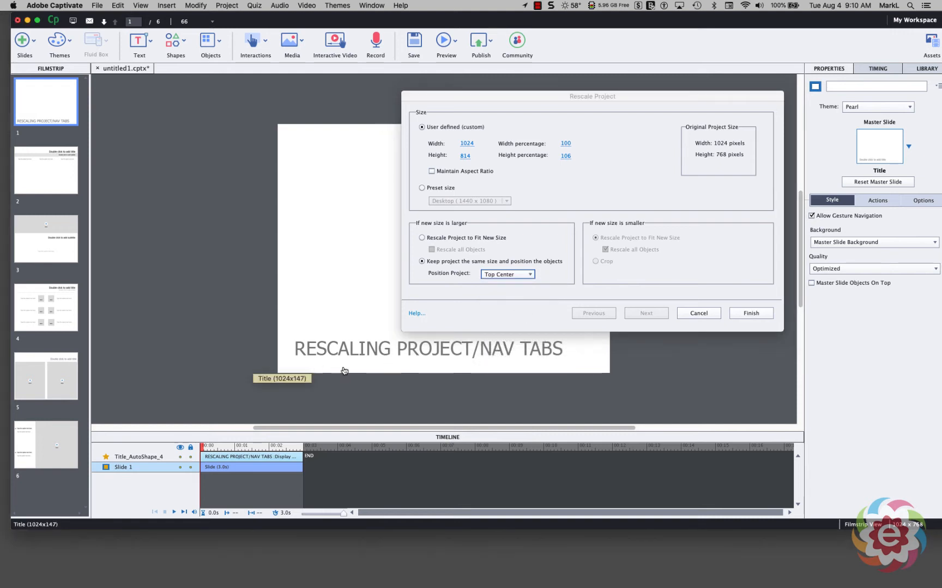
{"action": "mouse_move", "coordinate": [381, 371]}
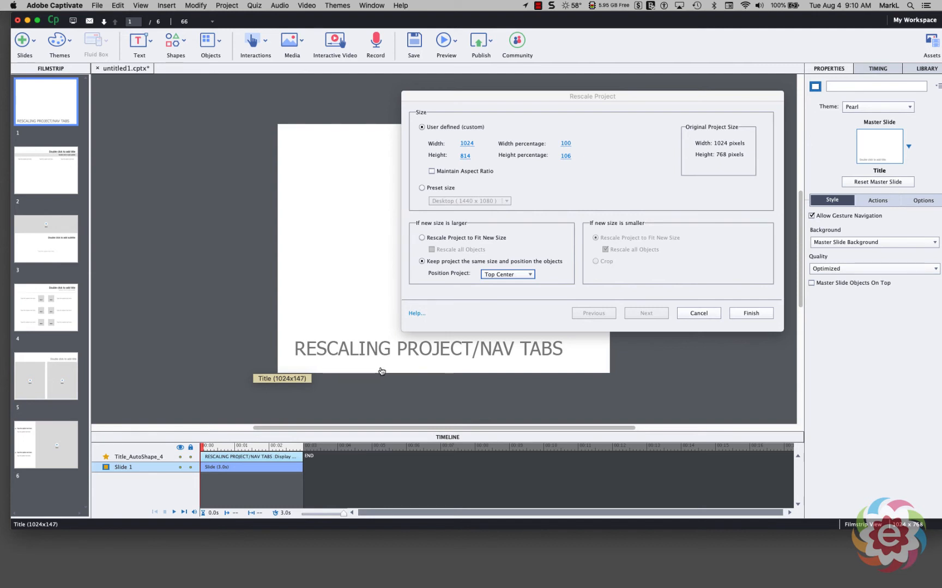
{"action": "mouse_move", "coordinate": [442, 373]}
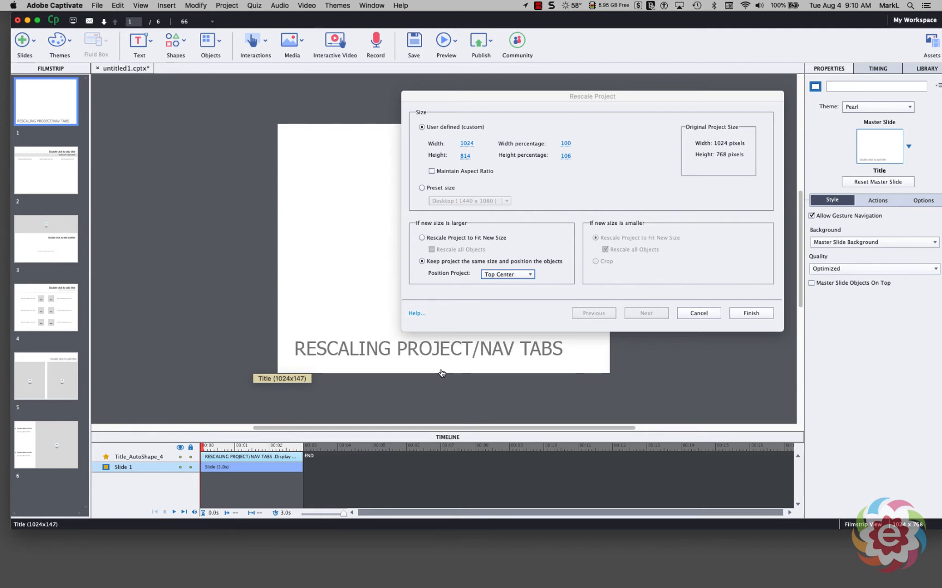
{"action": "mouse_move", "coordinate": [530, 309]}
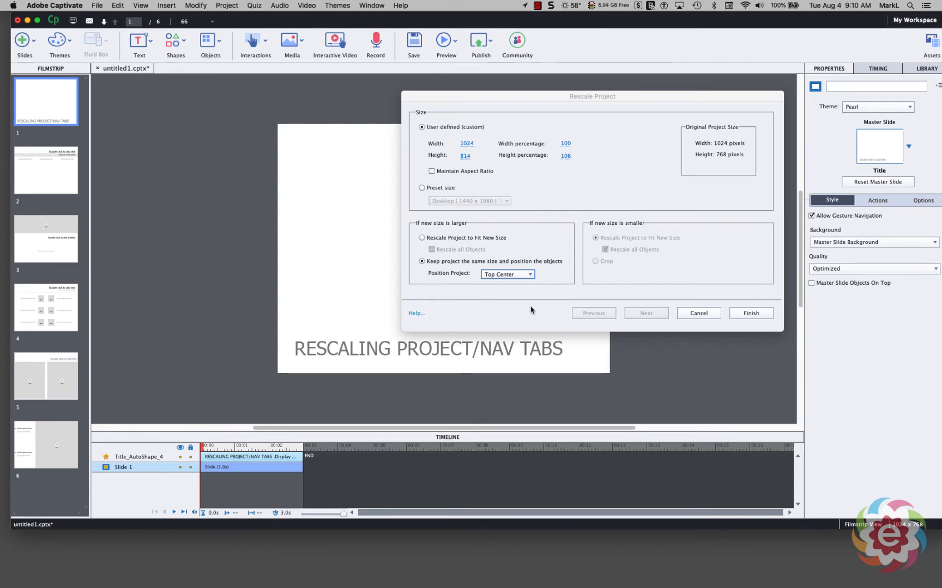
Finish the rescale to 1024 × 814 and confirm the cannot-be-undone warning
{"action": "left_click", "coordinate": [750, 313]}
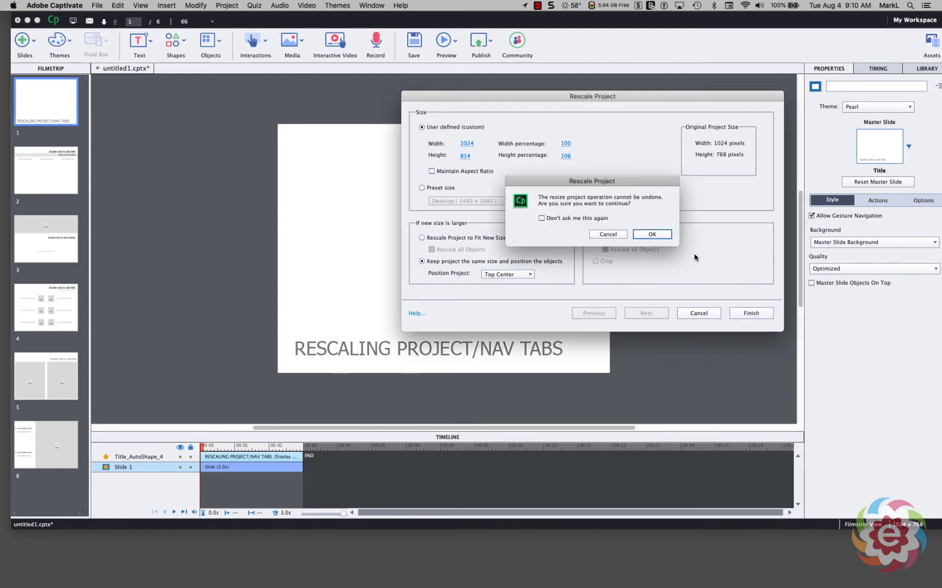
{"action": "mouse_move", "coordinate": [735, 257]}
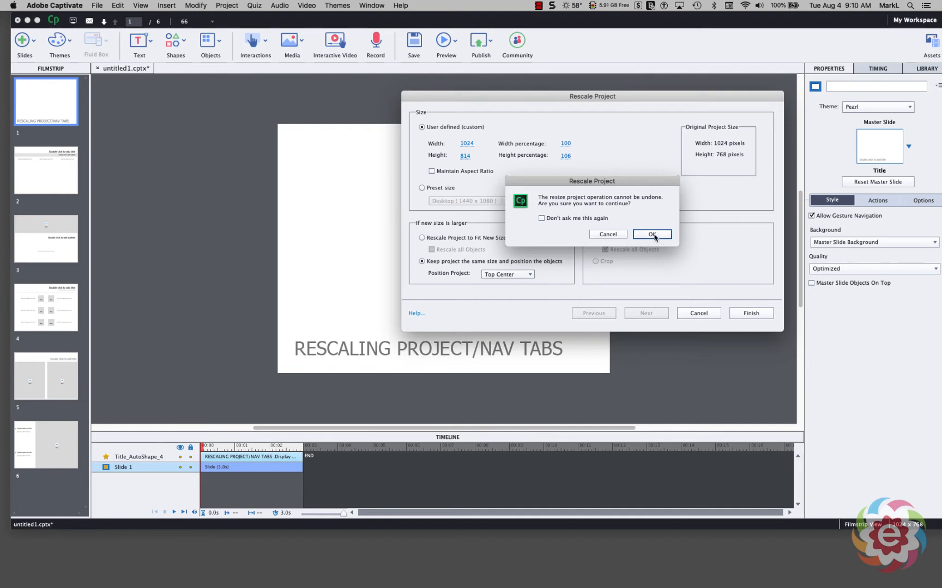
{"action": "left_click", "coordinate": [652, 234]}
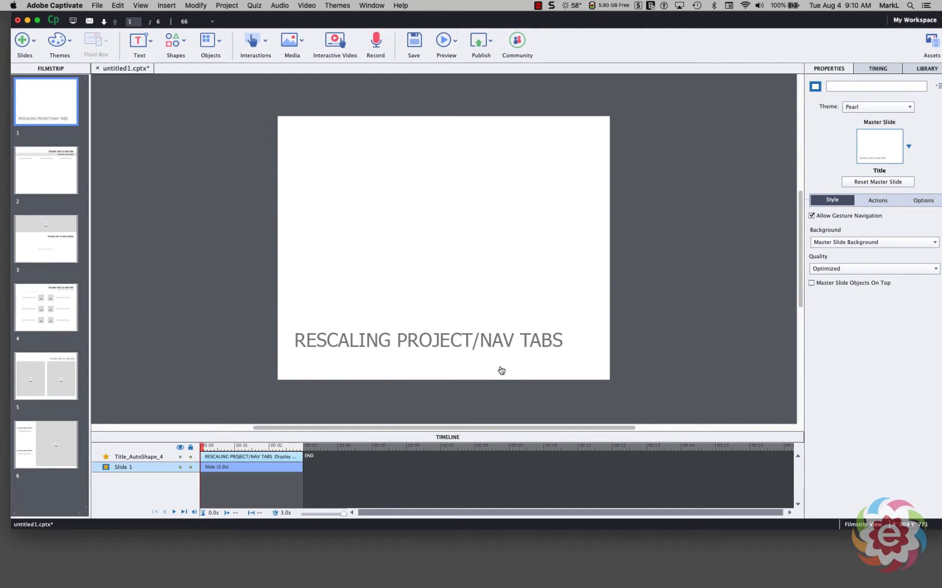
{"action": "mouse_move", "coordinate": [219, 173]}
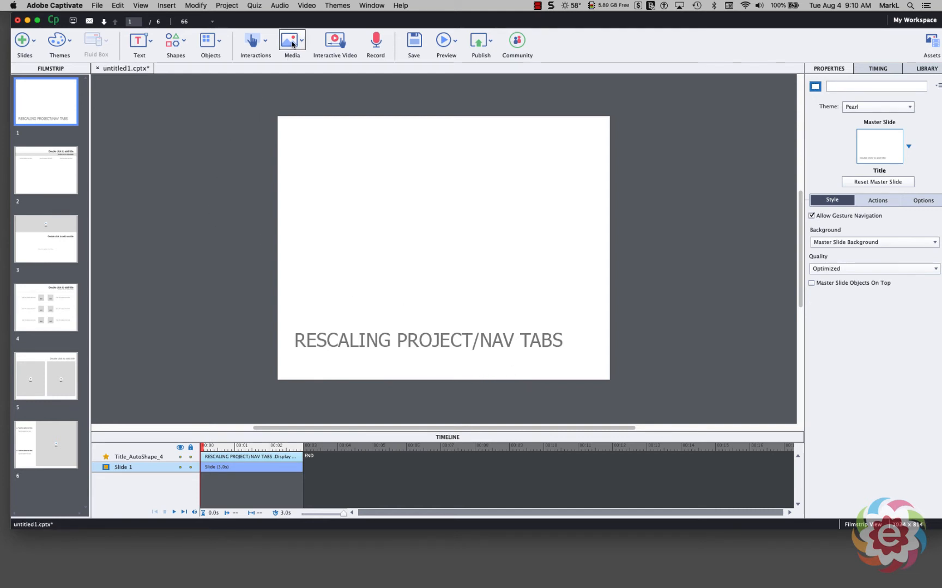
Insert Tab1.png from the WIP LOCAL folder onto slide 1 as Image_11
{"action": "left_click", "coordinate": [291, 42]}
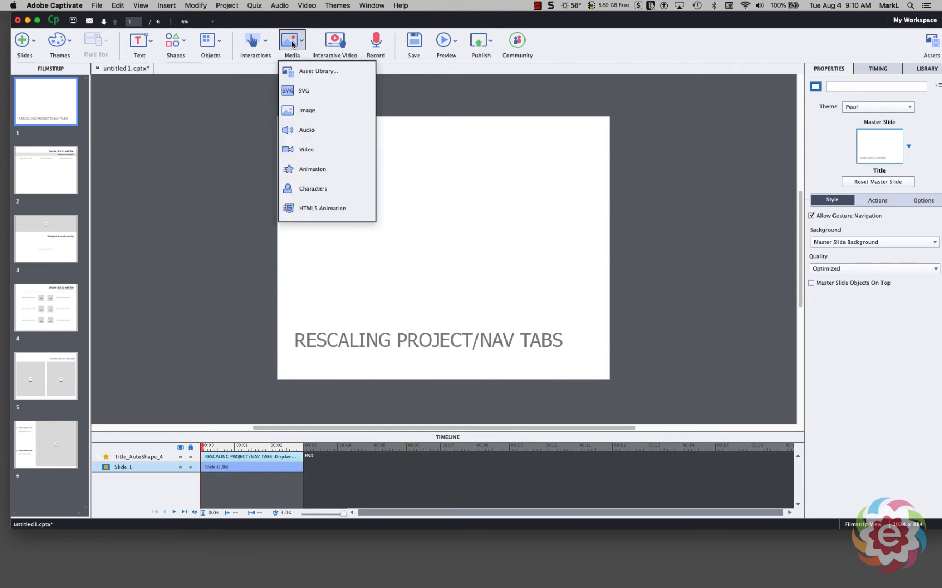
{"action": "mouse_move", "coordinate": [306, 110]}
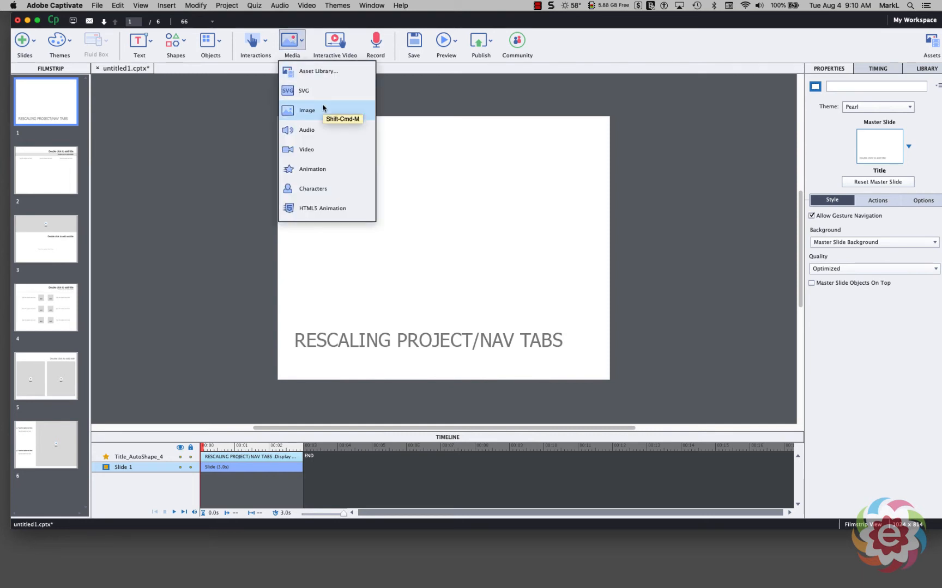
{"action": "left_click", "coordinate": [149, 121]}
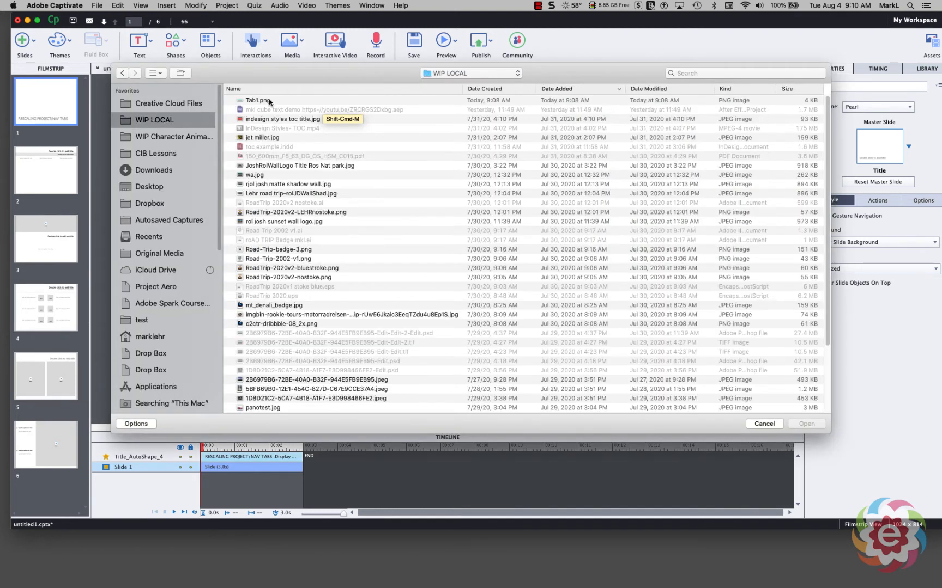
{"action": "left_click", "coordinate": [257, 101]}
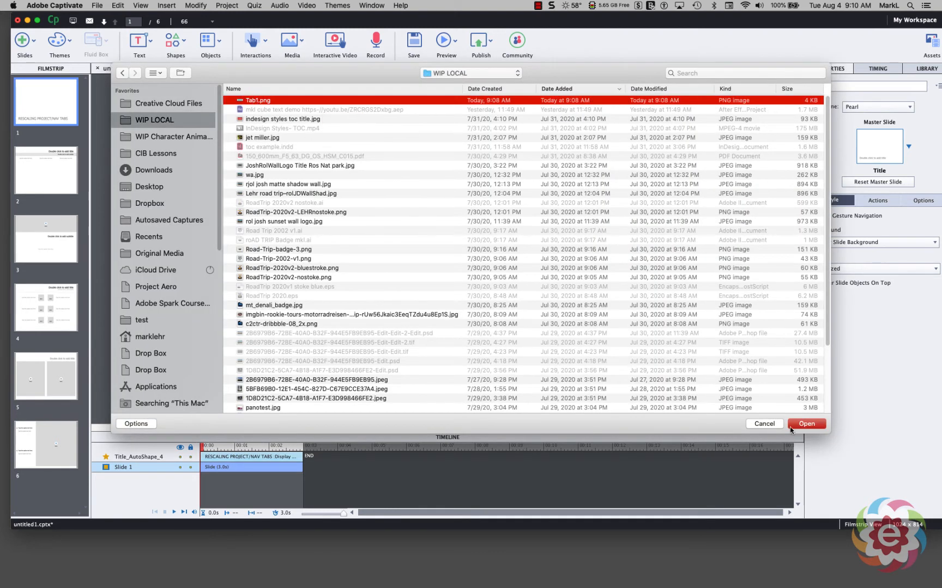
{"action": "left_click", "coordinate": [807, 423]}
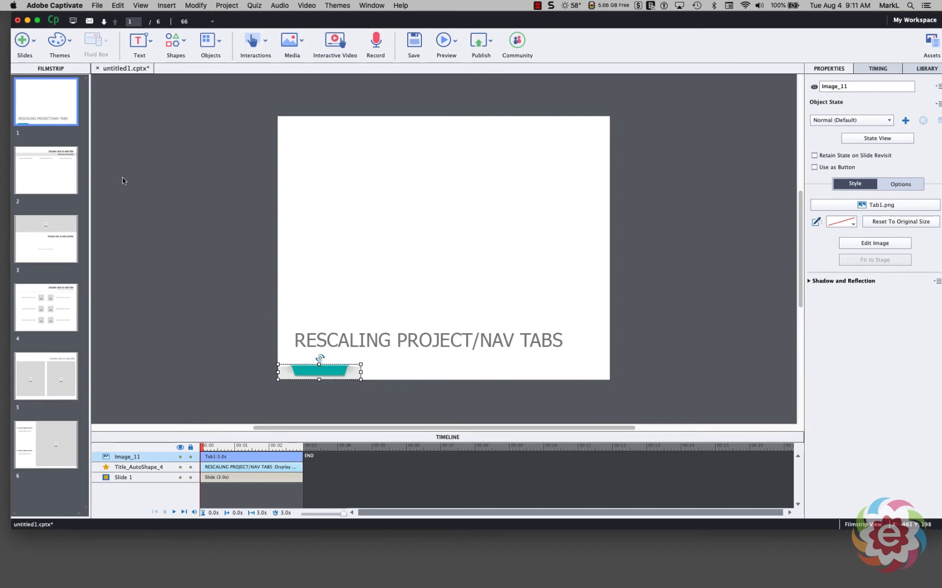
{"action": "mouse_move", "coordinate": [149, 56]}
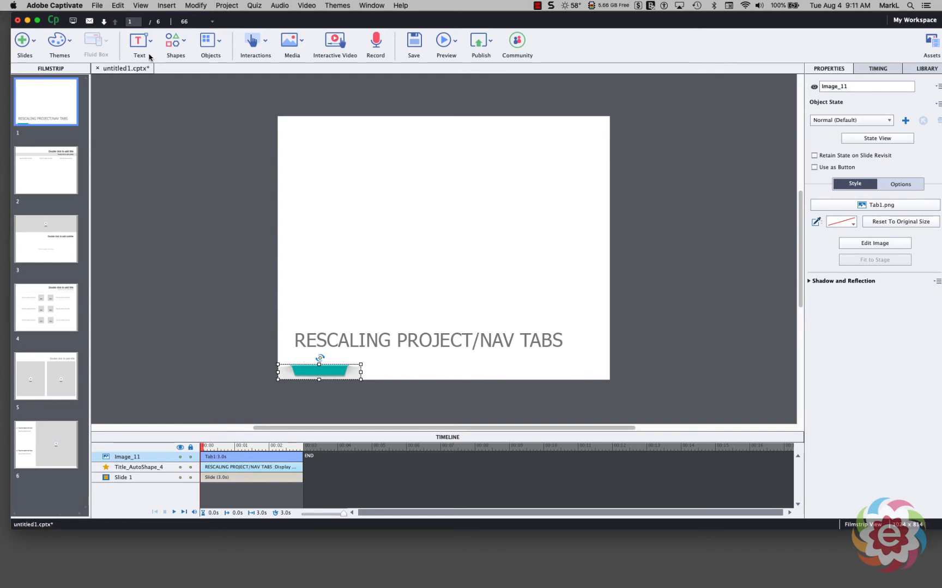
{"action": "left_click", "coordinate": [211, 22]}
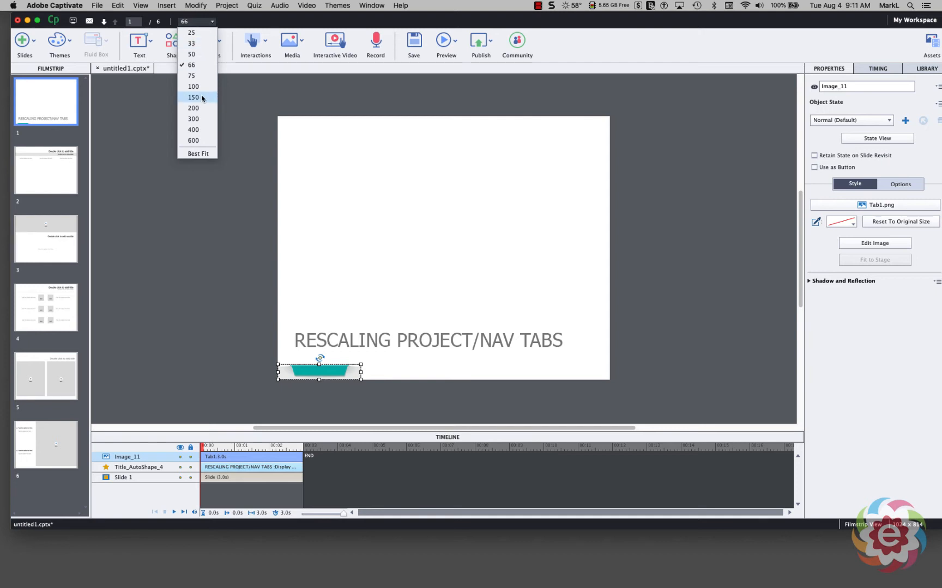
{"action": "left_click", "coordinate": [193, 97]}
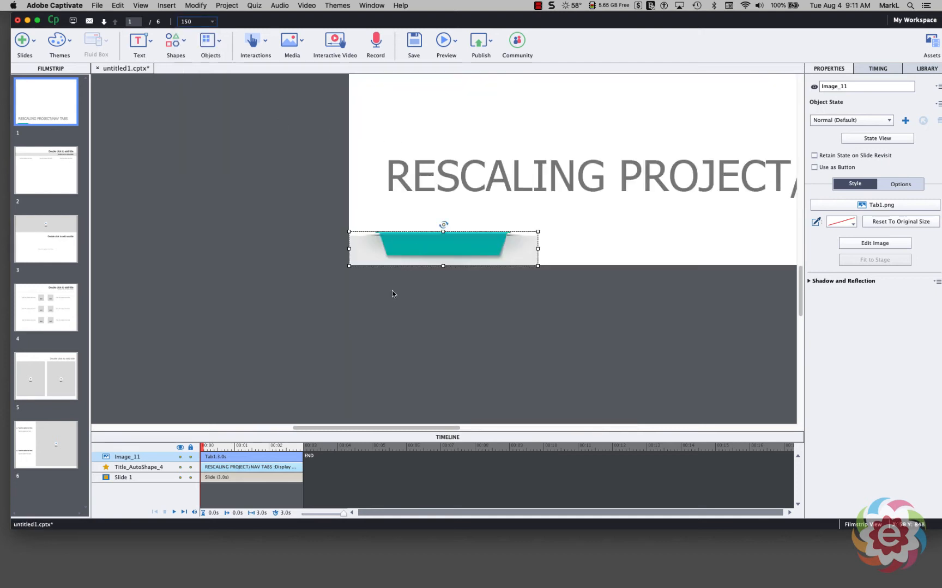
{"action": "mouse_move", "coordinate": [234, 254]}
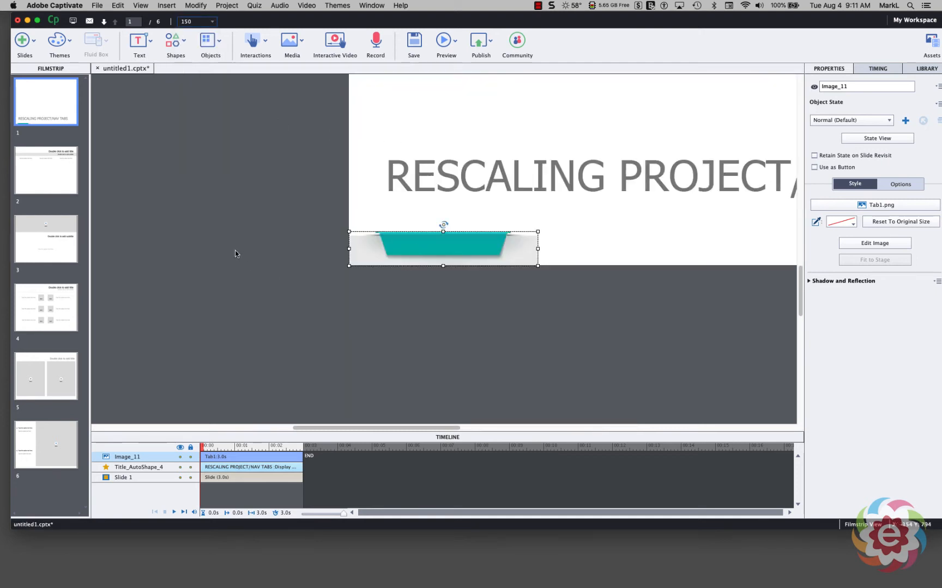
{"action": "mouse_move", "coordinate": [237, 251]}
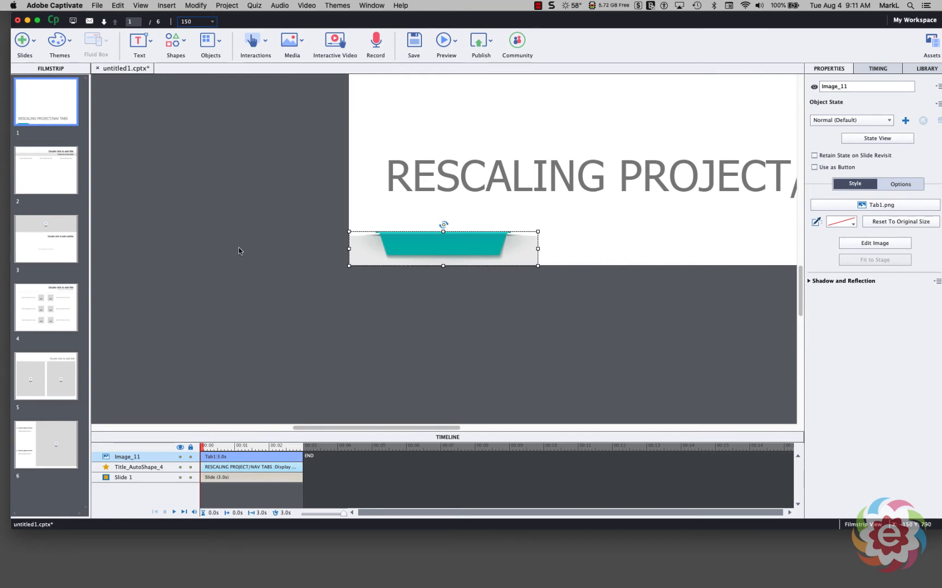
{"action": "mouse_move", "coordinate": [192, 110]}
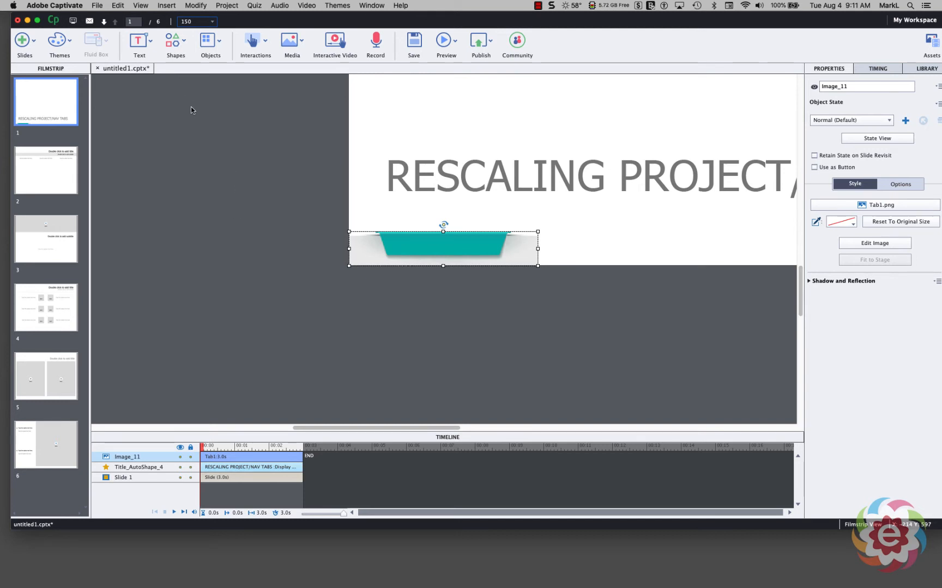
Draw a rectangle shape over the tab, set it to Use as Button, and begin its text label
{"action": "left_click", "coordinate": [175, 44]}
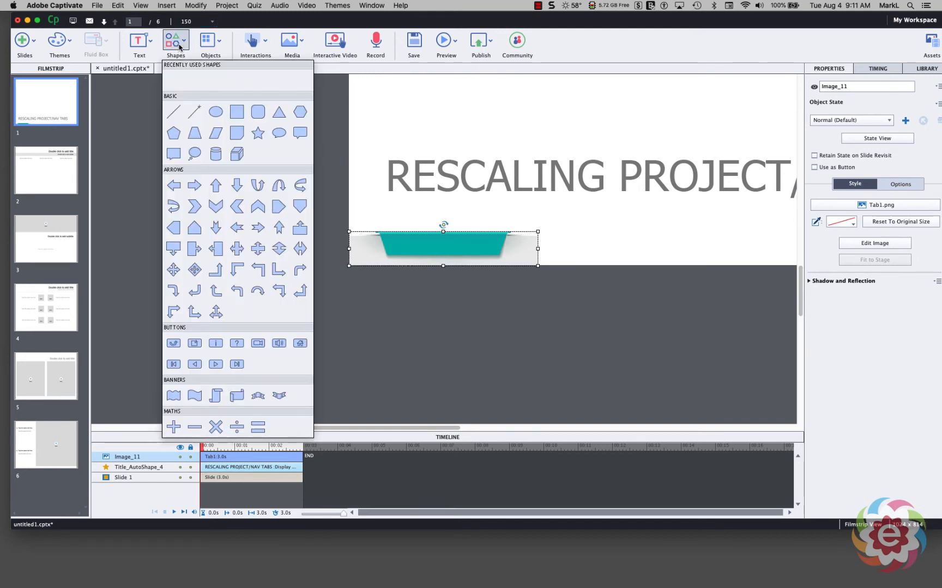
{"action": "mouse_move", "coordinate": [237, 111]}
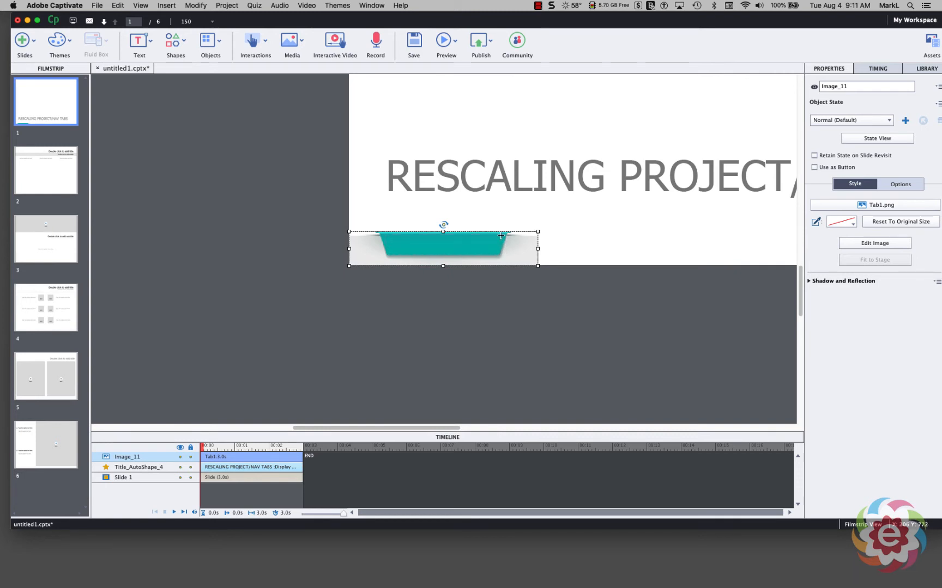
{"action": "mouse_move", "coordinate": [528, 311]}
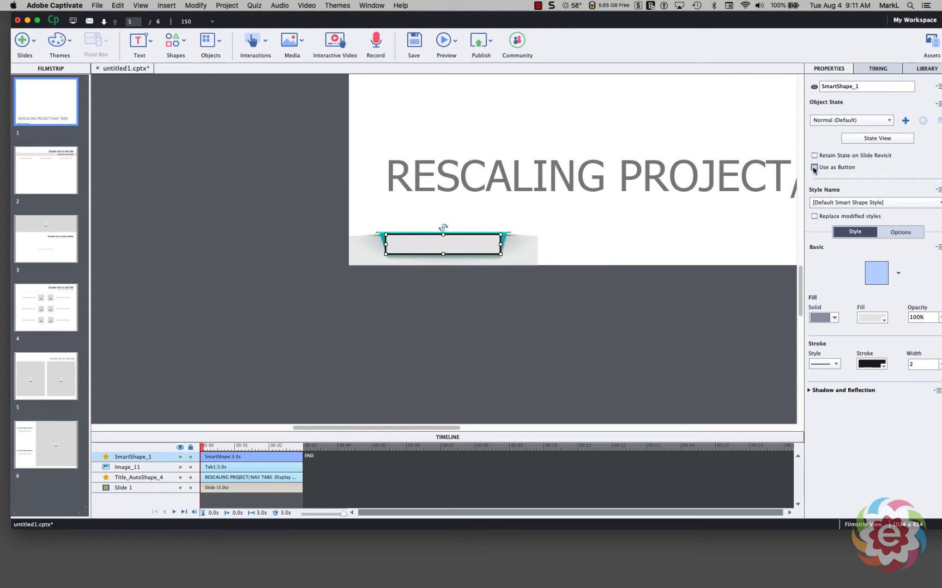
{"action": "left_click", "coordinate": [814, 167]}
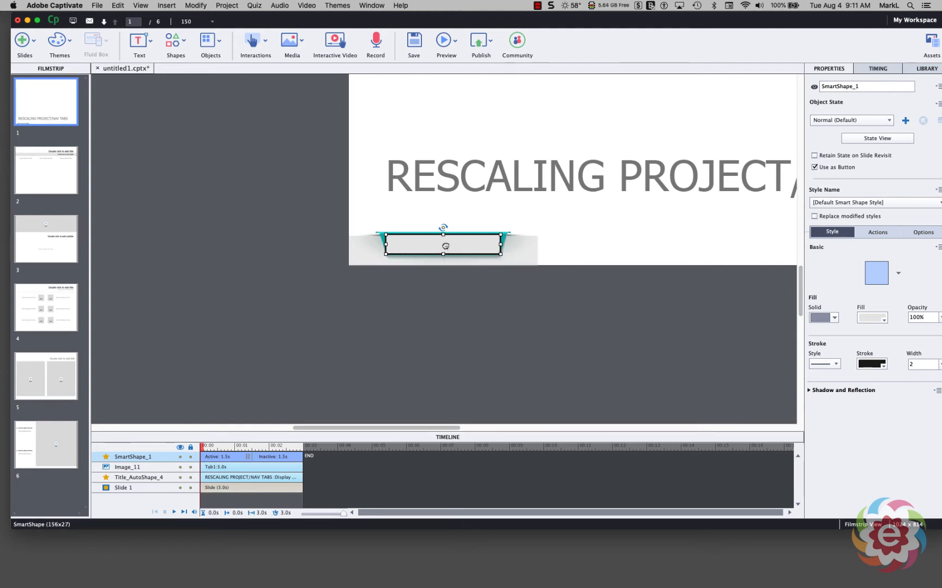
{"action": "double_click", "coordinate": [443, 246]}
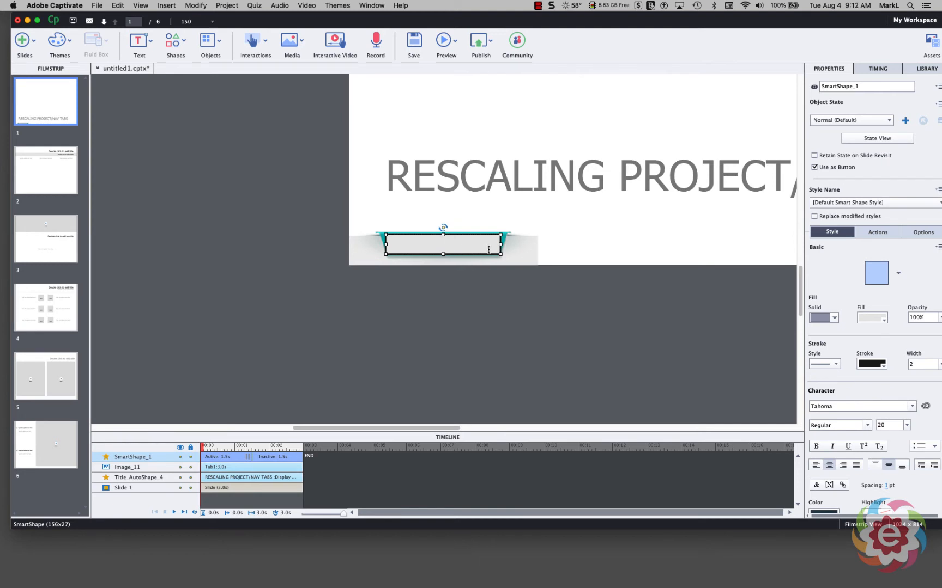
Label the button shape 'Section x' and start editing its Fill Opacity
{"action": "type", "text": "Sectio"}
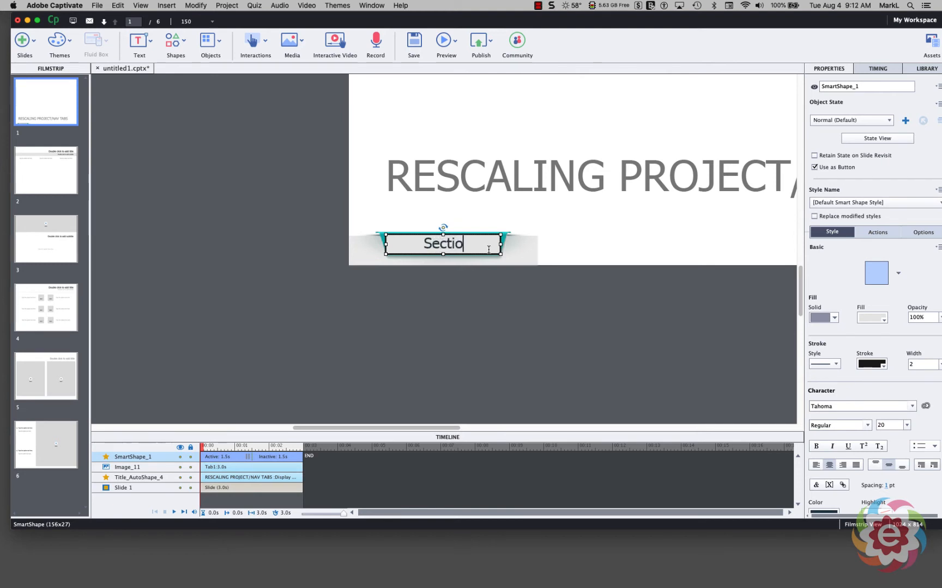
{"action": "type", "text": "n"}
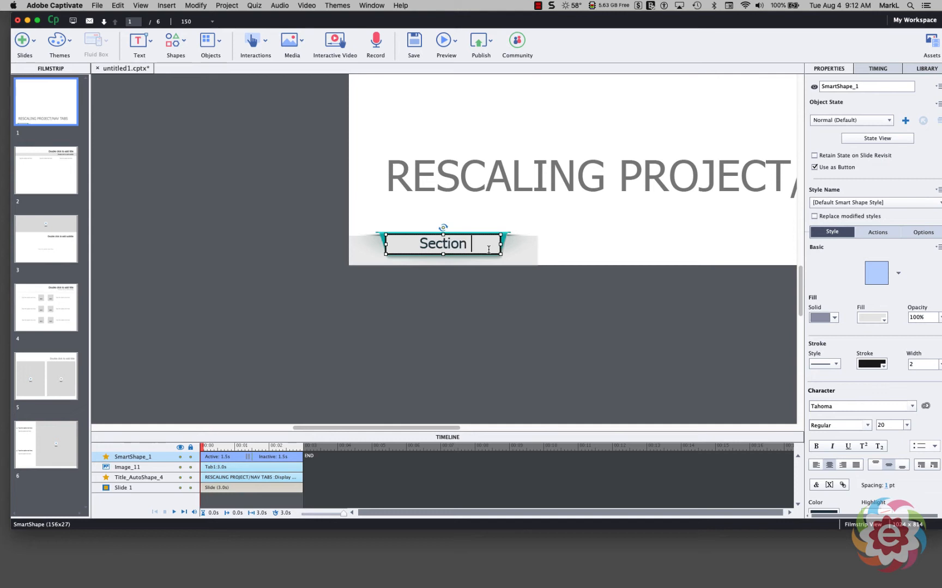
{"action": "type", "text": "x"}
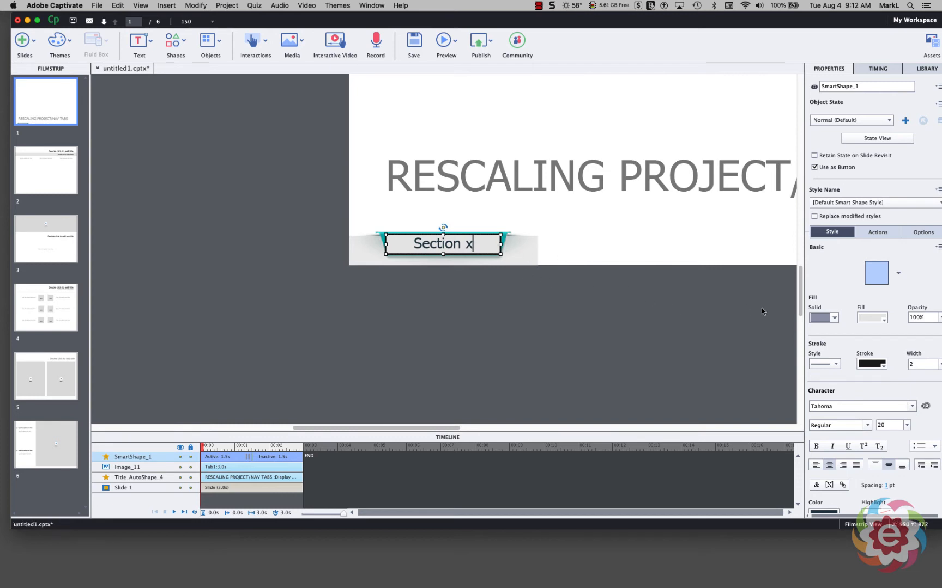
{"action": "mouse_move", "coordinate": [835, 248]}
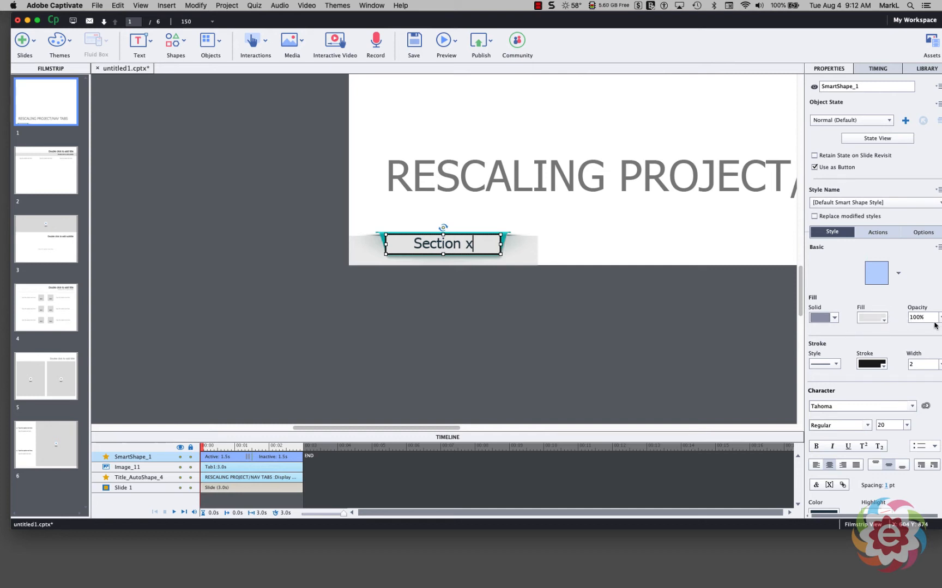
{"action": "mouse_move", "coordinate": [909, 52]}
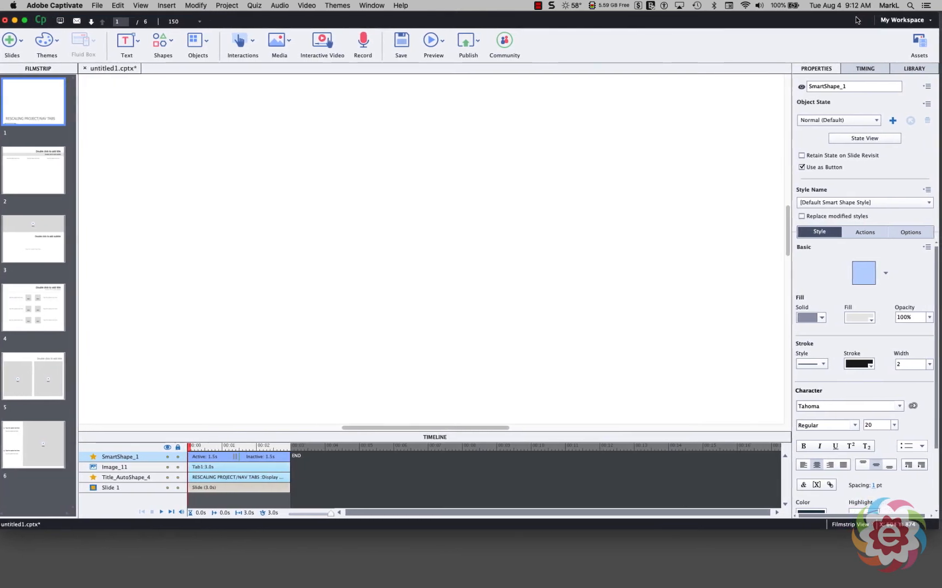
{"action": "mouse_move", "coordinate": [774, 264]}
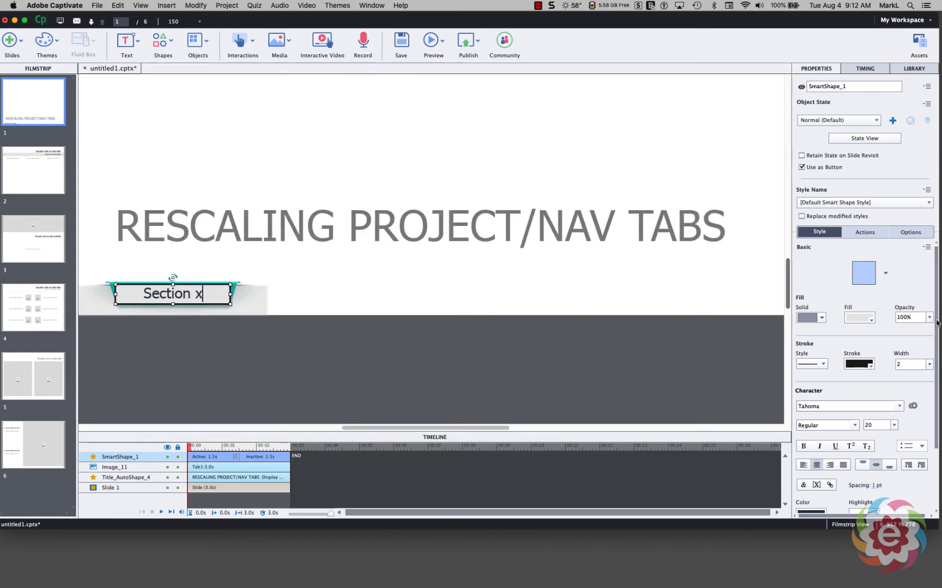
{"action": "left_click", "coordinate": [926, 318]}
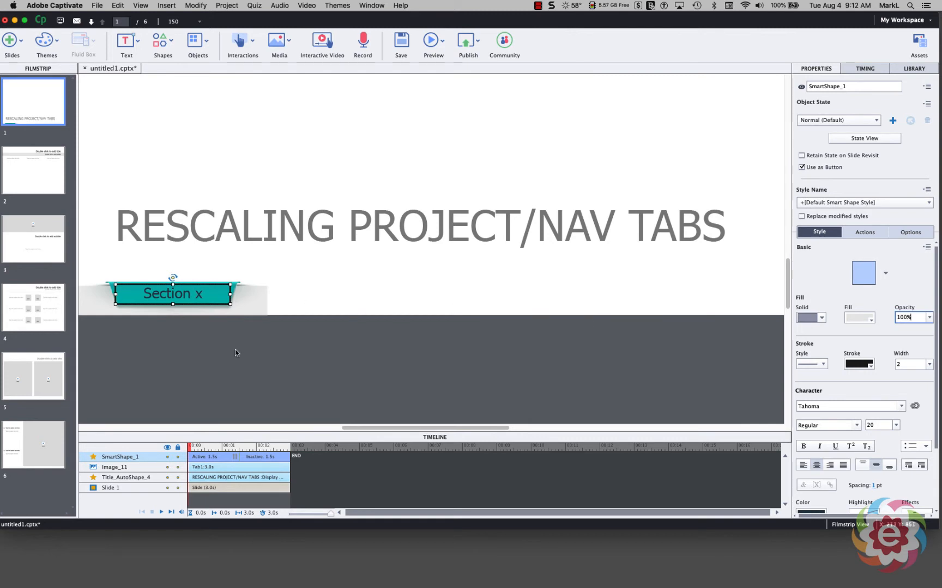
{"action": "mouse_move", "coordinate": [162, 303]}
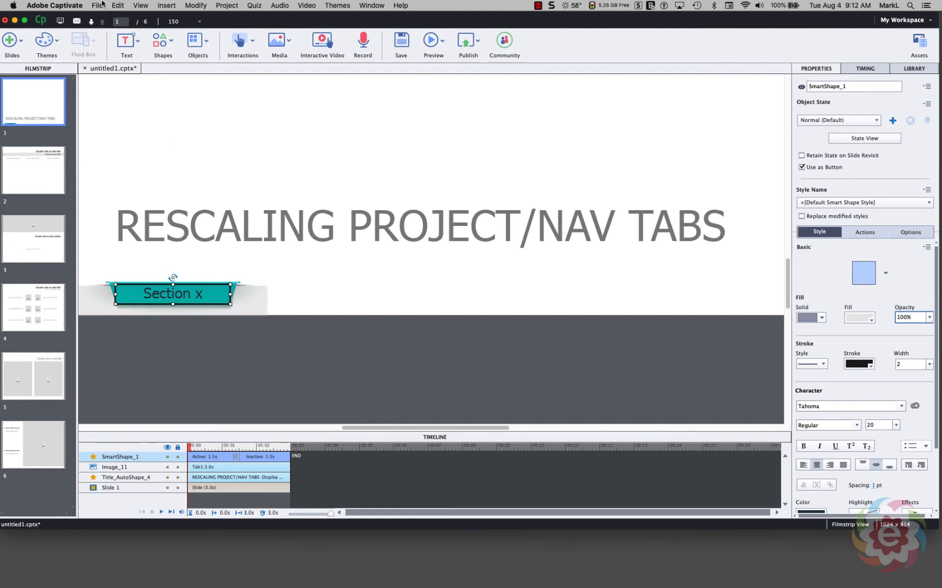
Save the project as rescale.cptx in the WIP LOCAL folder
{"action": "left_click", "coordinate": [97, 6]}
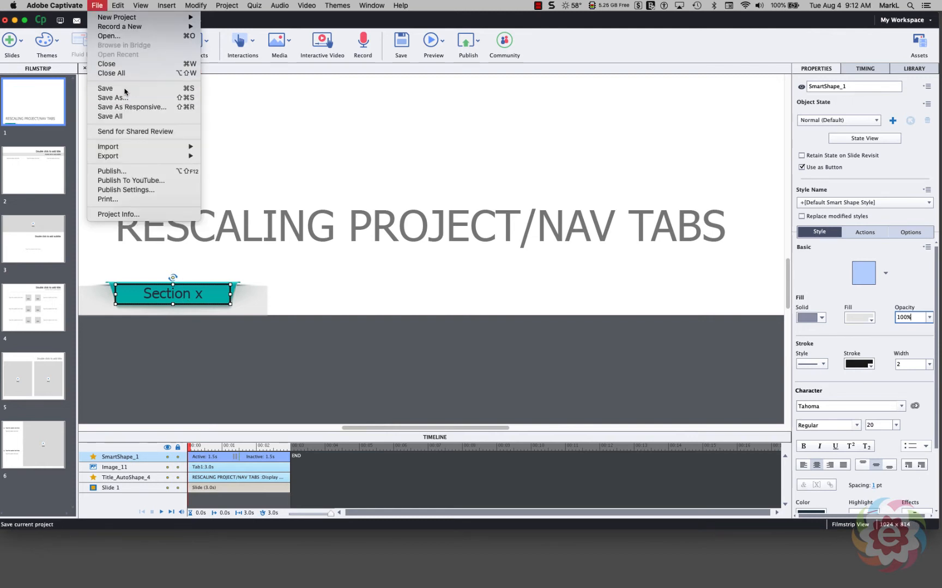
{"action": "left_click", "coordinate": [105, 88]}
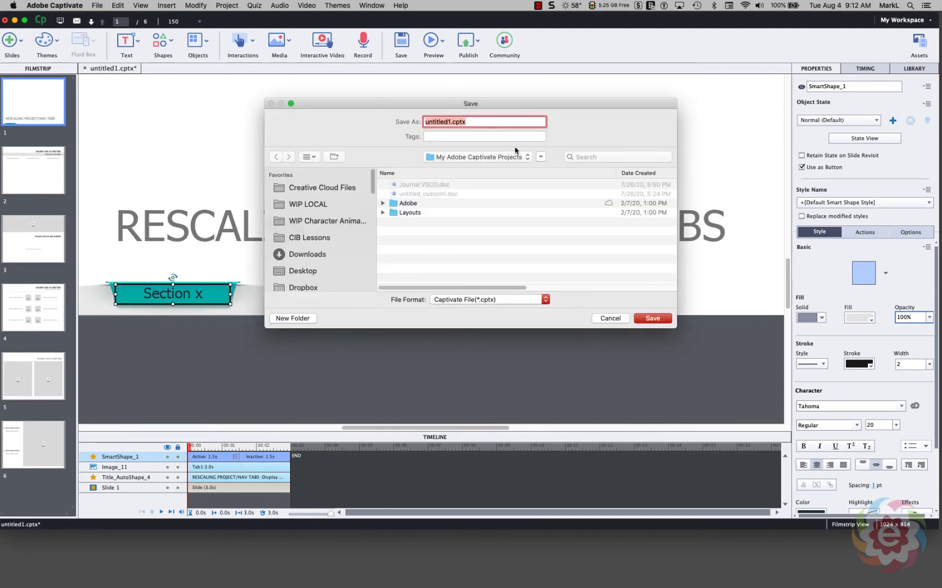
{"action": "type", "text": "rescale"}
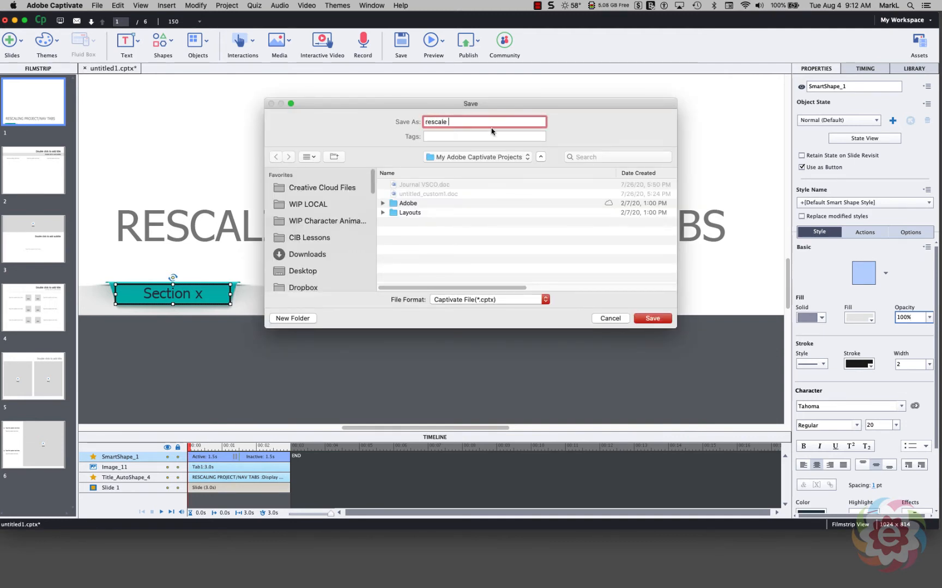
{"action": "left_click", "coordinate": [307, 204]}
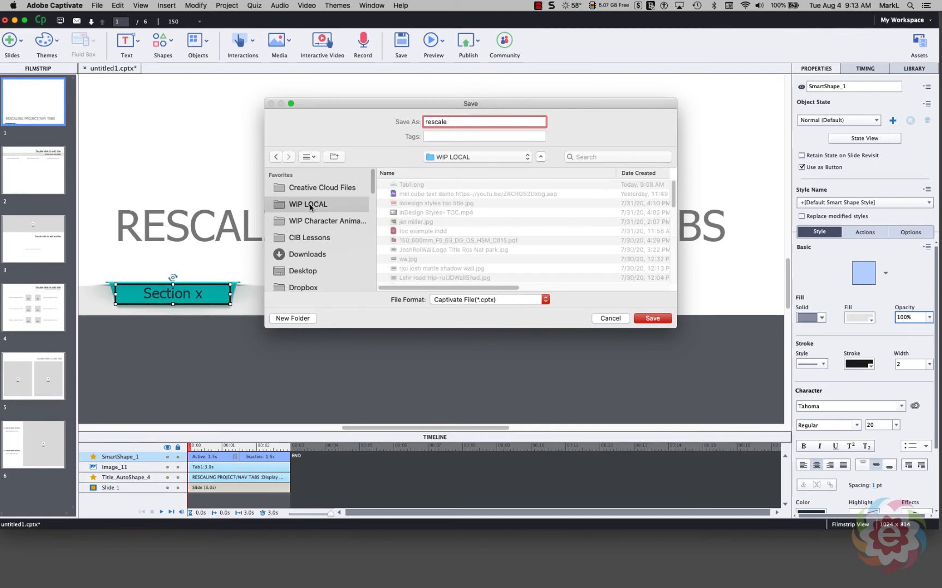
{"action": "left_click", "coordinate": [652, 319]}
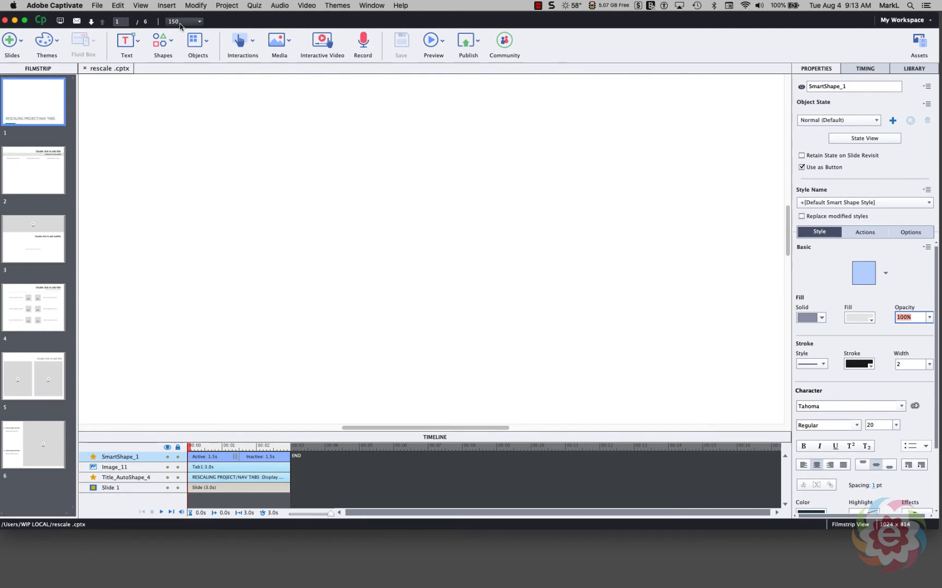
Set the slide zoom to Best Fit
{"action": "left_click", "coordinate": [198, 22]}
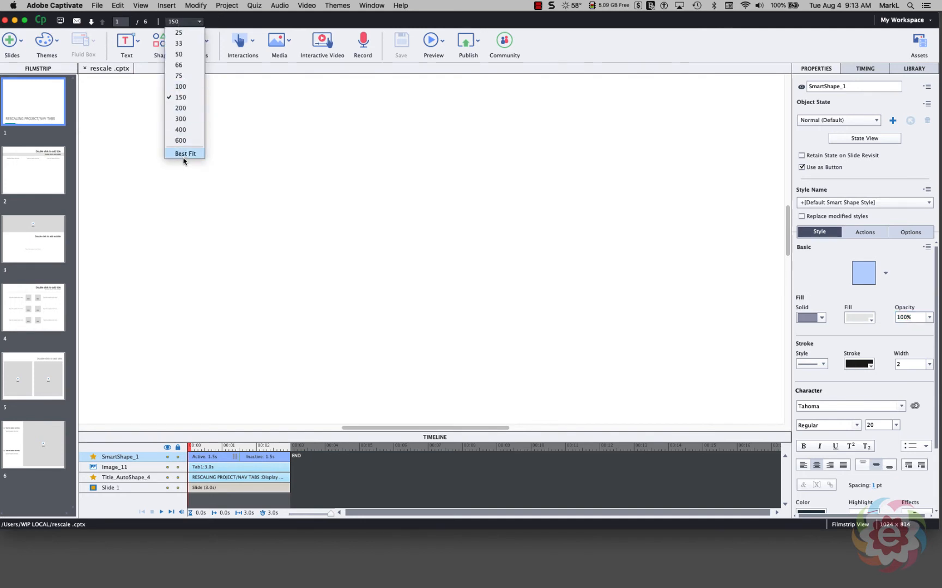
{"action": "left_click", "coordinate": [186, 154]}
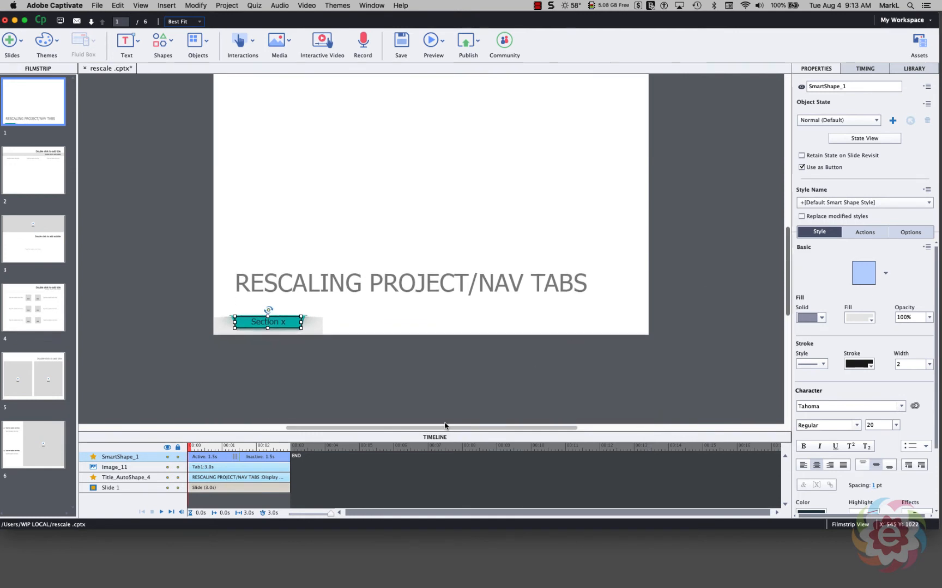
{"action": "mouse_move", "coordinate": [315, 469]}
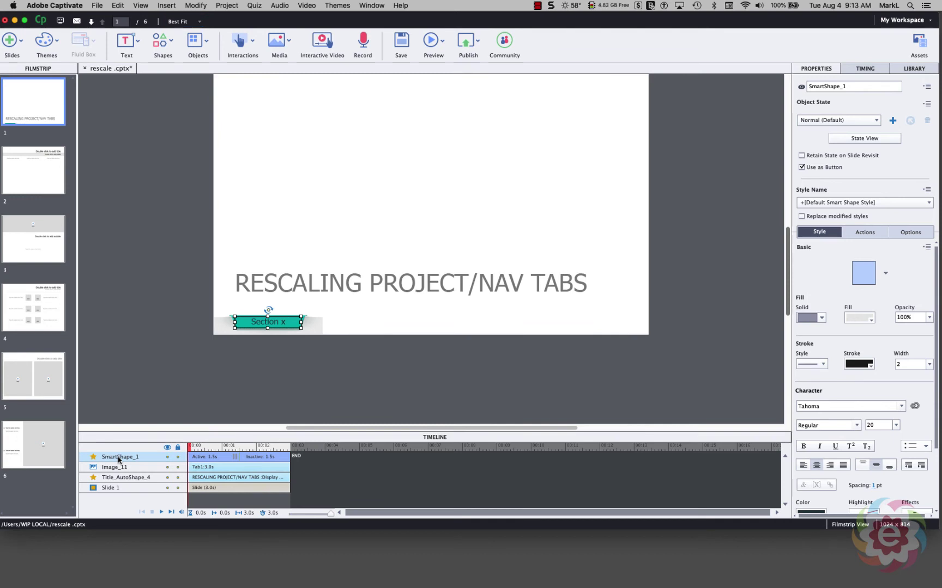
Give the button 0% fill opacity, rename it Nav_Text_button, and toggle the tab image to check it
{"action": "left_click", "coordinate": [913, 318]}
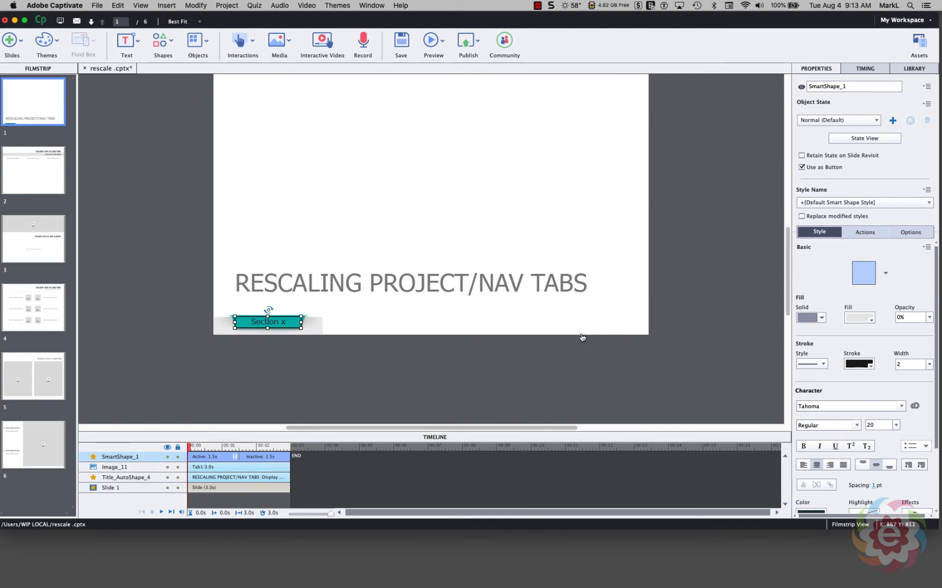
{"action": "mouse_move", "coordinate": [857, 87]}
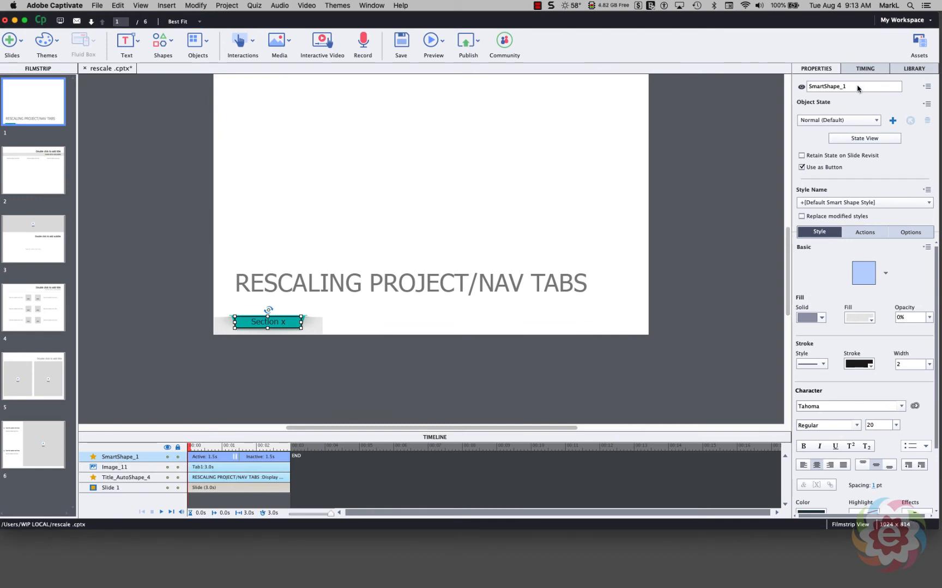
{"action": "mouse_move", "coordinate": [851, 90]}
{"action": "type", "text": "Nav"}
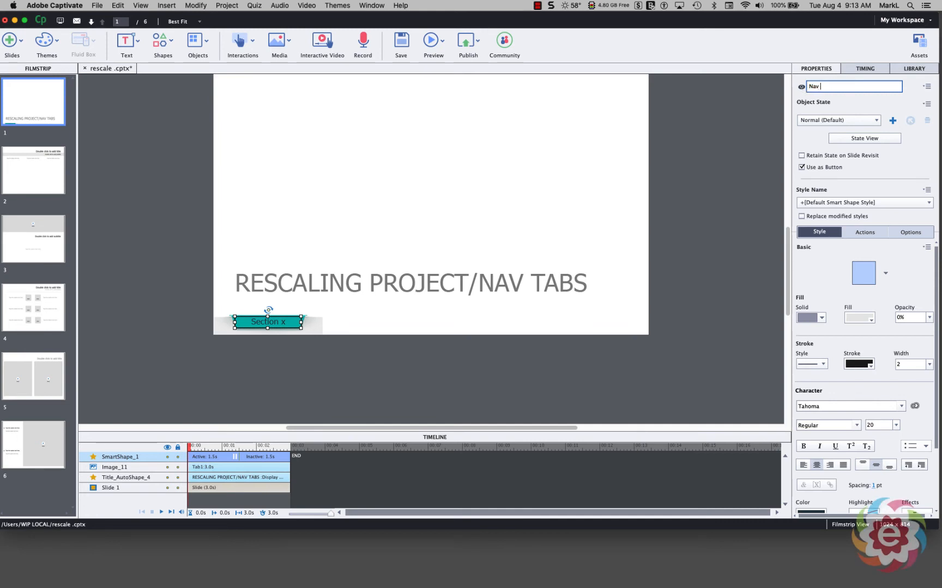
{"action": "type", "text": "Text button"}
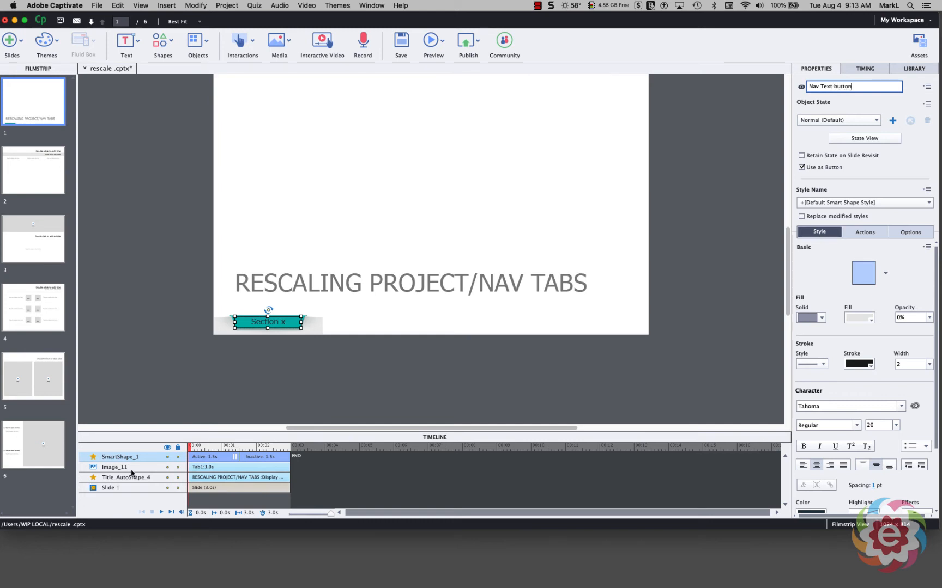
{"action": "left_click", "coordinate": [114, 468]}
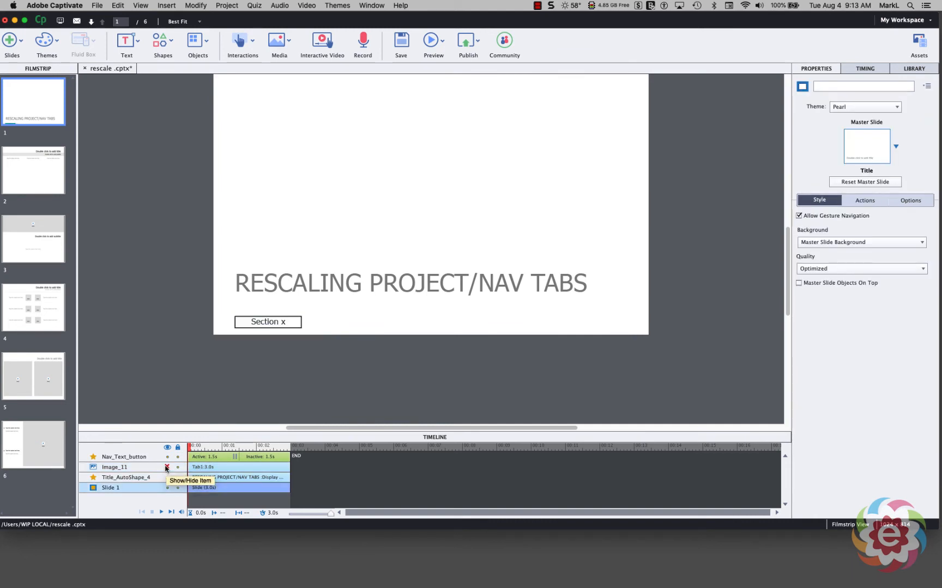
{"action": "left_click", "coordinate": [267, 321]}
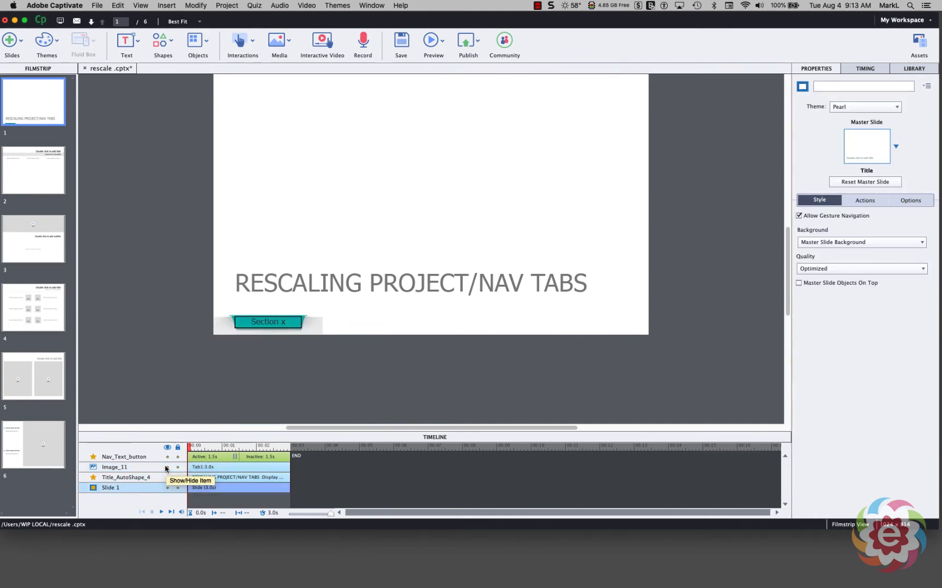
{"action": "mouse_move", "coordinate": [114, 478]}
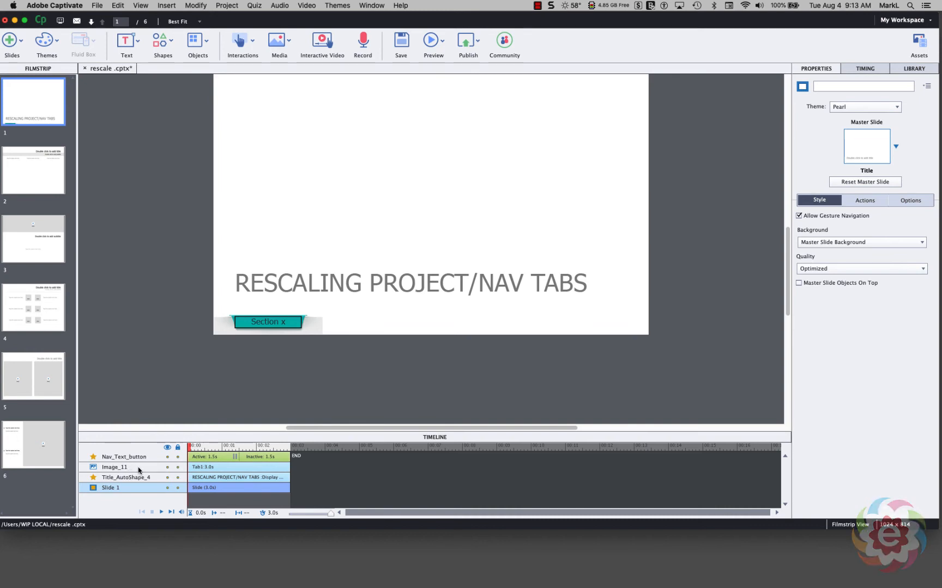
{"action": "left_click", "coordinate": [115, 468]}
{"action": "type", "text": "Nav_Graphic"}
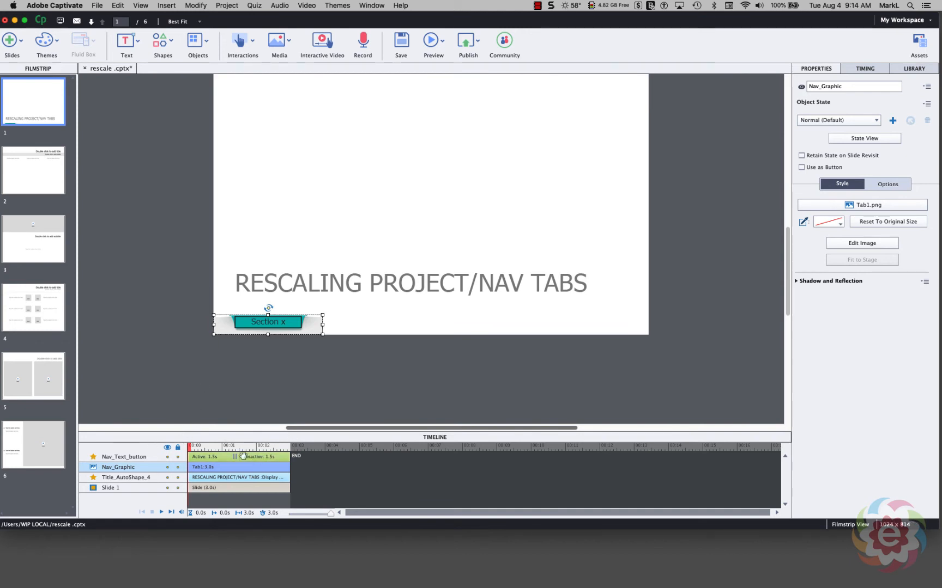
Set the Nav_Text_button stroke width to 0 so it has no outline
{"action": "left_click", "coordinate": [125, 456]}
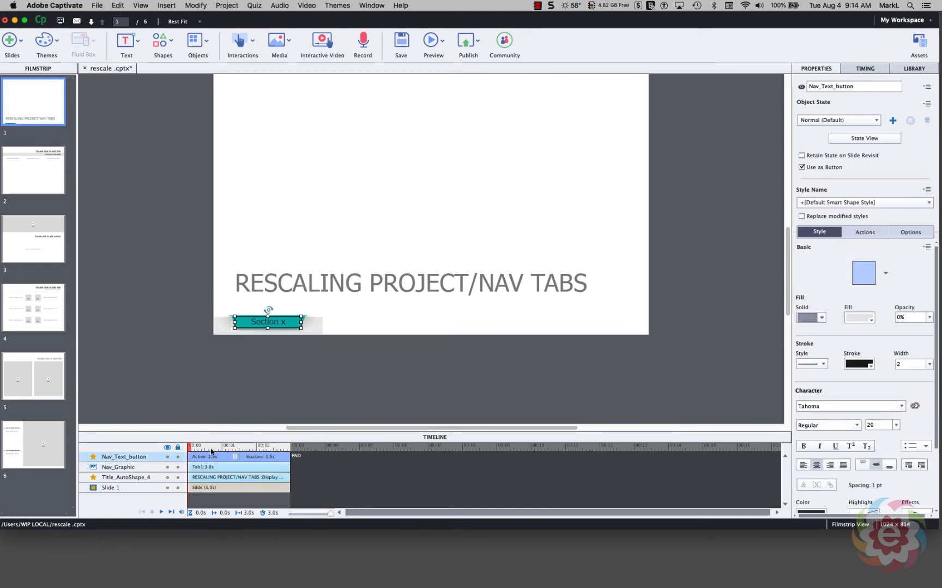
{"action": "mouse_move", "coordinate": [334, 324]}
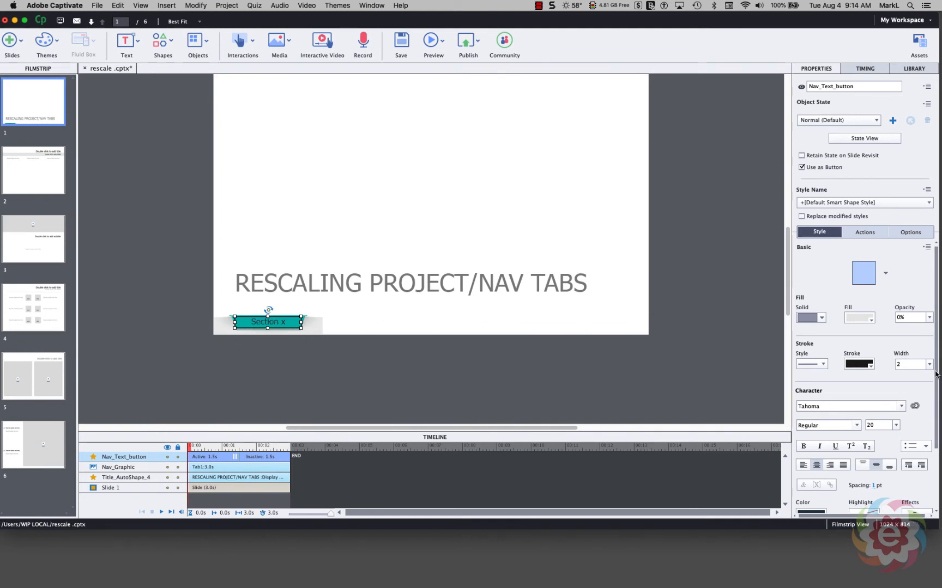
{"action": "mouse_move", "coordinate": [809, 57]}
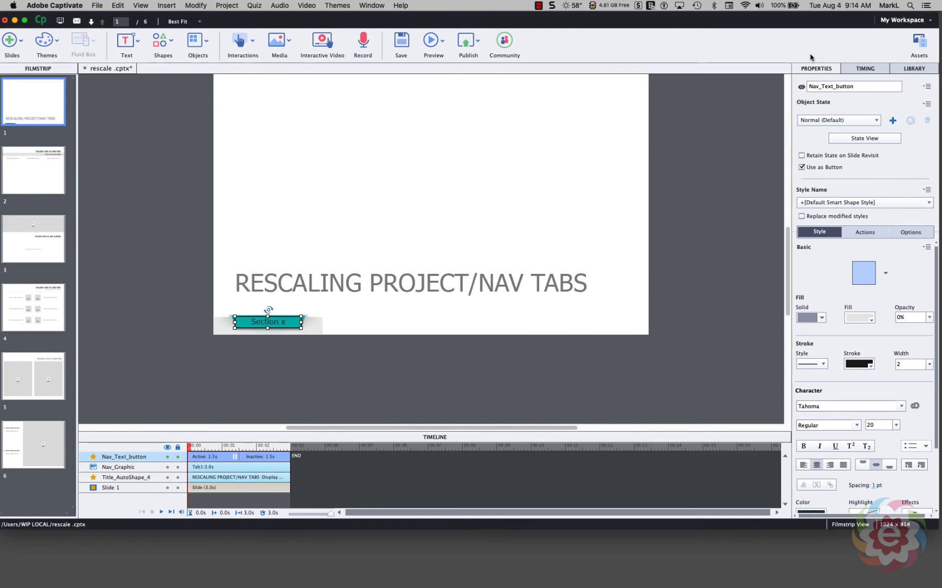
{"action": "mouse_move", "coordinate": [800, 347]}
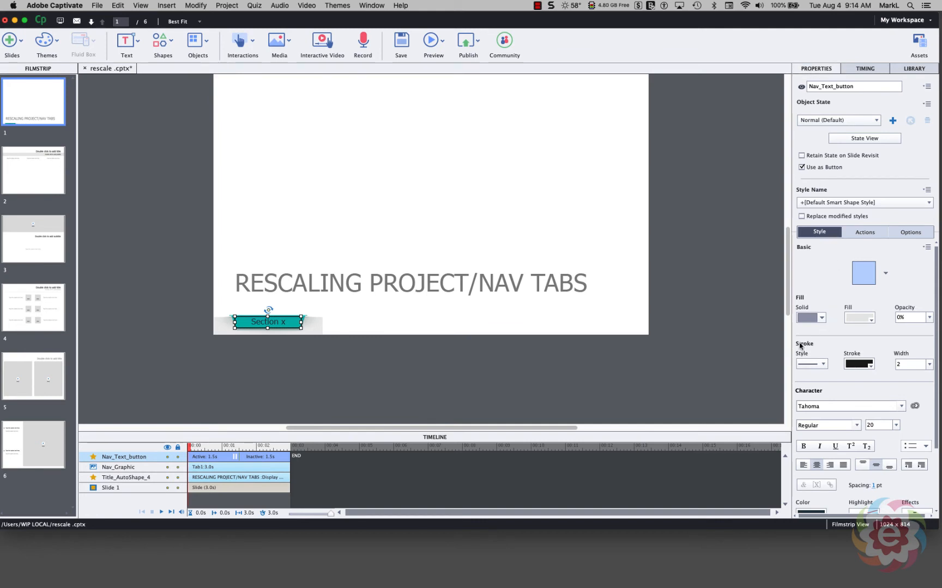
{"action": "mouse_move", "coordinate": [906, 357]}
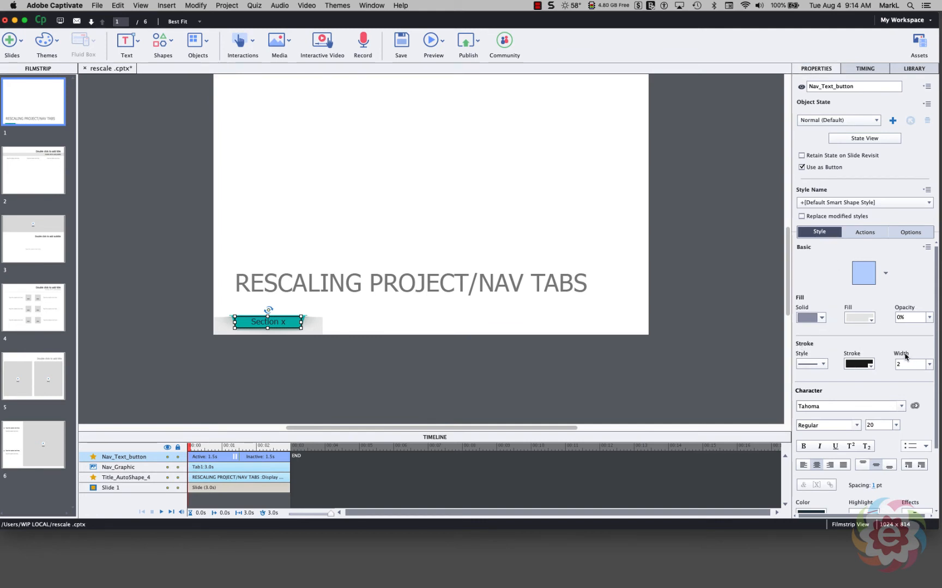
{"action": "left_click", "coordinate": [927, 364]}
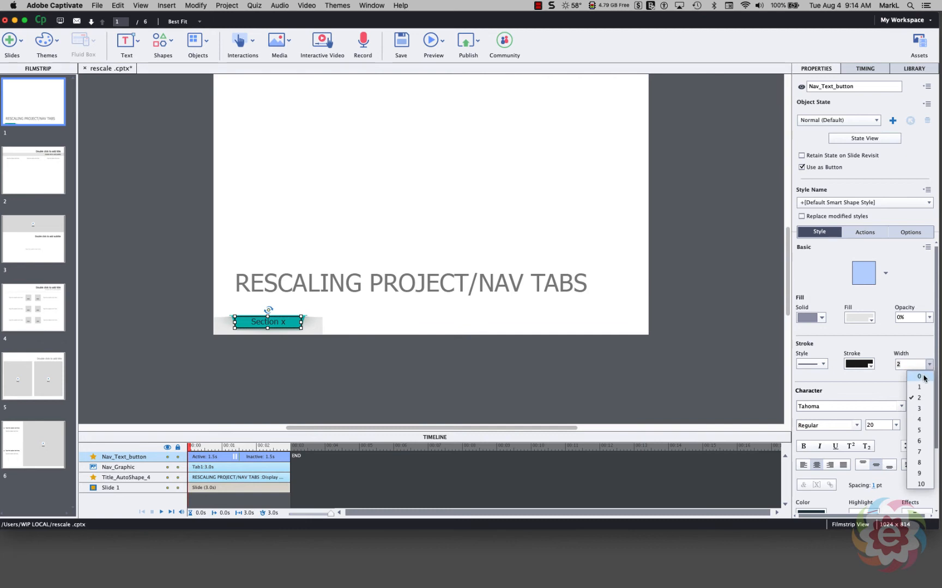
{"action": "left_click", "coordinate": [919, 376]}
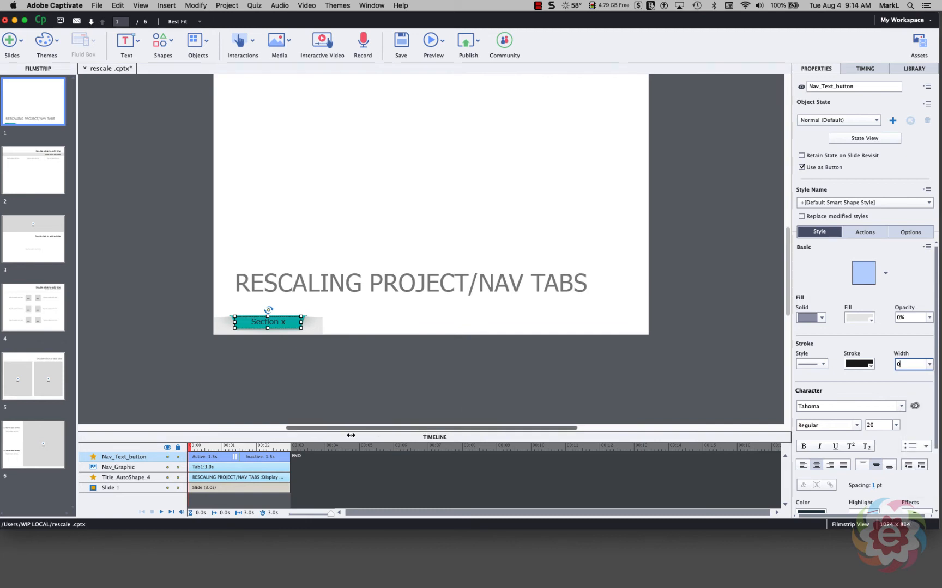
{"action": "mouse_move", "coordinate": [94, 396]}
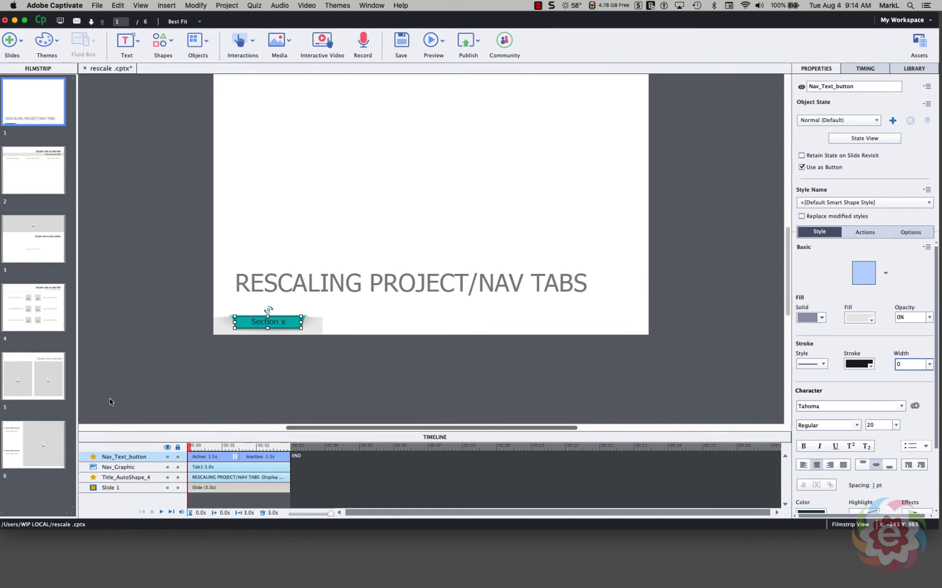
{"action": "mouse_move", "coordinate": [87, 443]}
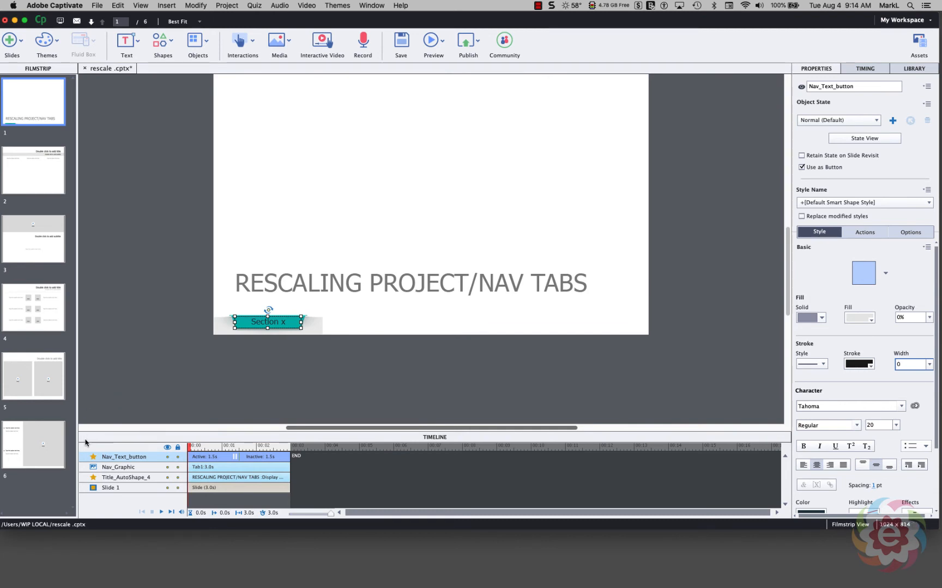
{"action": "mouse_move", "coordinate": [103, 439]}
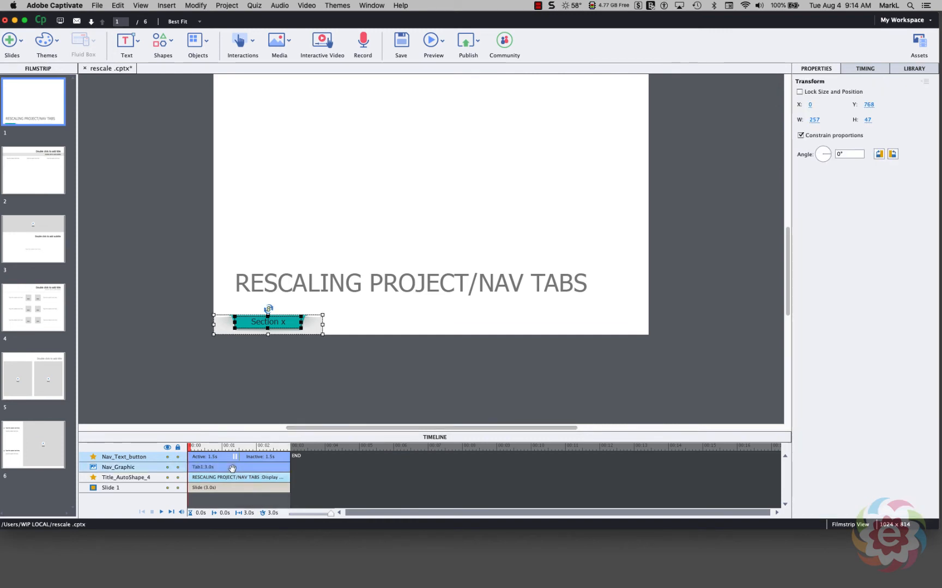
{"action": "mouse_move", "coordinate": [192, 456]}
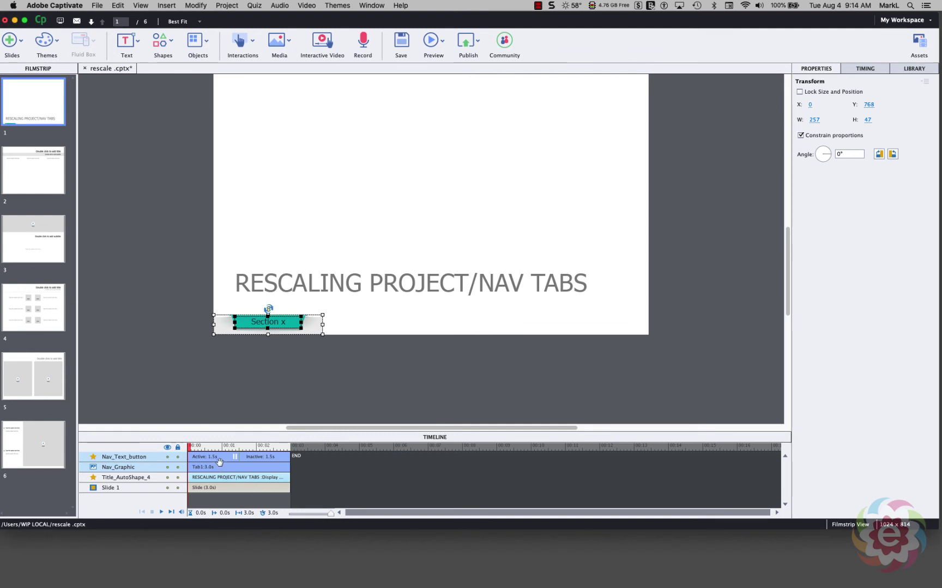
Group Nav_Text_button with Nav_Graphic and rename the group Nav_tab_1
{"action": "right_click", "coordinate": [210, 462]}
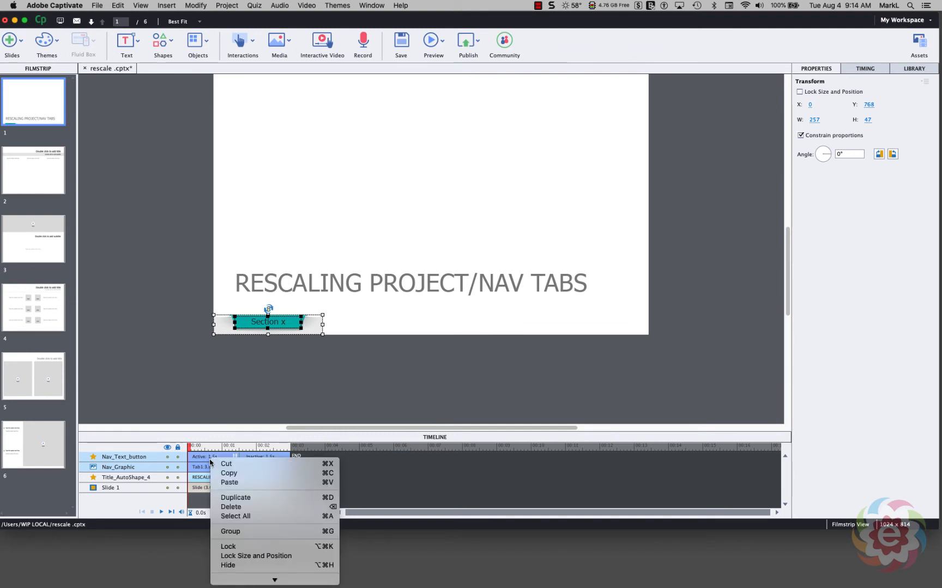
{"action": "mouse_move", "coordinate": [243, 532]}
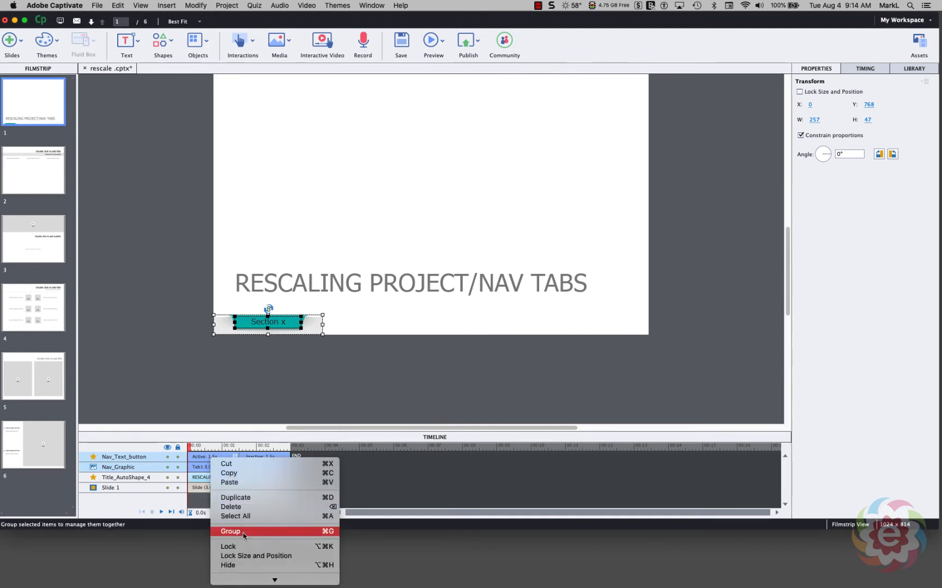
{"action": "left_click", "coordinate": [230, 532]}
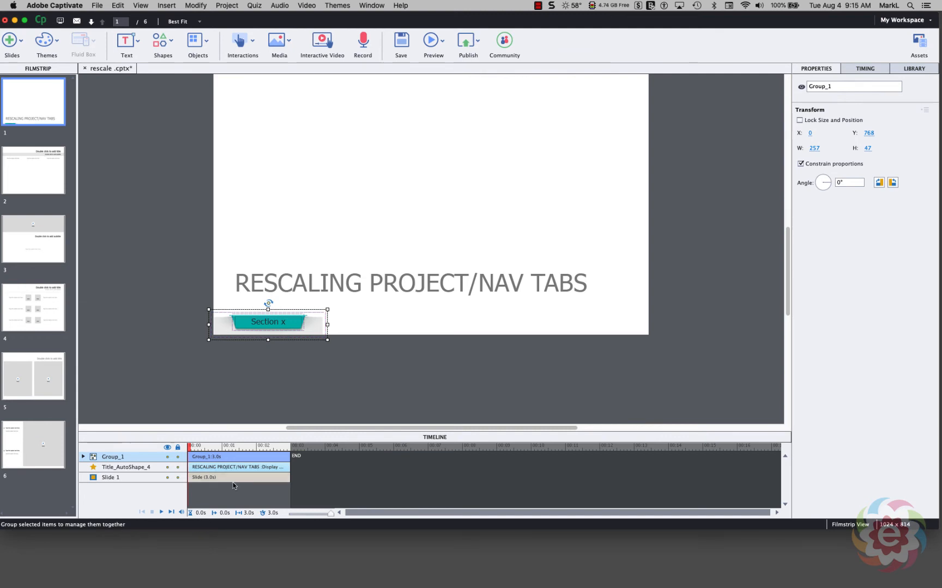
{"action": "mouse_move", "coordinate": [320, 447]}
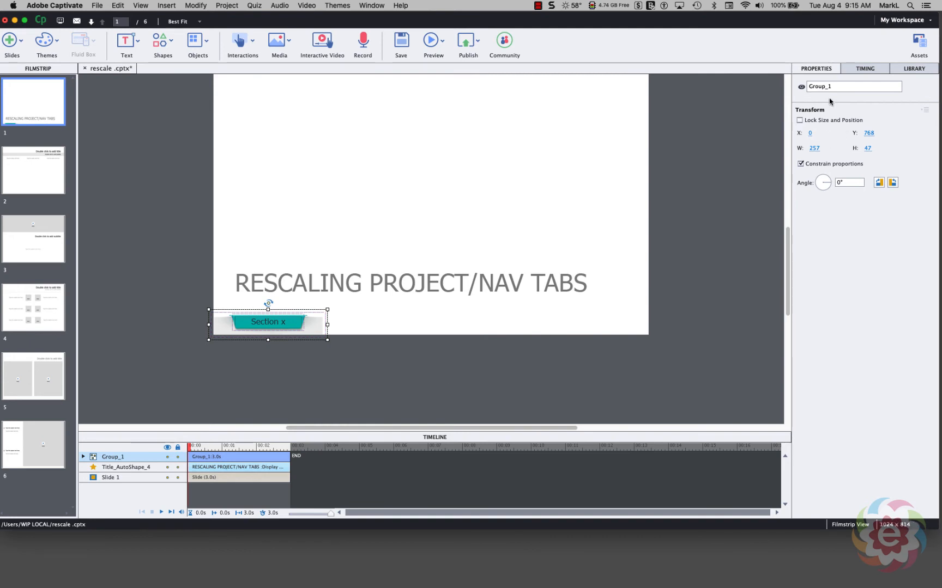
{"action": "double_click", "coordinate": [852, 86]}
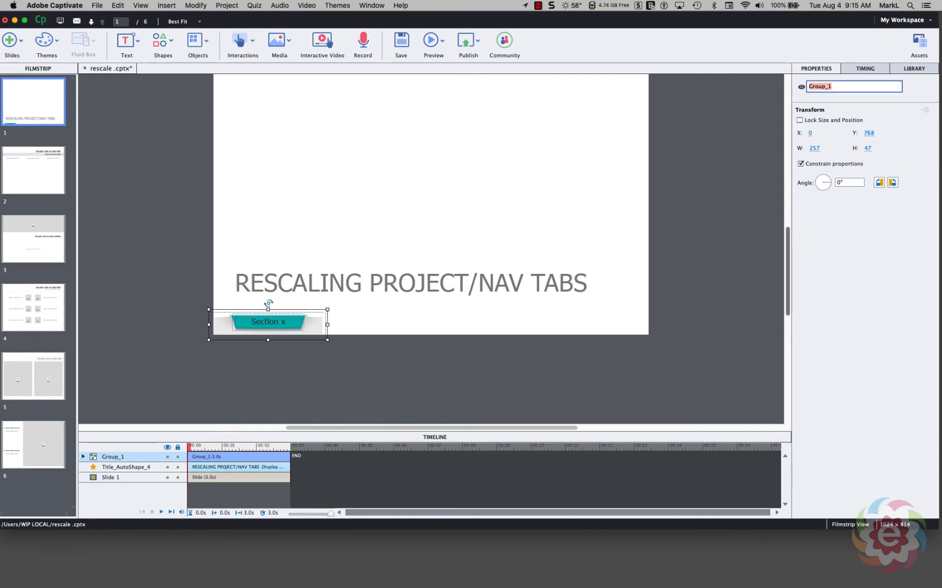
{"action": "type", "text": "Nav"}
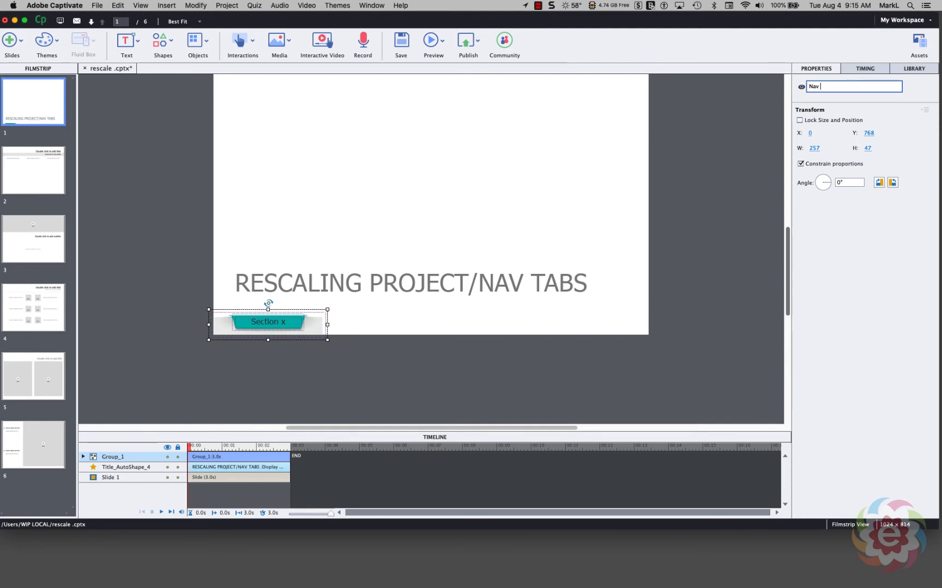
{"action": "type", "text": "tab_1"}
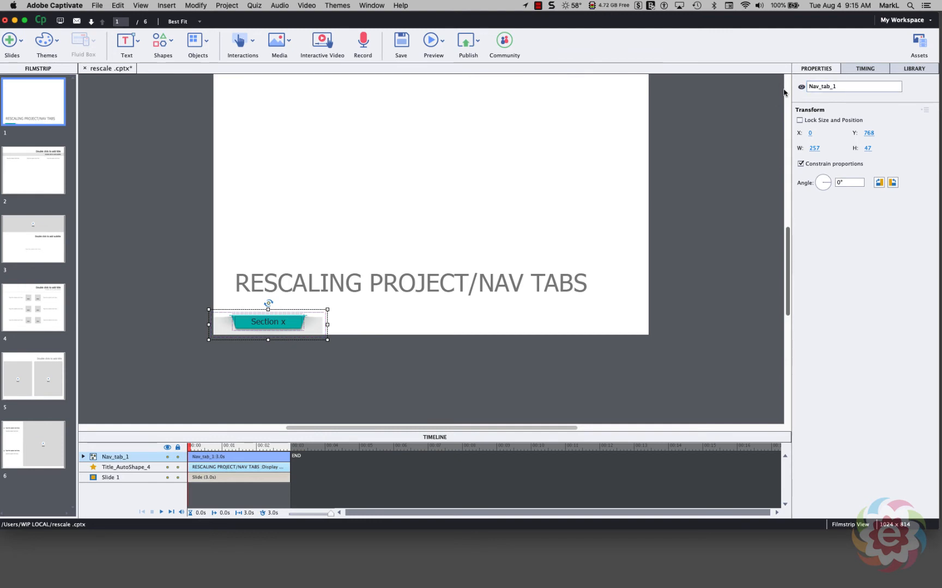
{"action": "mouse_move", "coordinate": [567, 372]}
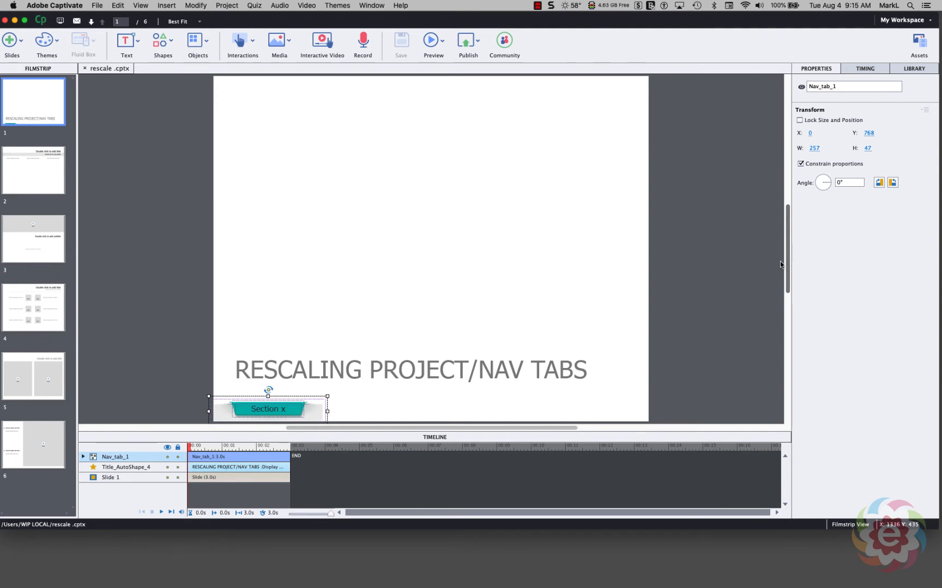
{"action": "mouse_move", "coordinate": [281, 420]}
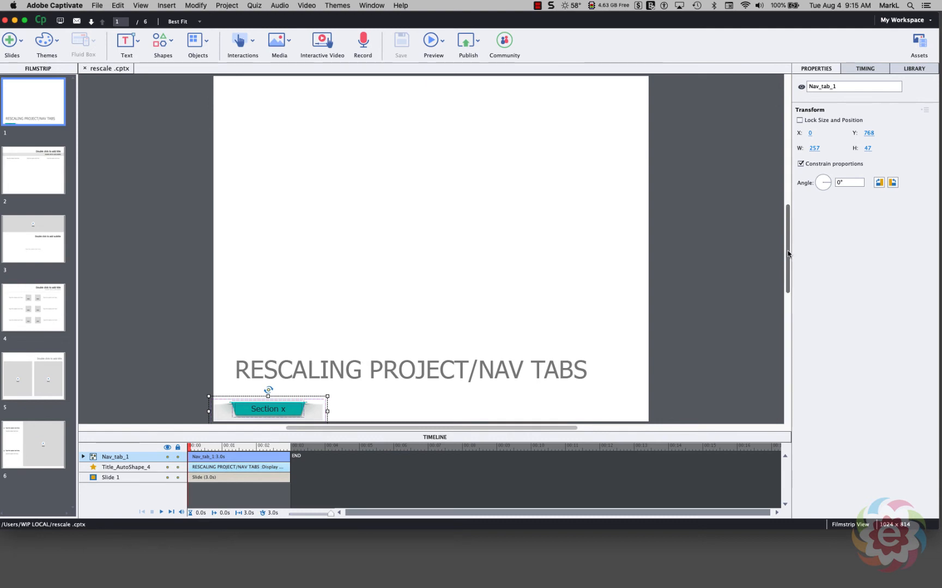
Duplicate the nav tab group to make Nav_tab_2, Nav_tab_3 and Nav_tab_4 along the slide bottom
{"action": "scroll", "scroll_direction": "up", "scroll_amount": 3}
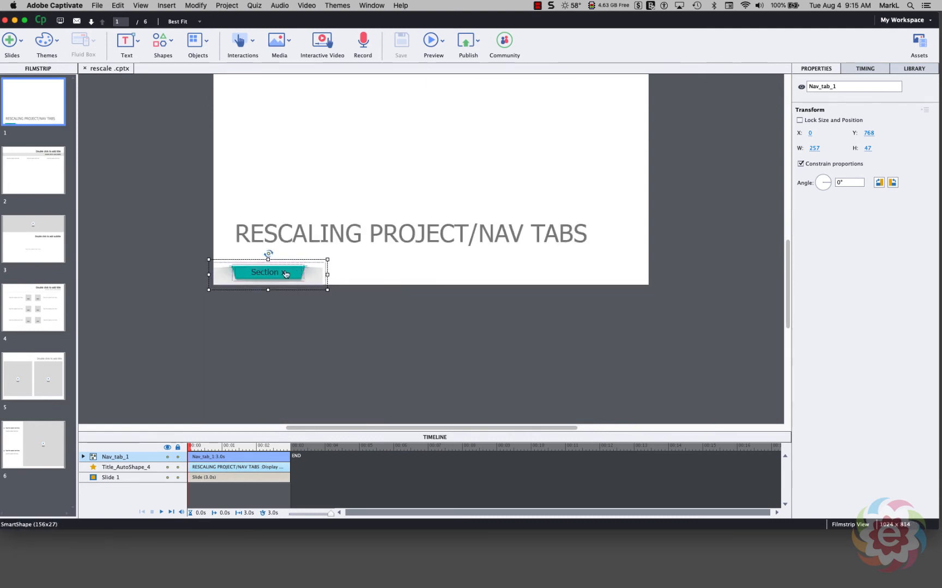
{"action": "mouse_move", "coordinate": [271, 276]}
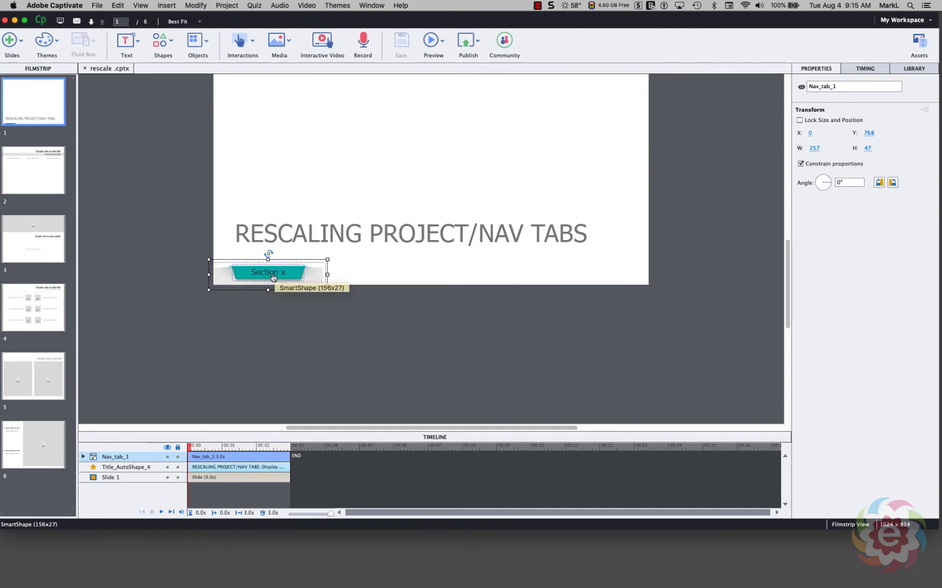
{"action": "right_click", "coordinate": [268, 273]}
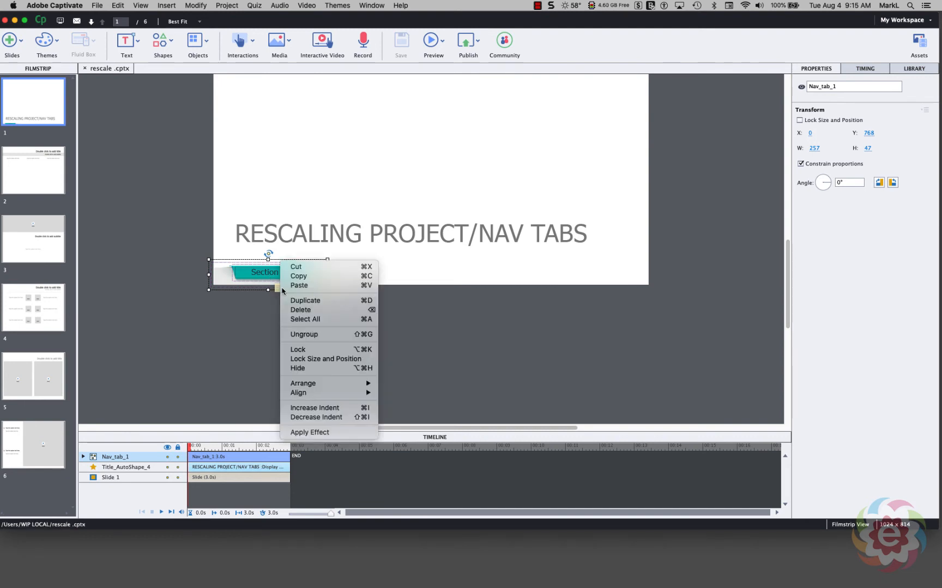
{"action": "left_click", "coordinate": [305, 301]}
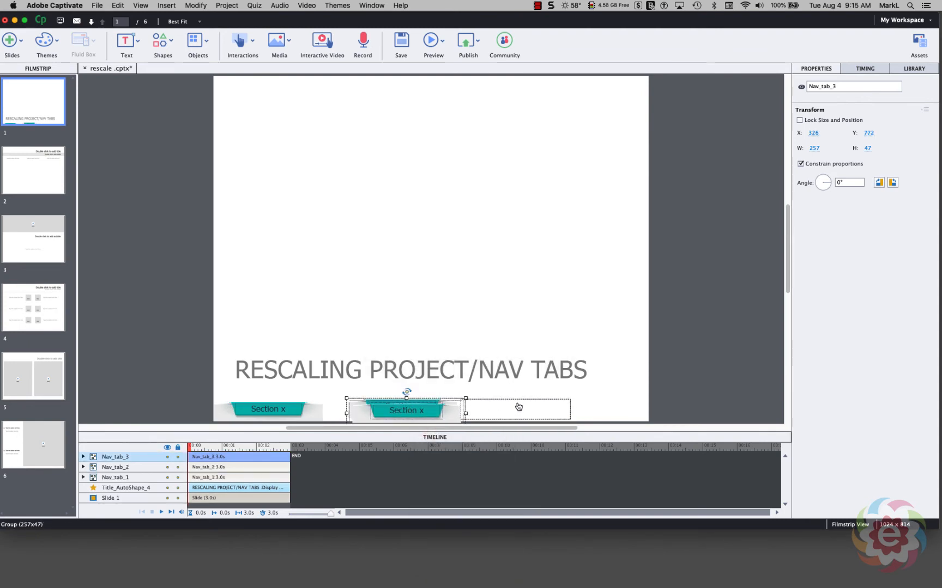
{"action": "right_click", "coordinate": [516, 409]}
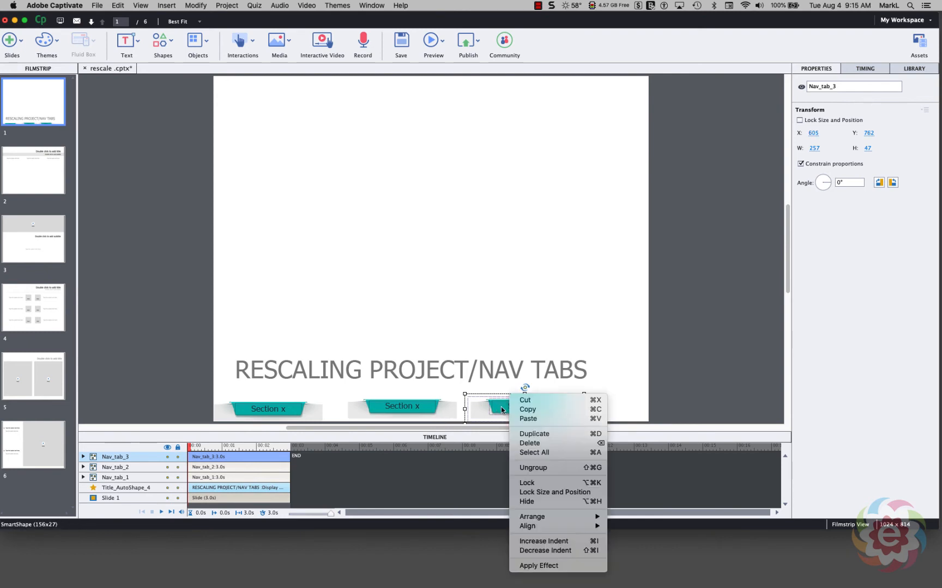
{"action": "left_click", "coordinate": [533, 434]}
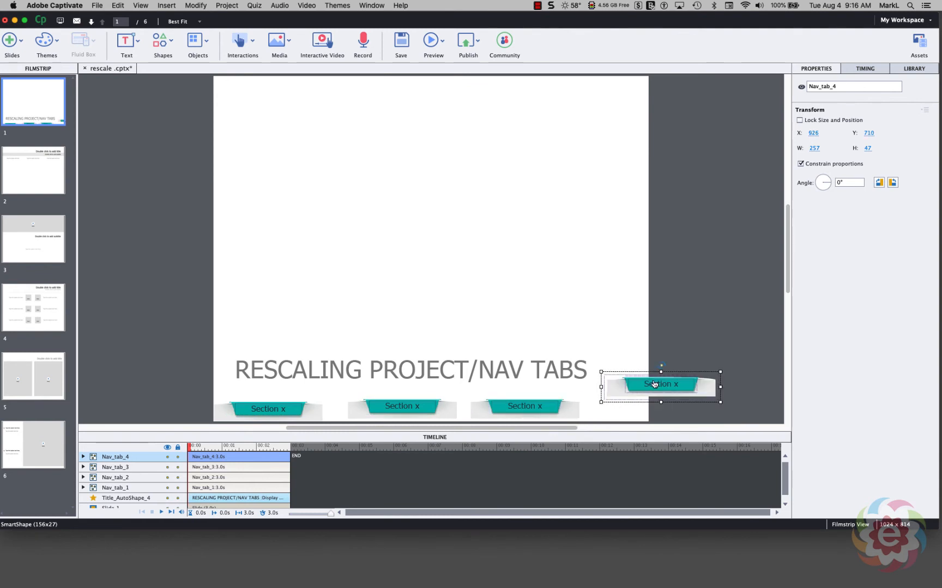
{"action": "mouse_move", "coordinate": [793, 288]}
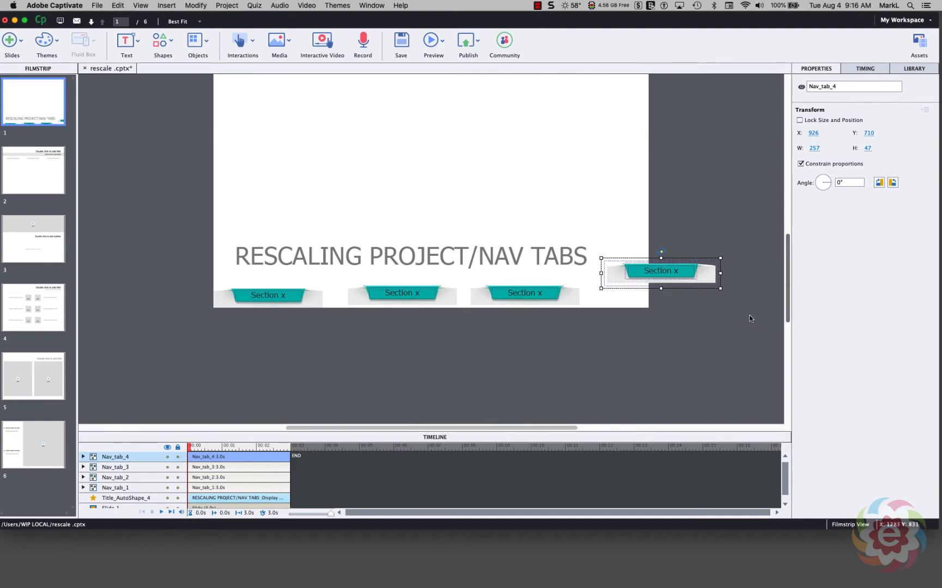
{"action": "mouse_move", "coordinate": [532, 309]}
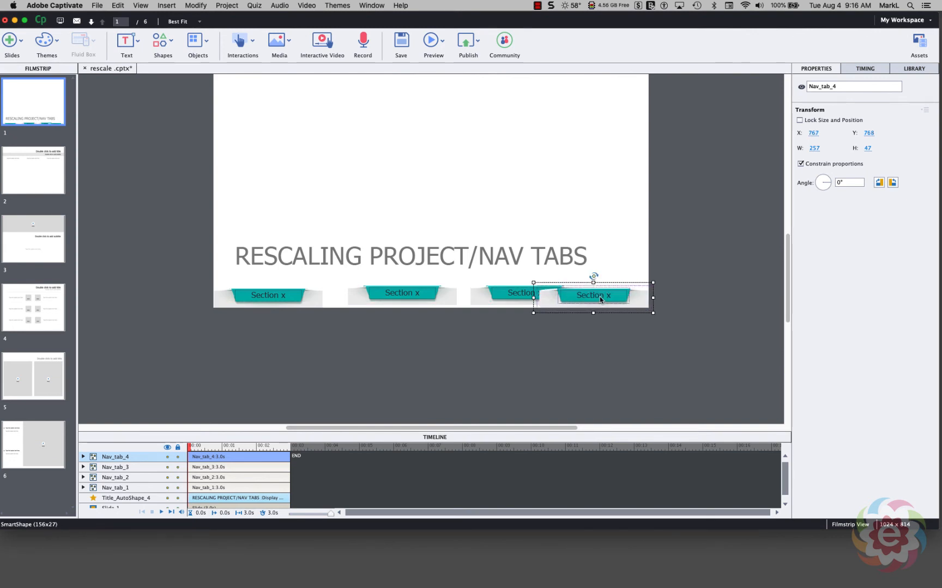
{"action": "mouse_move", "coordinate": [229, 299]}
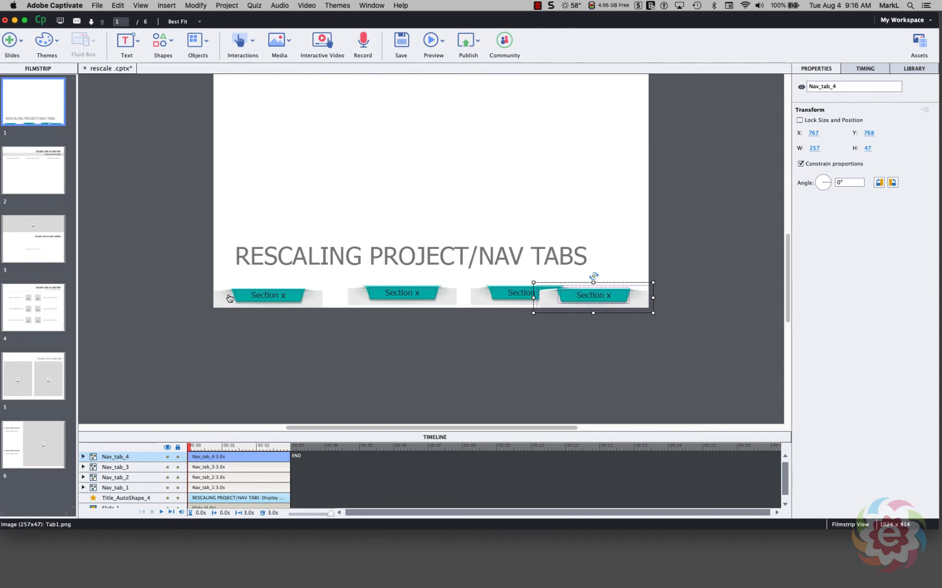
{"action": "mouse_move", "coordinate": [243, 301]}
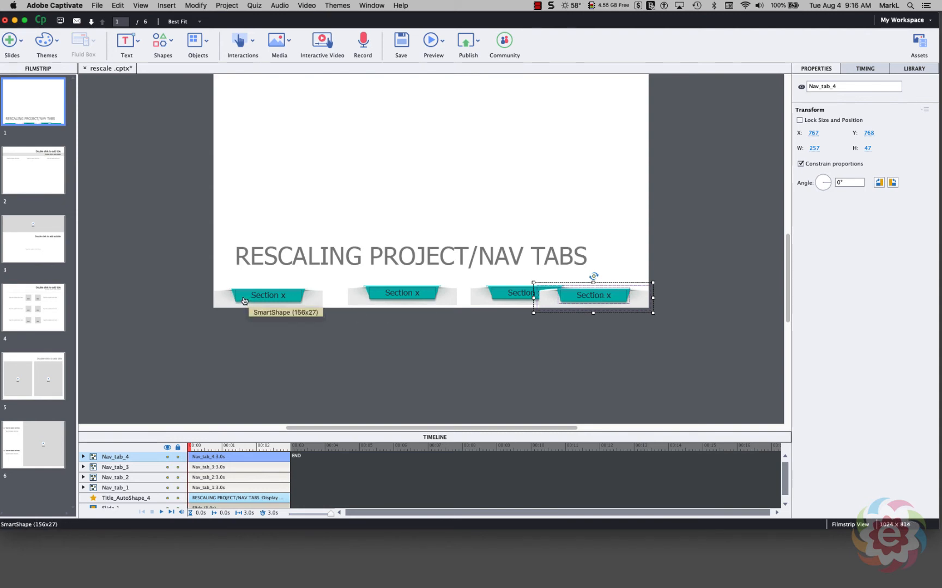
Select all four nav tab groups together and bring up the Window menu for alignment
{"action": "left_click", "coordinate": [268, 295]}
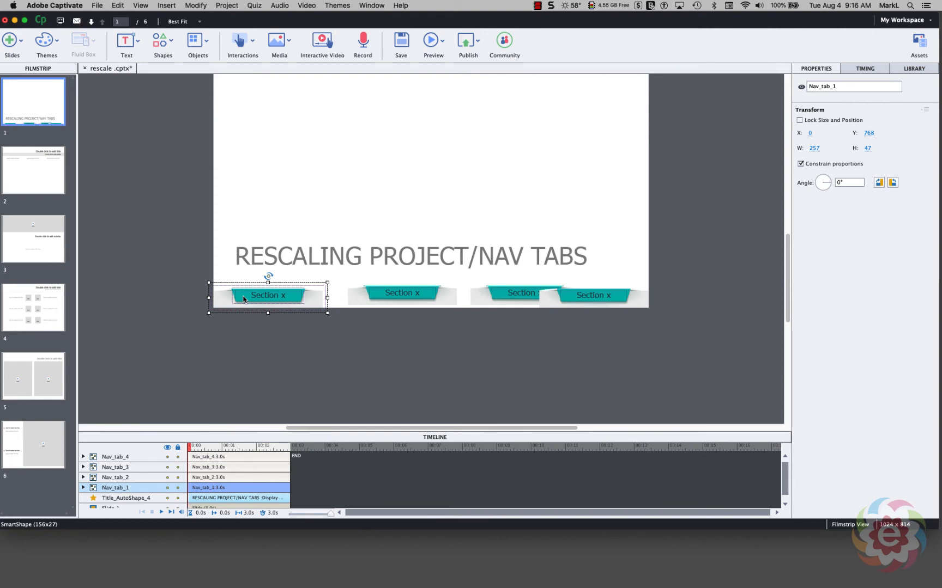
{"action": "mouse_move", "coordinate": [371, 295]}
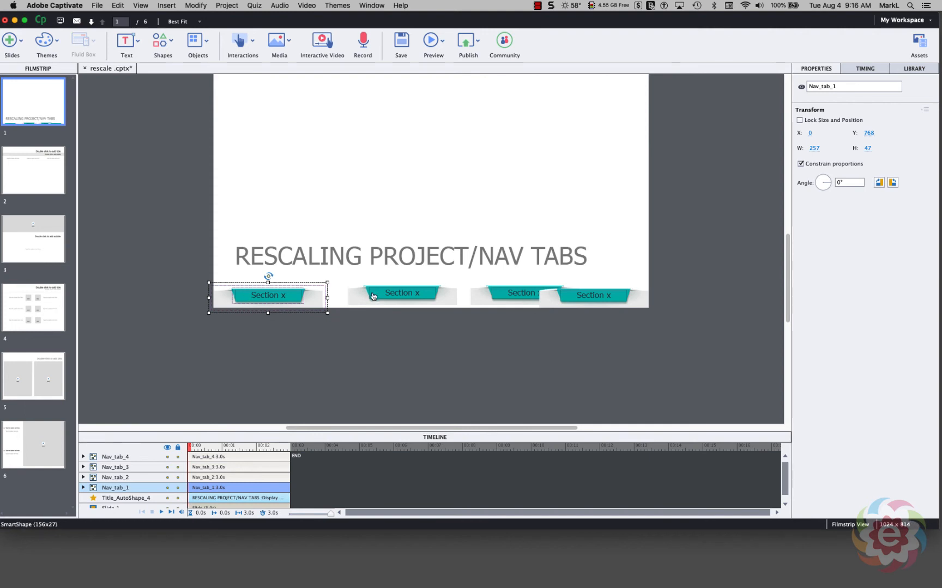
{"action": "left_click", "coordinate": [510, 293]}
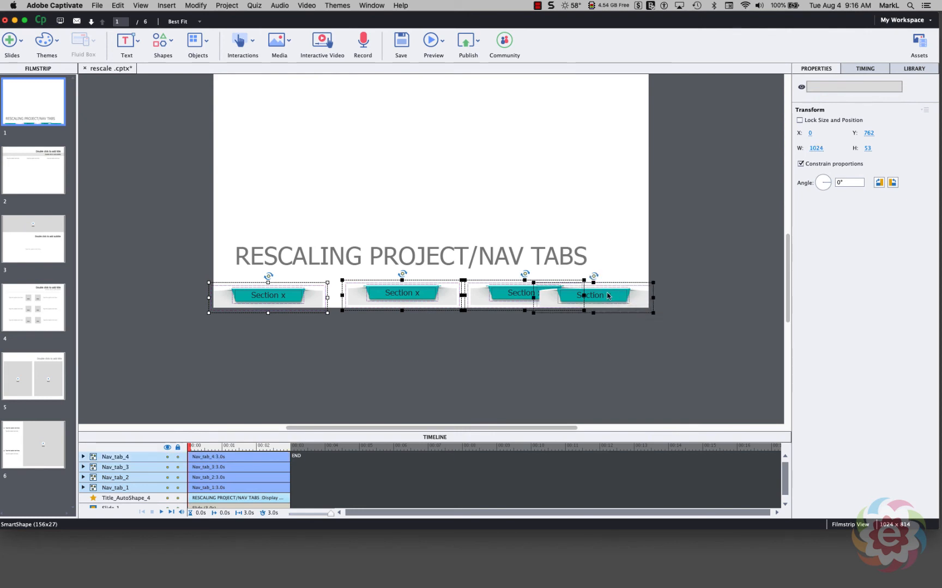
{"action": "mouse_move", "coordinate": [555, 210]}
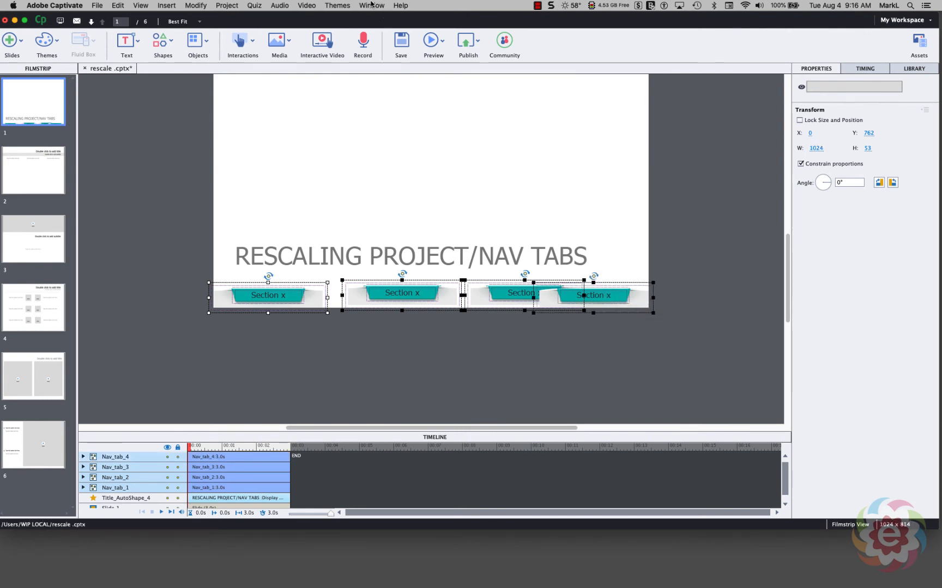
{"action": "left_click", "coordinate": [371, 6]}
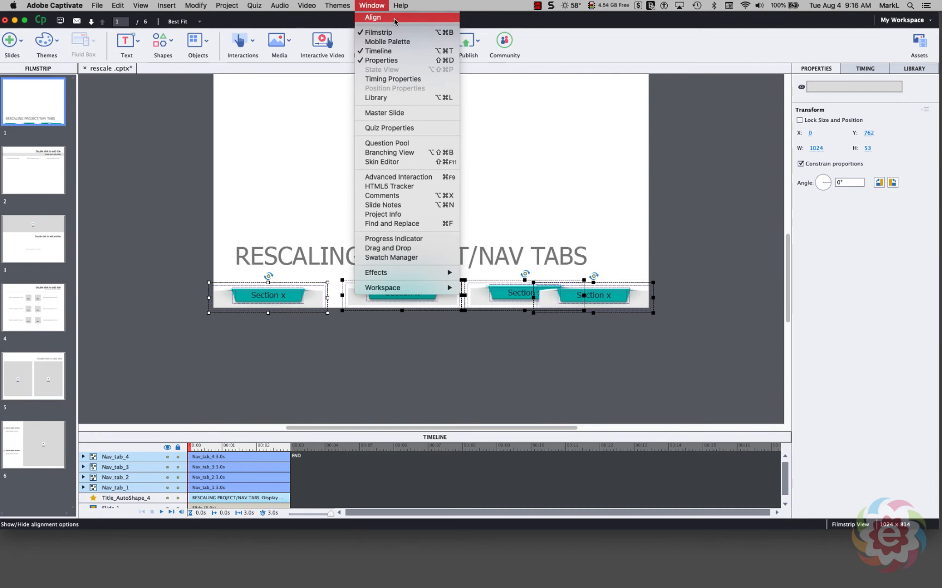
Align the four nav tabs to one top edge and distribute them evenly across the slide
{"action": "left_click", "coordinate": [372, 17]}
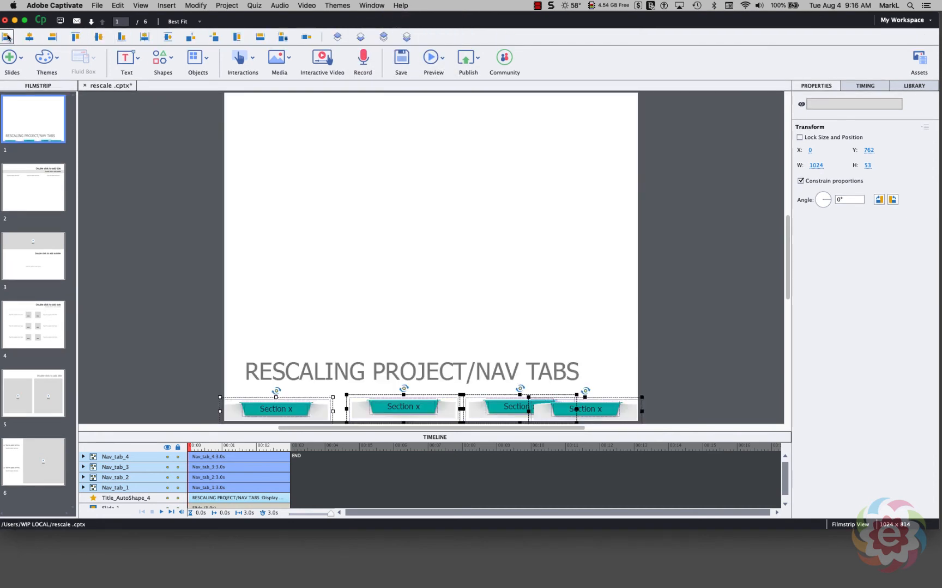
{"action": "mouse_move", "coordinate": [7, 37]}
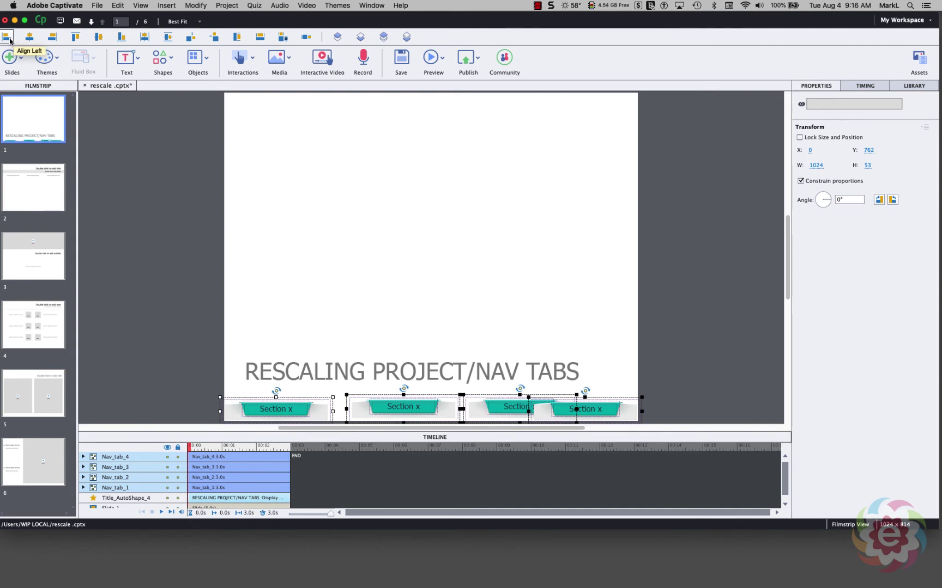
{"action": "mouse_move", "coordinate": [103, 271]}
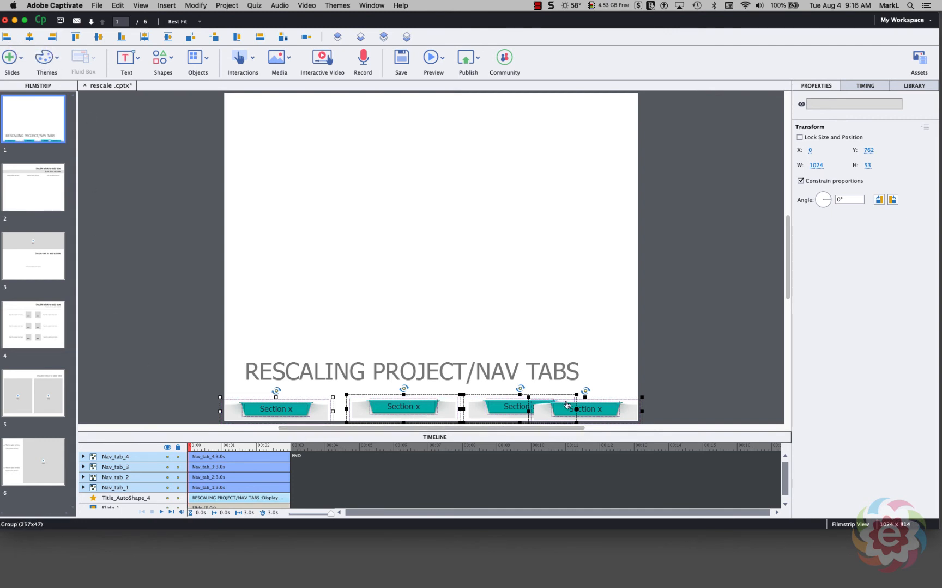
{"action": "mouse_move", "coordinate": [285, 413]}
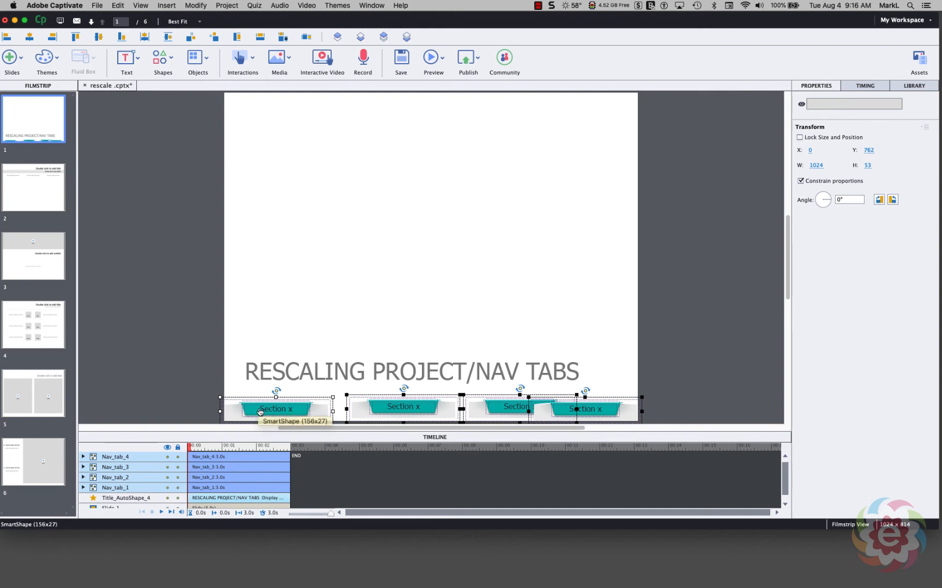
{"action": "left_click", "coordinate": [275, 409]}
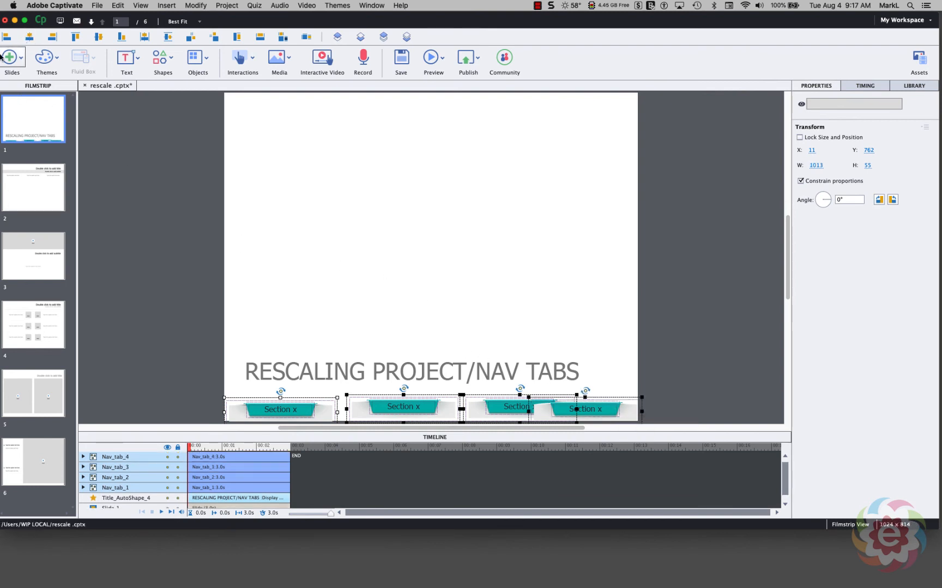
{"action": "mouse_move", "coordinate": [75, 37]}
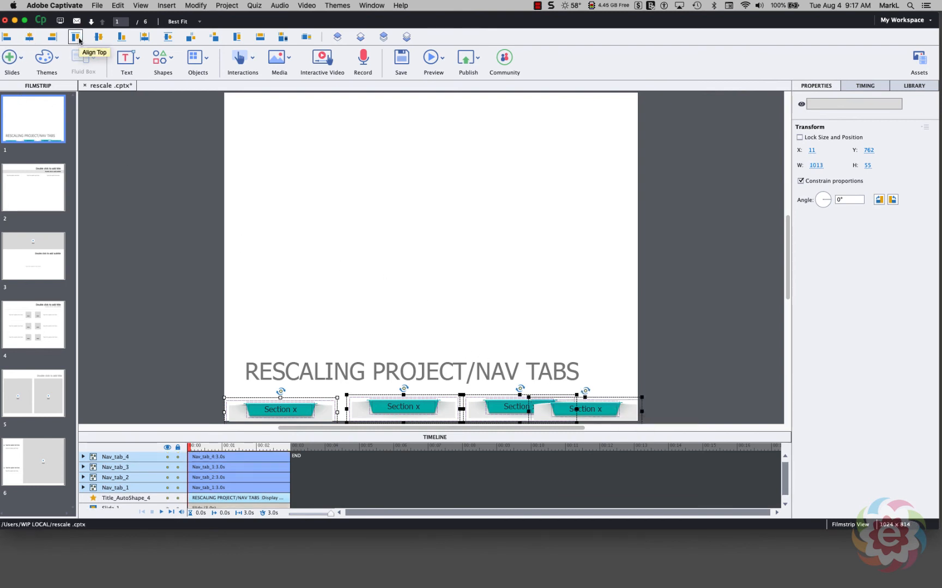
{"action": "left_click", "coordinate": [74, 37]}
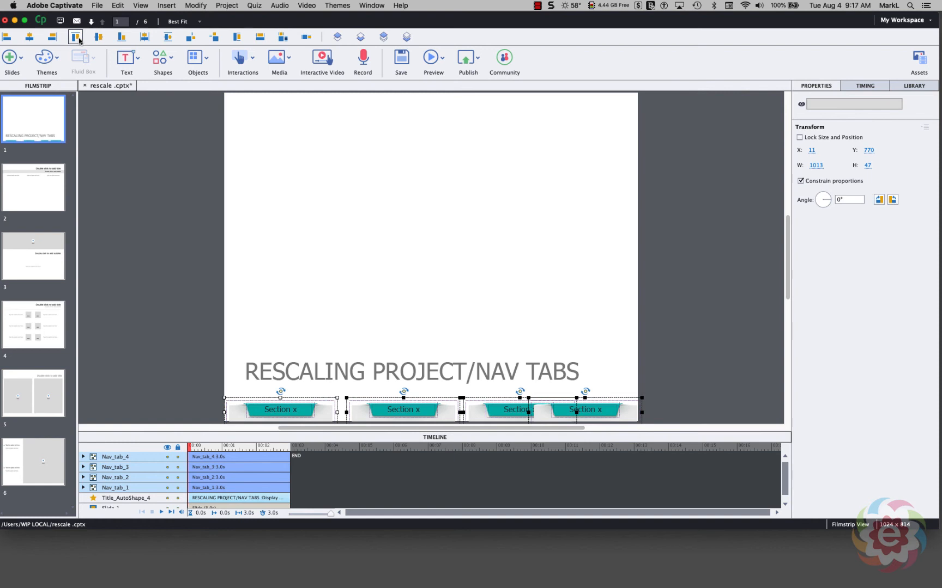
{"action": "mouse_move", "coordinate": [127, 144]}
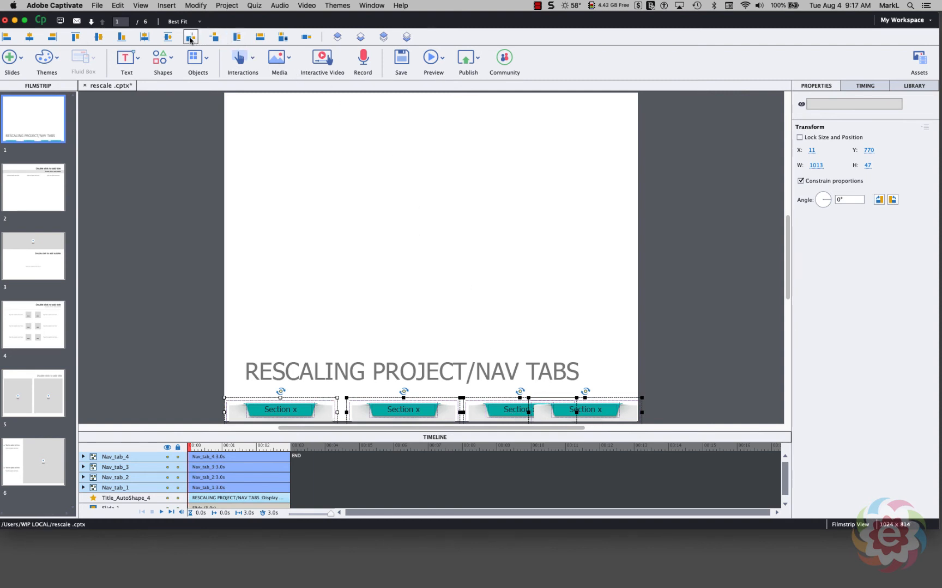
{"action": "mouse_move", "coordinate": [191, 37]}
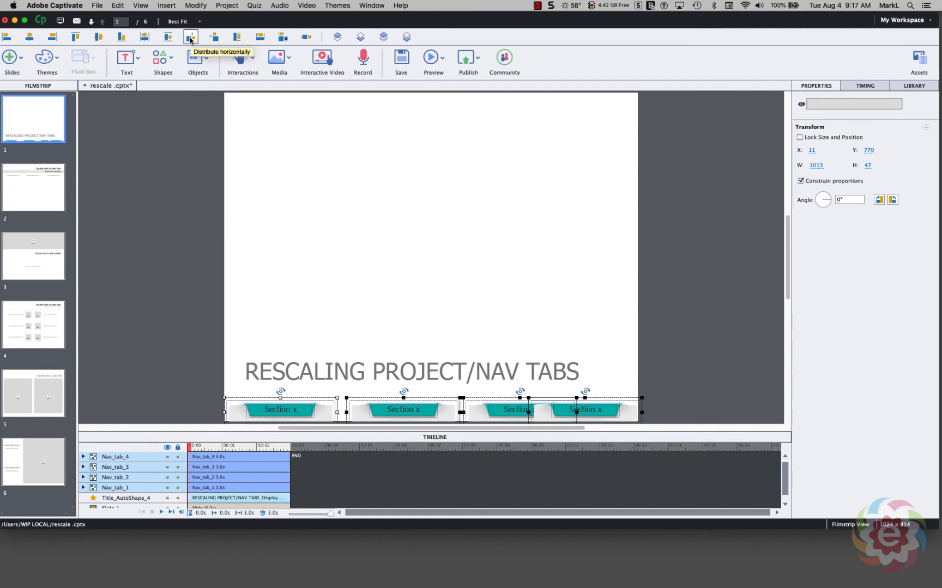
{"action": "left_click", "coordinate": [190, 37]}
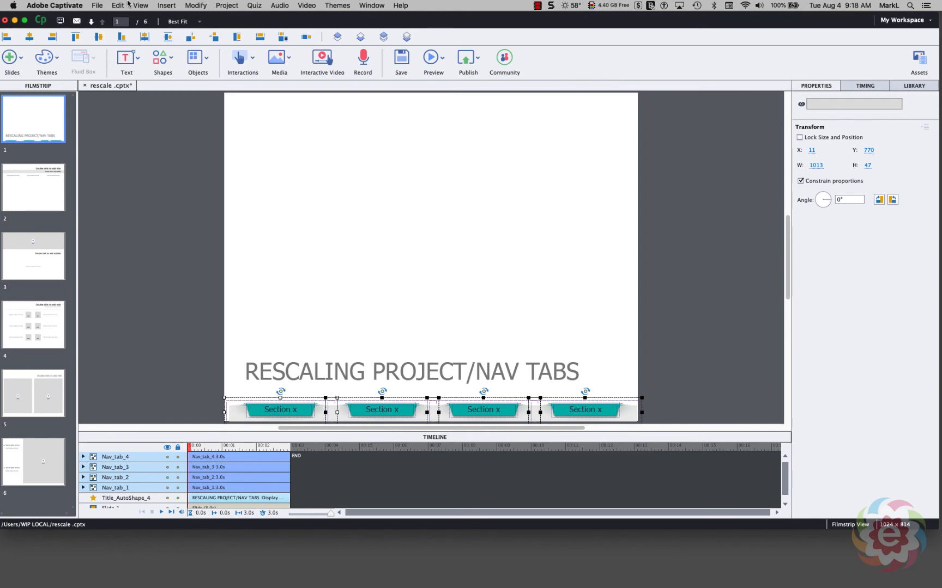
{"action": "mouse_move", "coordinate": [160, 218]}
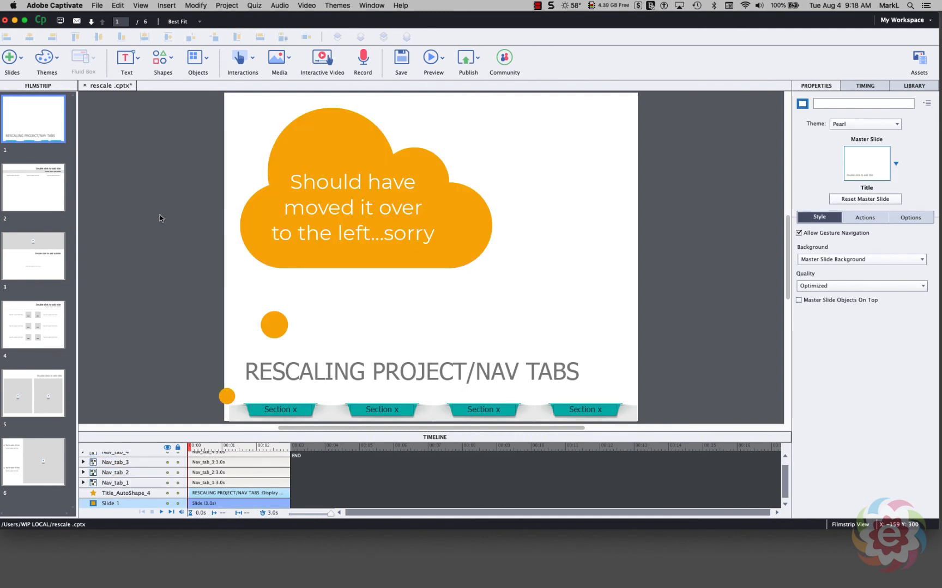
Deselect and save, then check each tab sits at Y 770 across X 11, 263, 515 and 767
{"action": "left_click", "coordinate": [401, 58]}
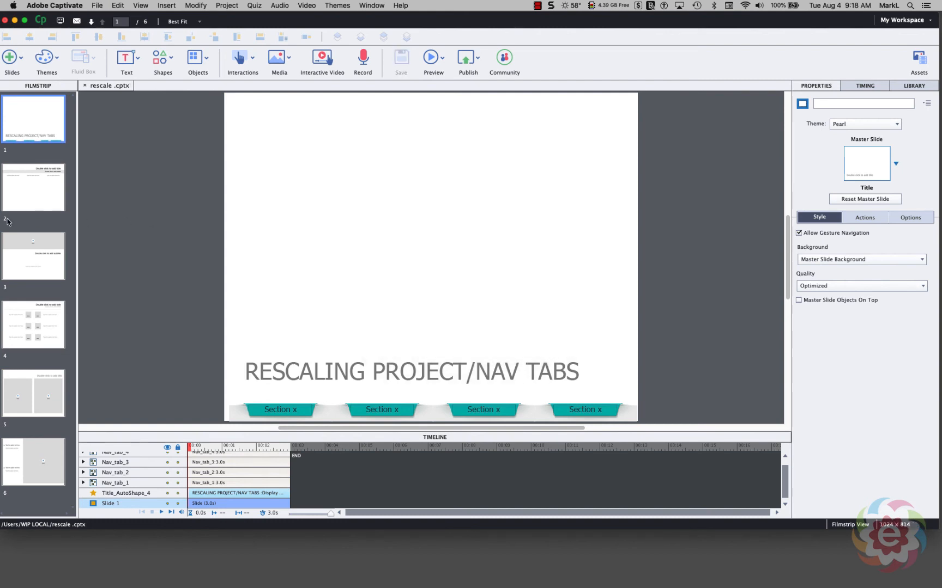
{"action": "mouse_move", "coordinate": [137, 211]}
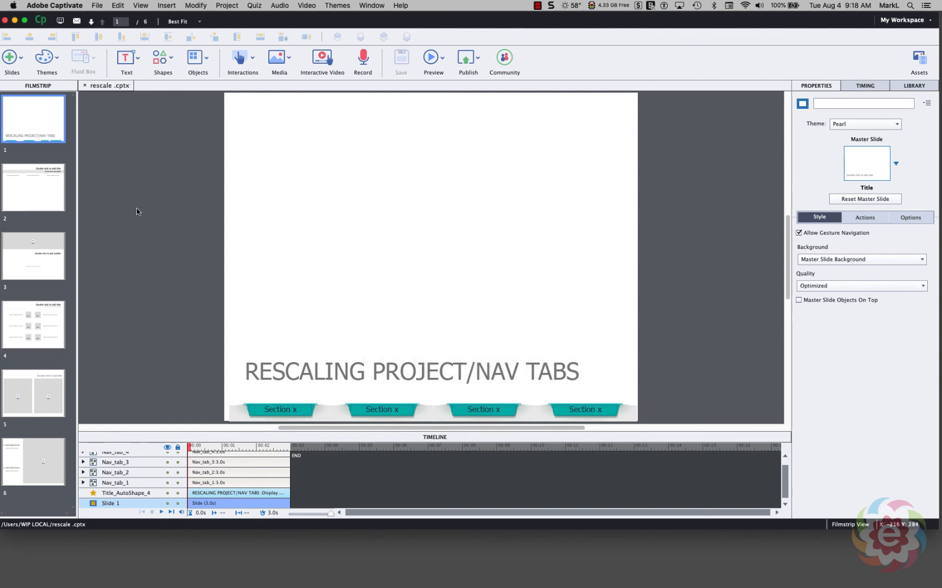
{"action": "mouse_move", "coordinate": [181, 203]}
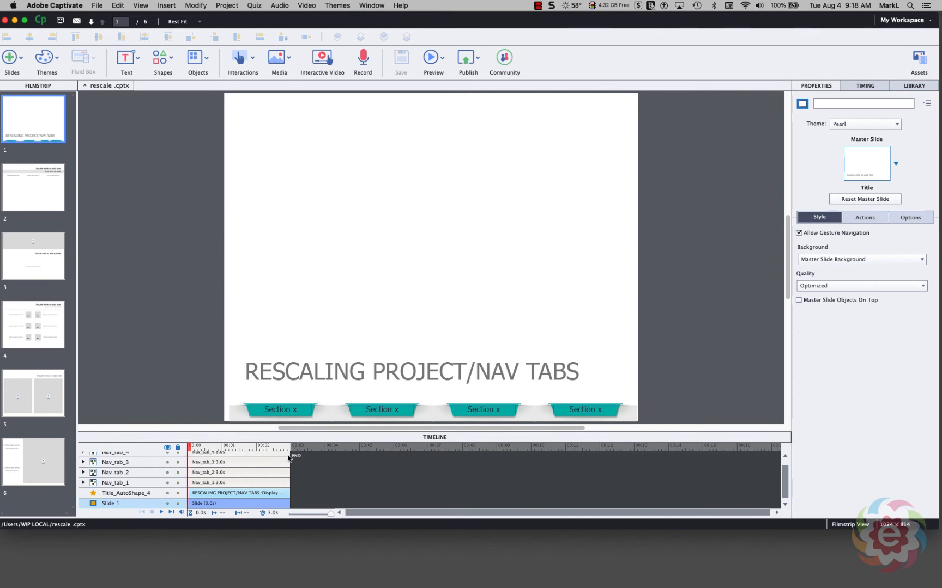
{"action": "mouse_move", "coordinate": [280, 410]}
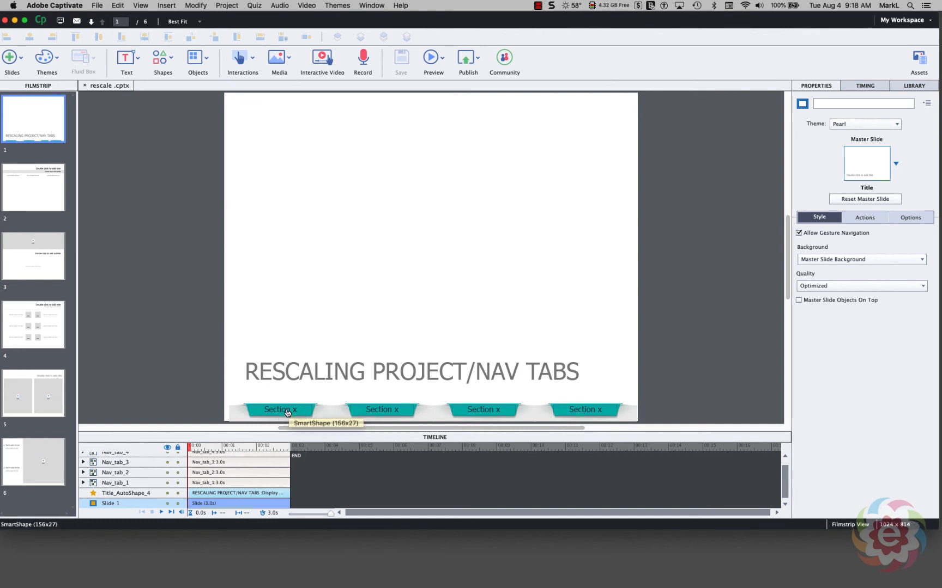
{"action": "left_click", "coordinate": [279, 410]}
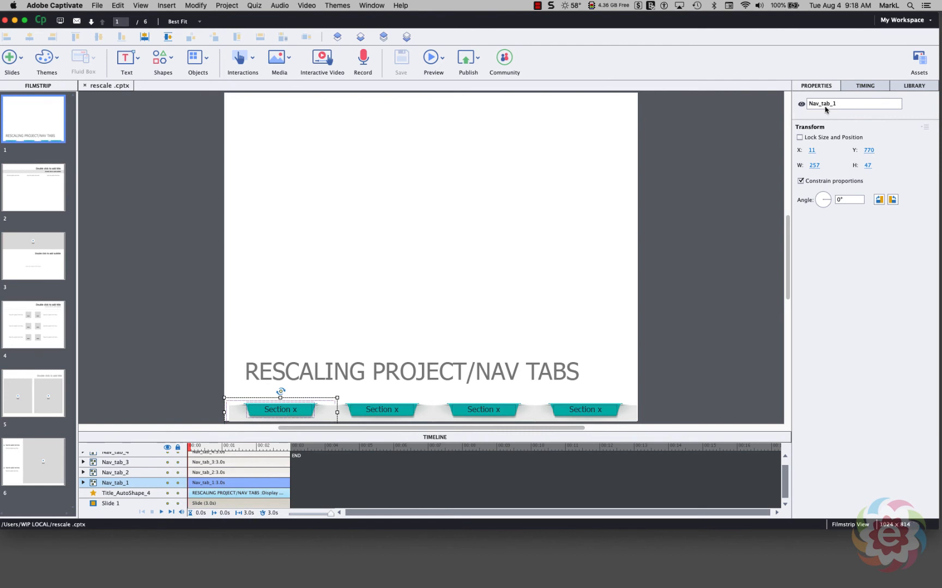
{"action": "mouse_move", "coordinate": [719, 144]}
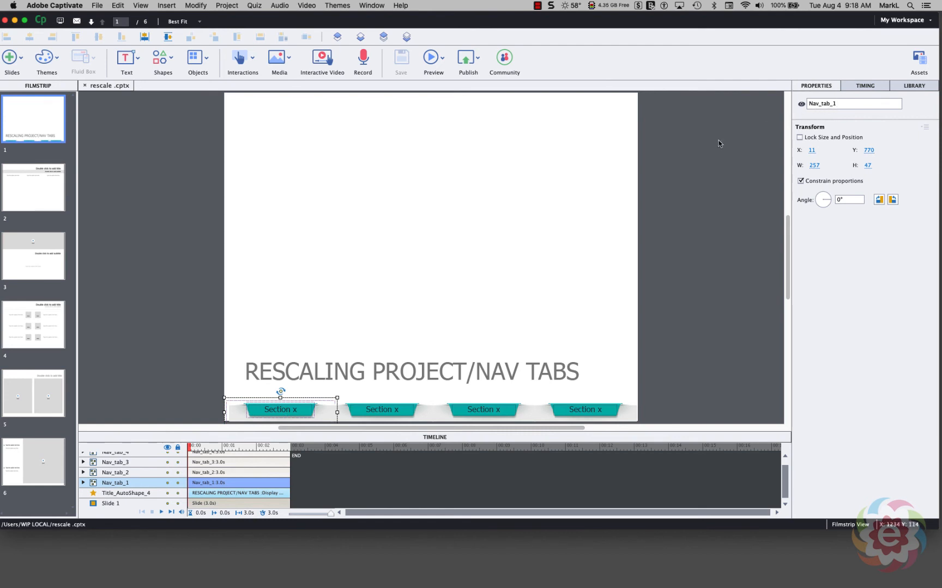
{"action": "mouse_move", "coordinate": [382, 410]}
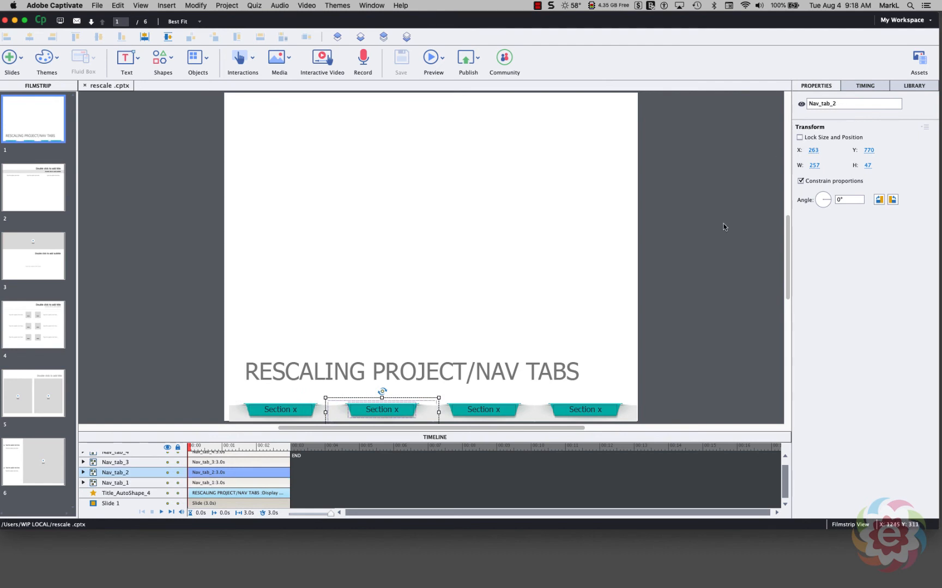
{"action": "left_click", "coordinate": [482, 409]}
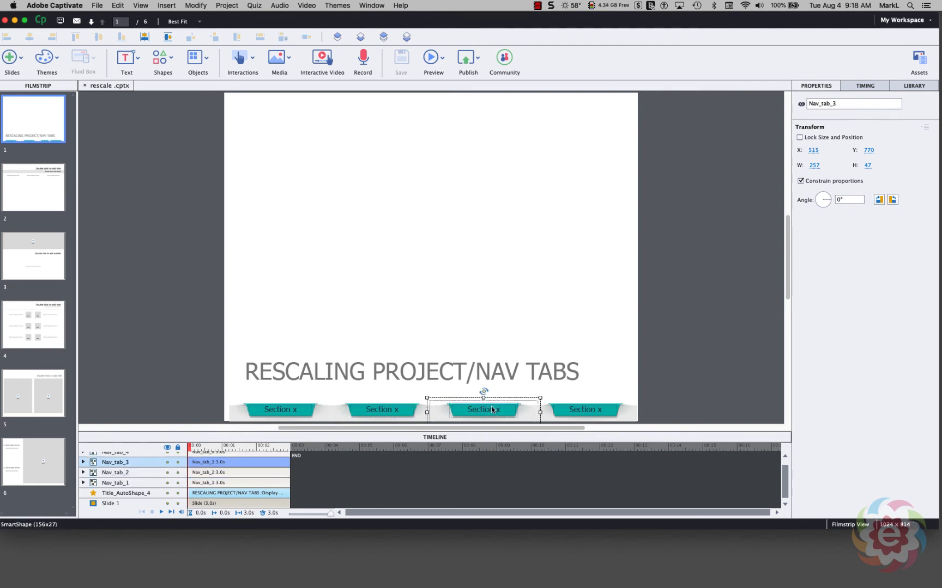
{"action": "mouse_move", "coordinate": [554, 442]}
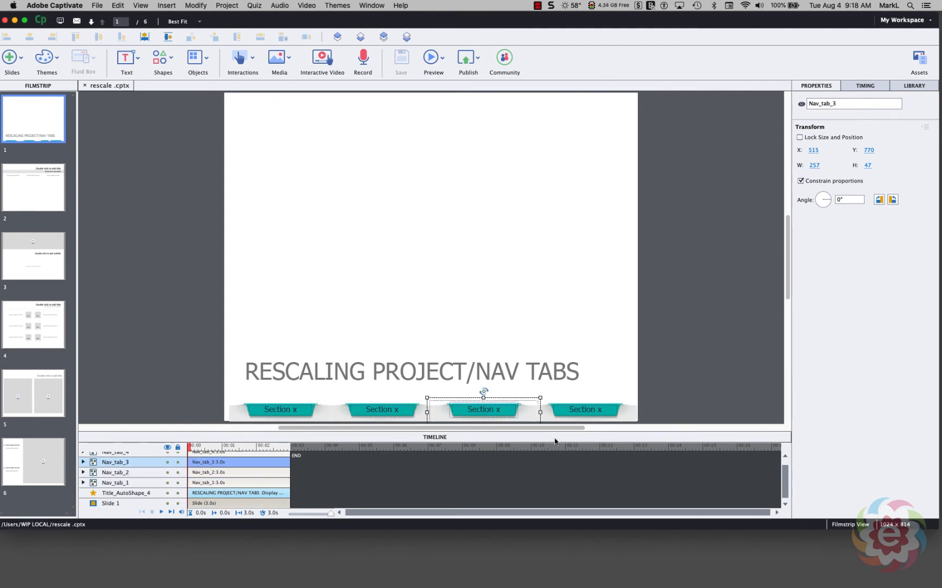
{"action": "left_click", "coordinate": [584, 409]}
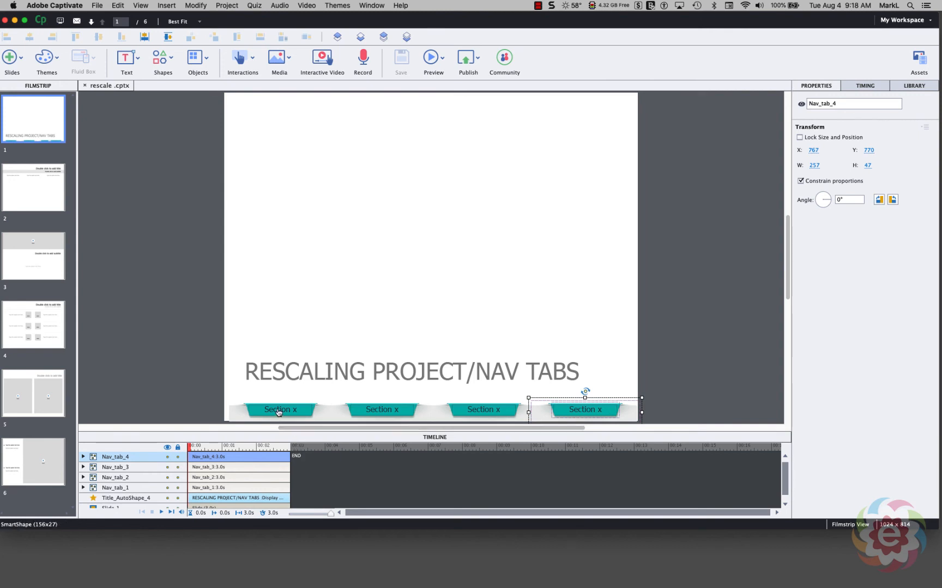
Edit the first nav tab's label so it reads 'Topic 1'
{"action": "left_click", "coordinate": [280, 410]}
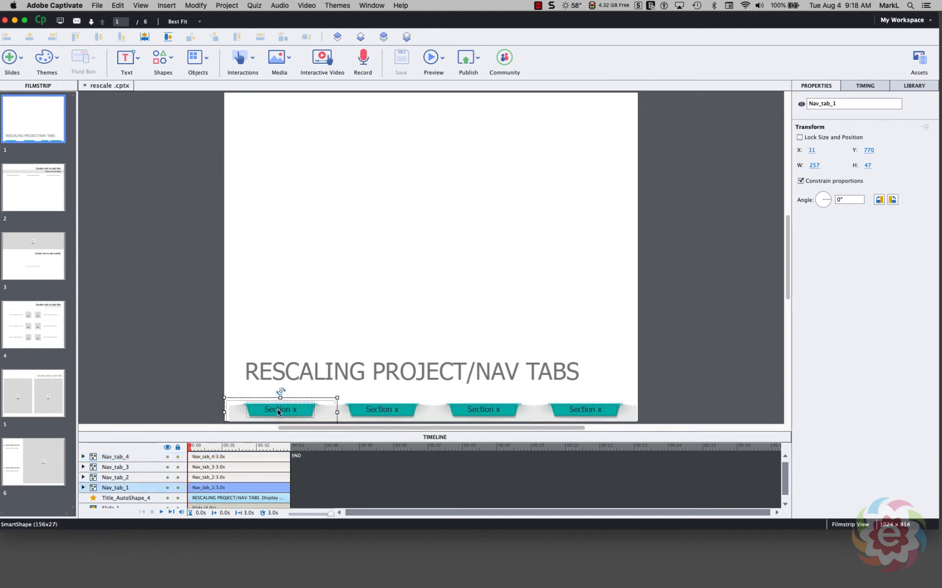
{"action": "double_click", "coordinate": [279, 410]}
{"action": "type", "text": "Topic 1"}
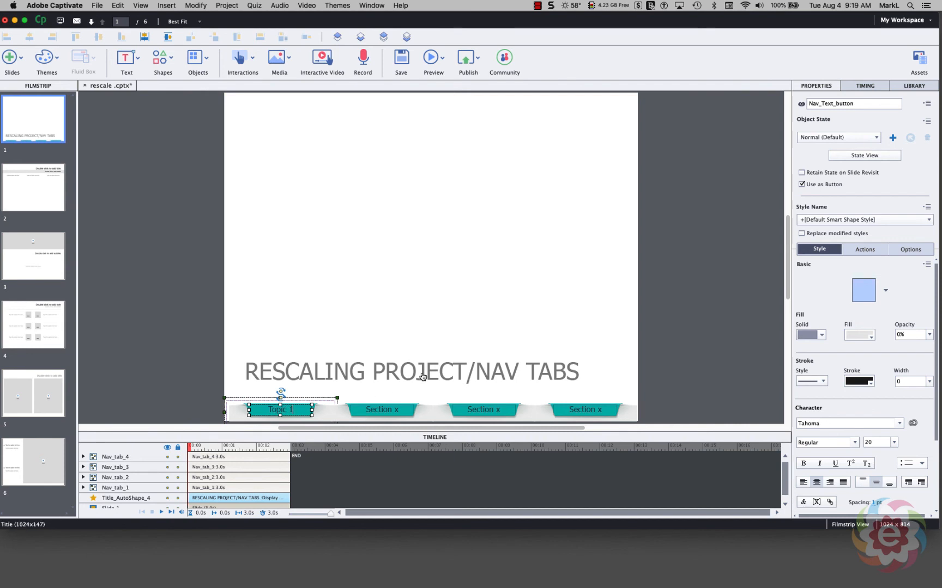
{"action": "mouse_move", "coordinate": [825, 114]}
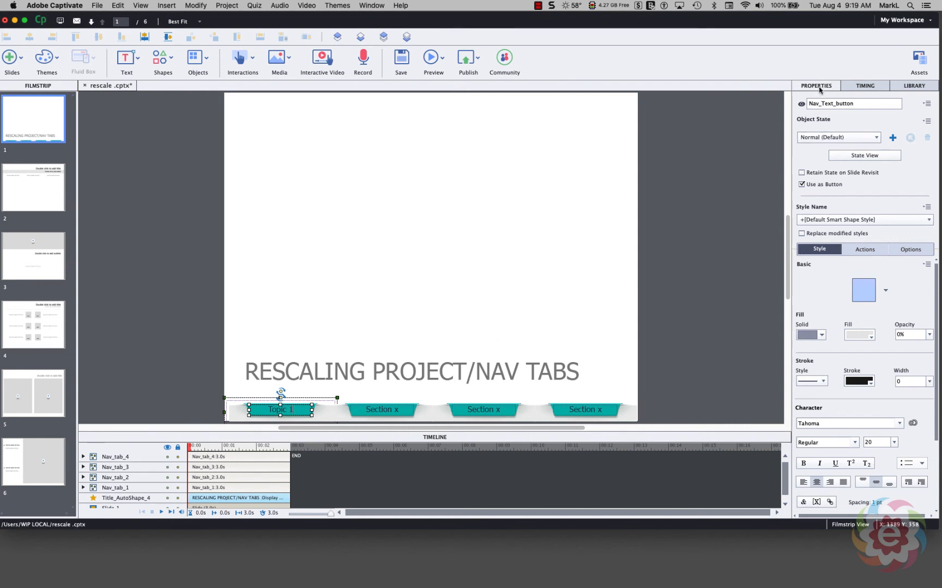
{"action": "mouse_move", "coordinate": [858, 251]}
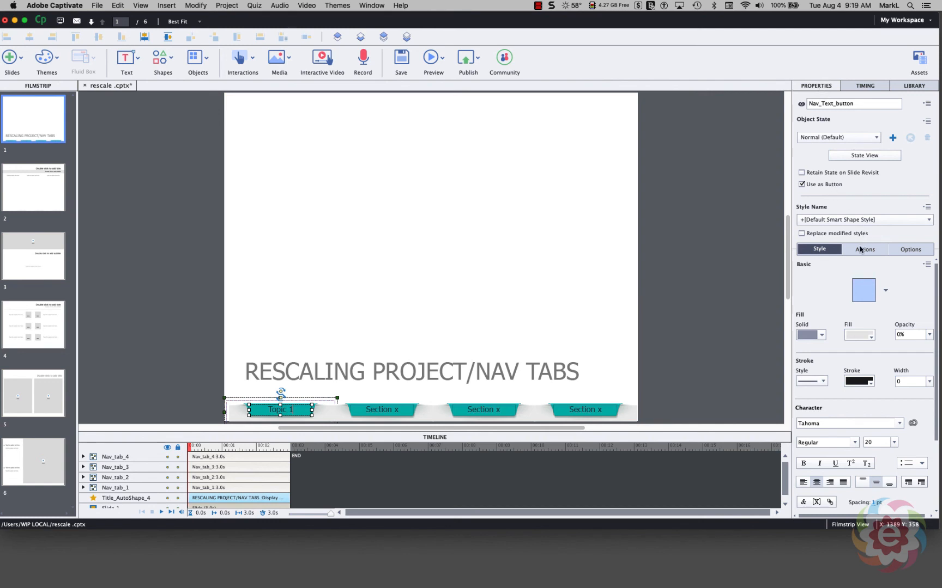
Set the Topic 1 tab's On Success action to Jump to slide 2
{"action": "left_click", "coordinate": [863, 249]}
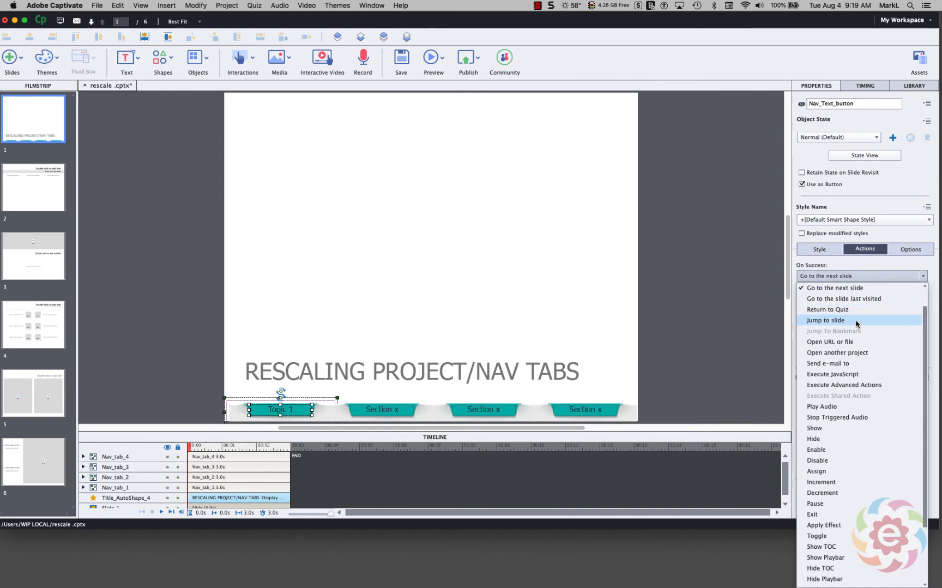
{"action": "left_click", "coordinate": [825, 321]}
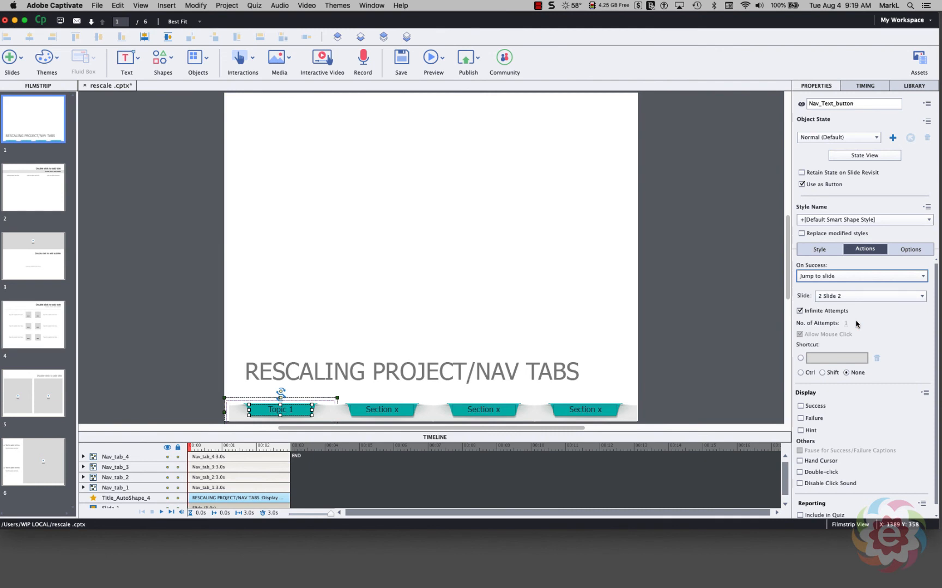
{"action": "mouse_move", "coordinate": [857, 325]}
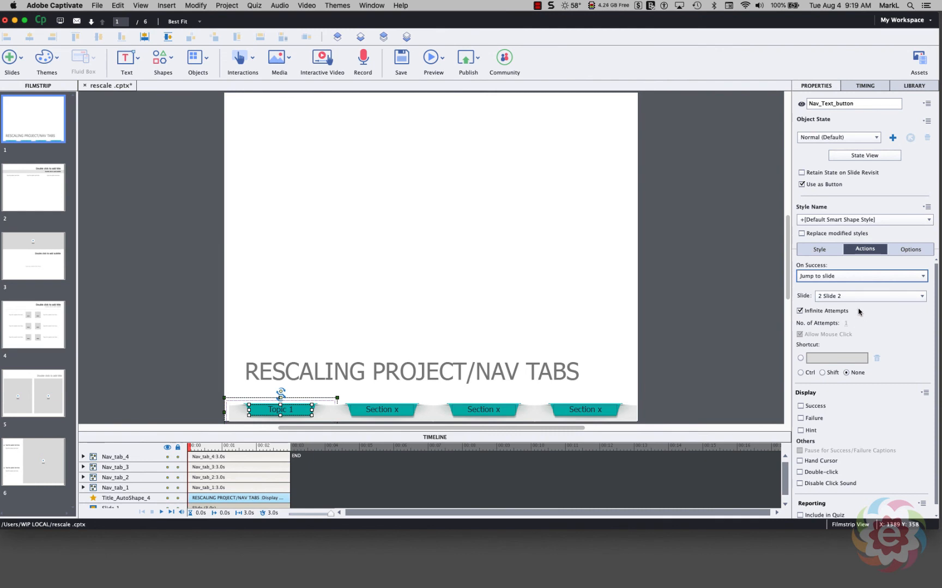
{"action": "mouse_move", "coordinate": [828, 302]}
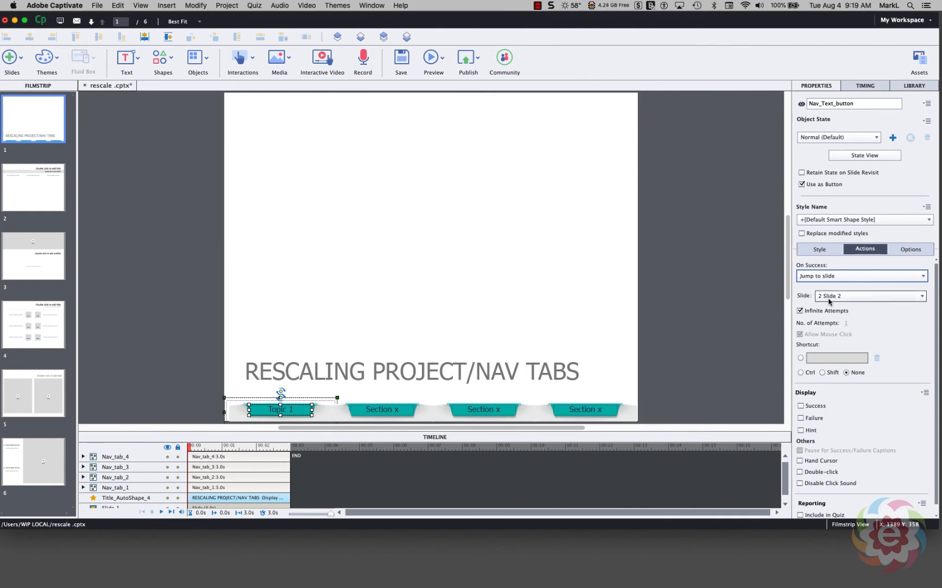
{"action": "mouse_move", "coordinate": [557, 452]}
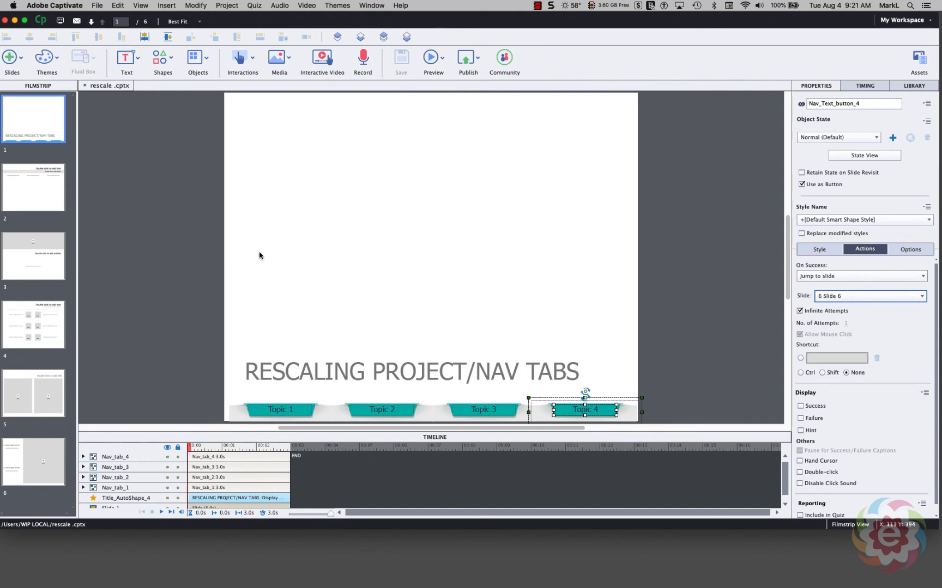
{"action": "mouse_move", "coordinate": [133, 323]}
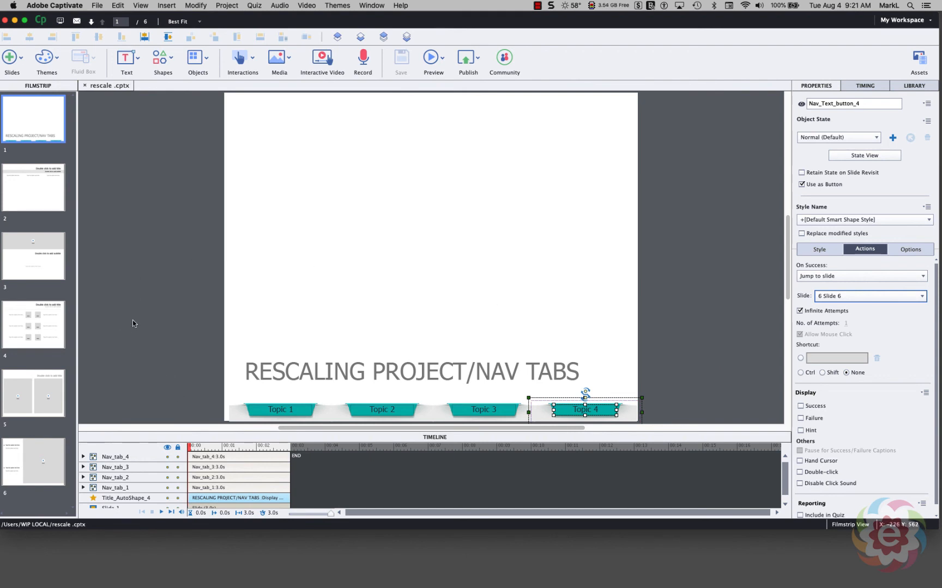
{"action": "mouse_move", "coordinate": [282, 391]}
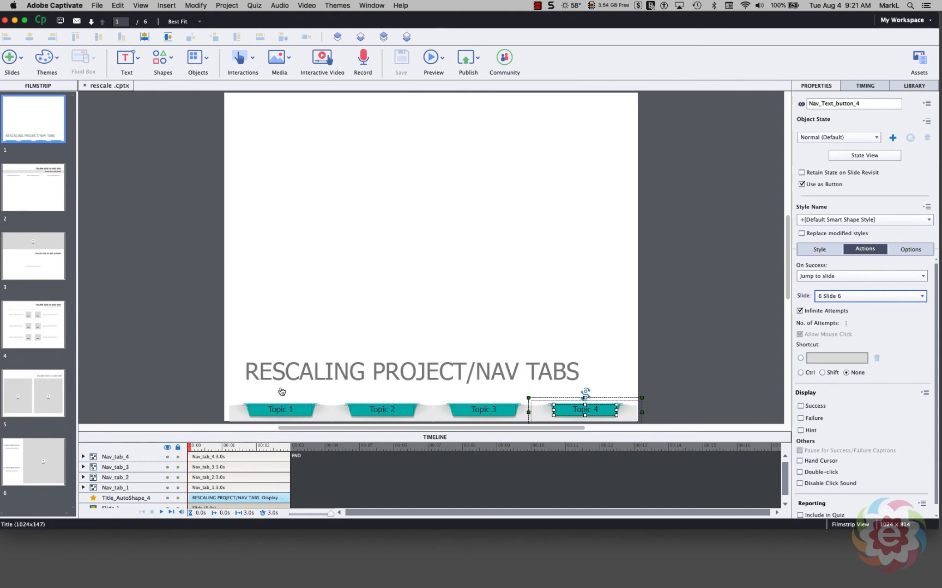
{"action": "mouse_move", "coordinate": [236, 355]}
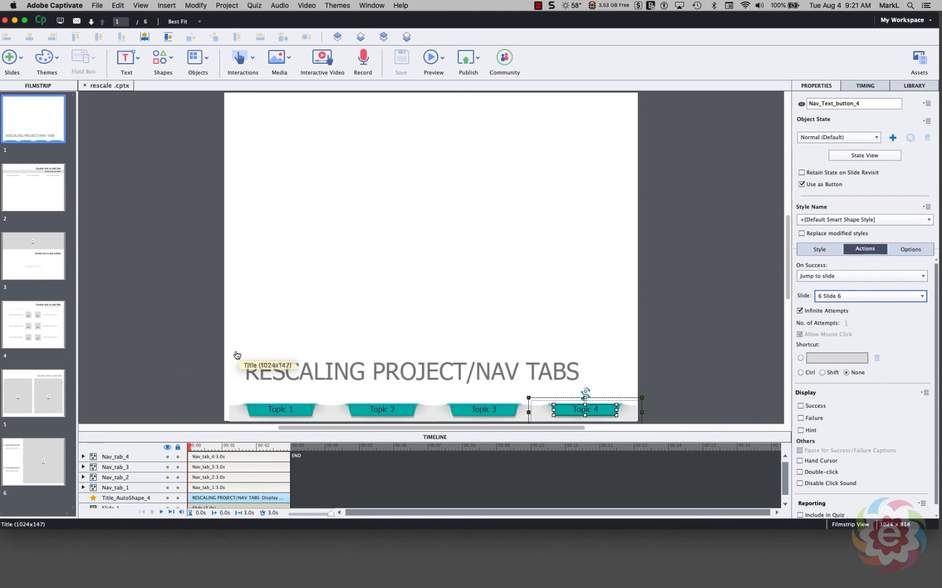
{"action": "mouse_move", "coordinate": [205, 357]}
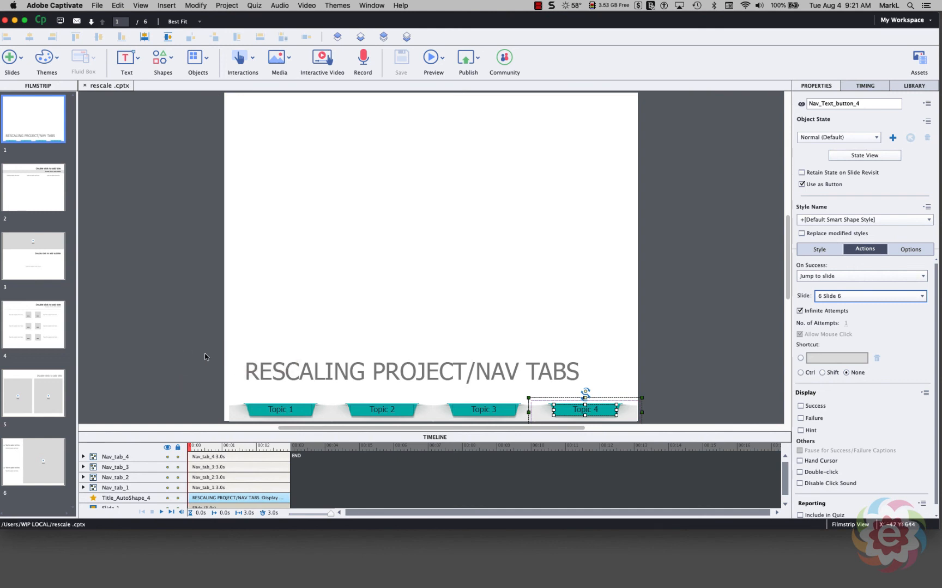
{"action": "mouse_move", "coordinate": [196, 383]}
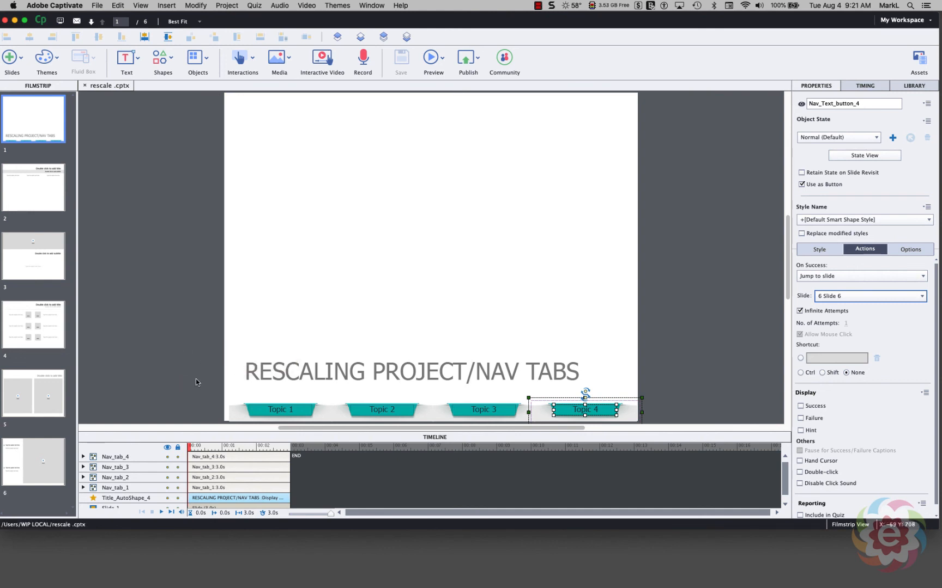
{"action": "mouse_move", "coordinate": [197, 402]}
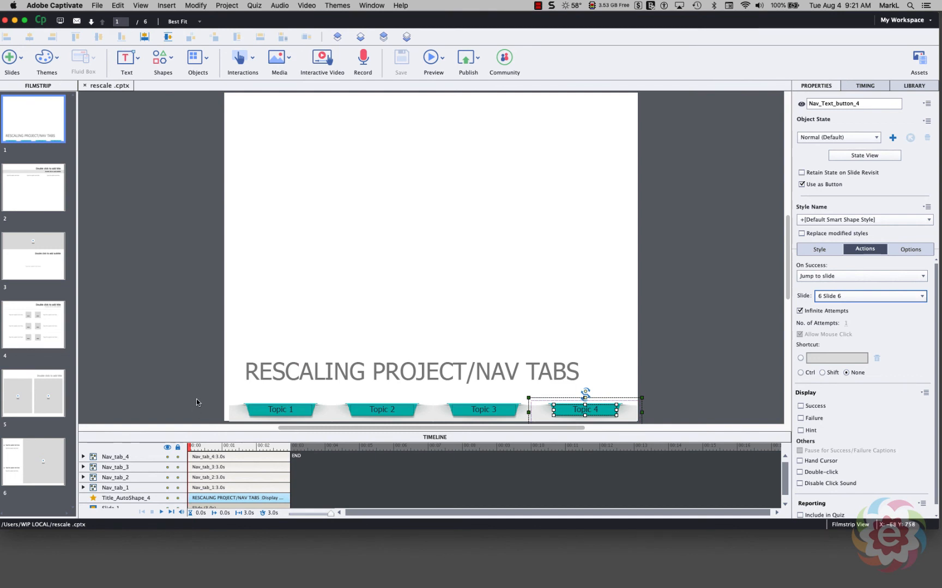
Select the tabs along the slide bottom after renaming them Topic 2–4 with their jump actions
{"action": "left_click", "coordinate": [421, 239]}
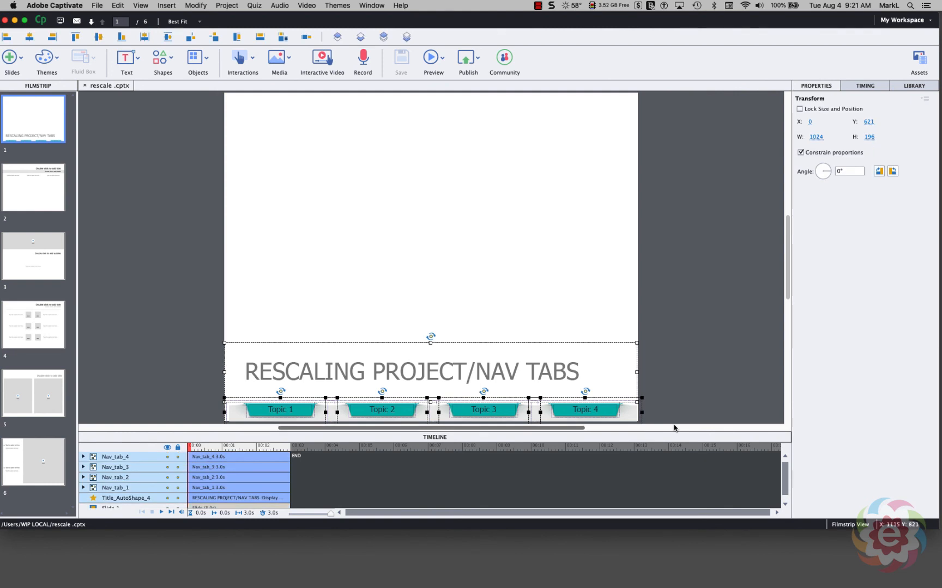
Marquee-select the four Topic tabs on slide 1 and cut them off the slide
{"action": "left_click", "coordinate": [421, 239]}
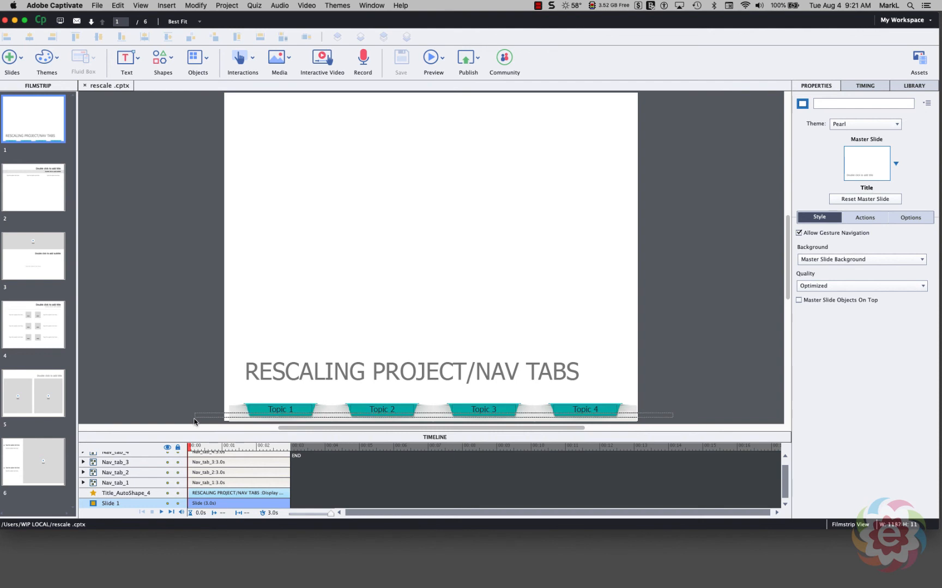
{"action": "left_click", "coordinate": [382, 409]}
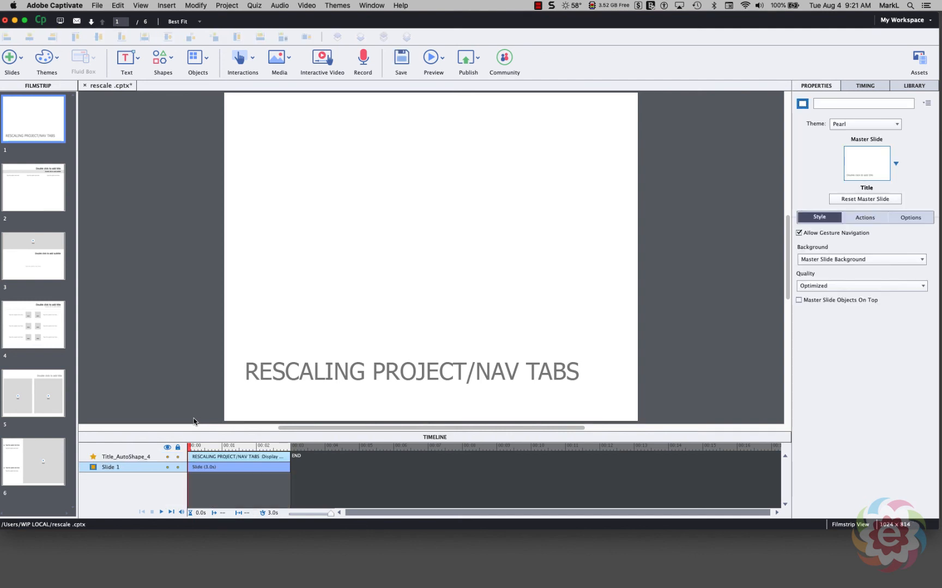
{"action": "mouse_move", "coordinate": [32, 189]}
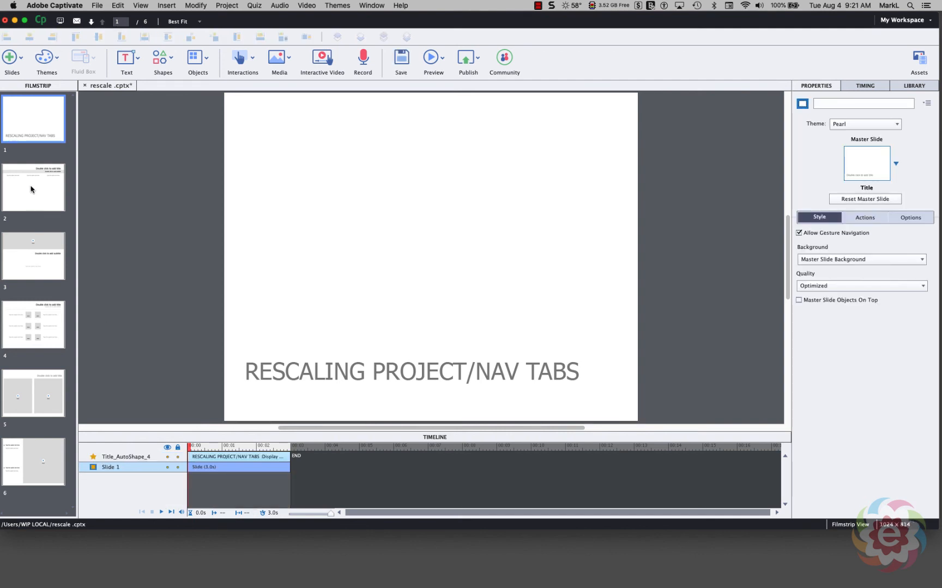
Paste the Topic tabs onto slides 2–6 and check slides 3, 4 and 5 carry them
{"action": "left_click", "coordinate": [32, 187]}
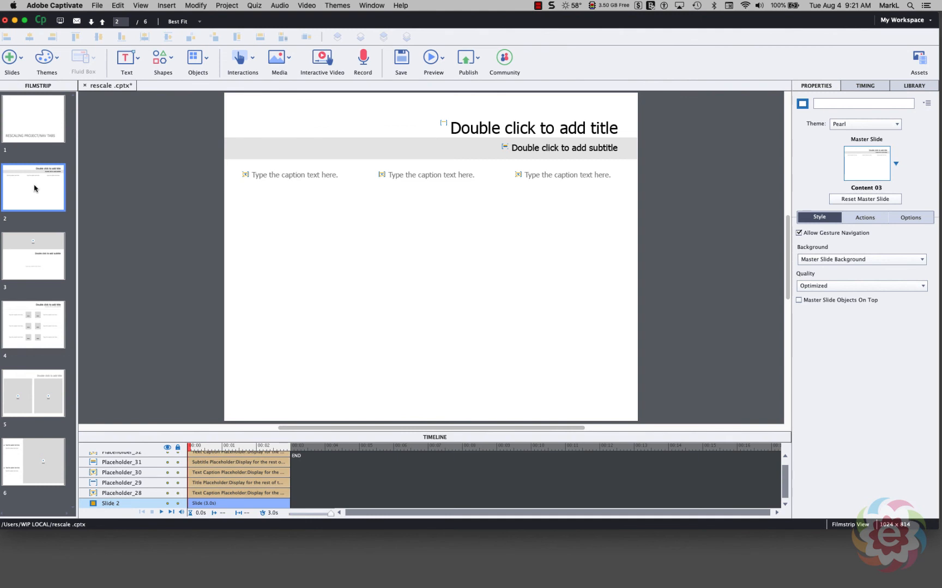
{"action": "mouse_move", "coordinate": [22, 470]}
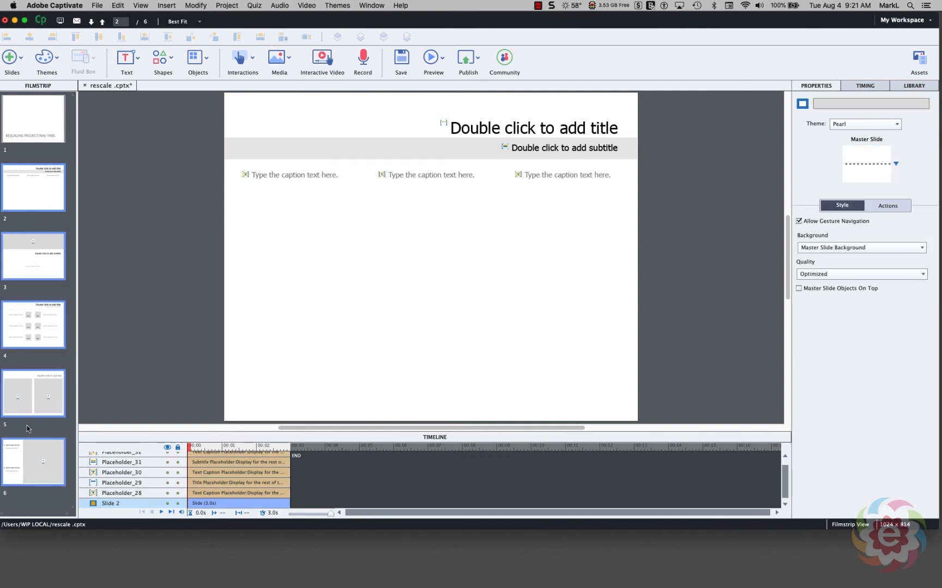
{"action": "mouse_move", "coordinate": [32, 195]}
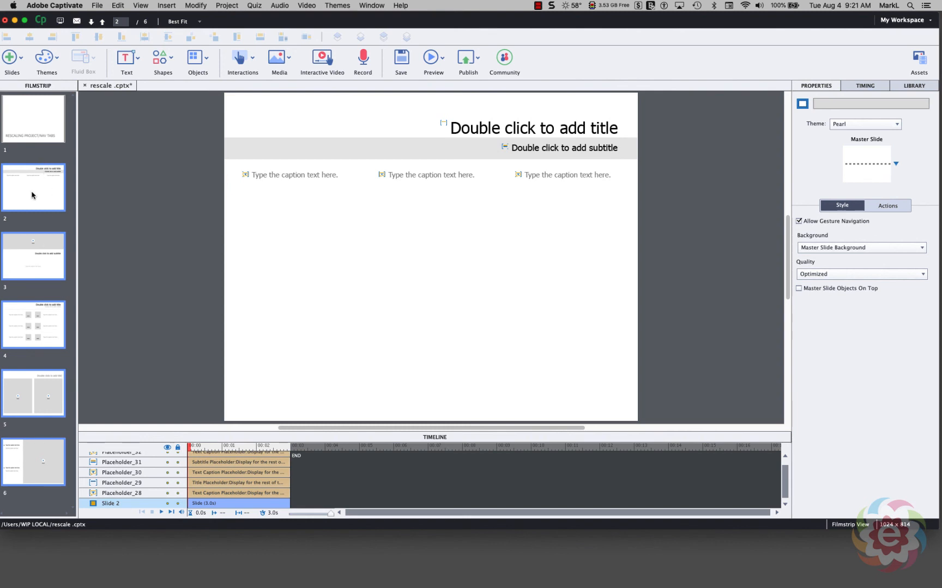
{"action": "mouse_move", "coordinate": [143, 5]}
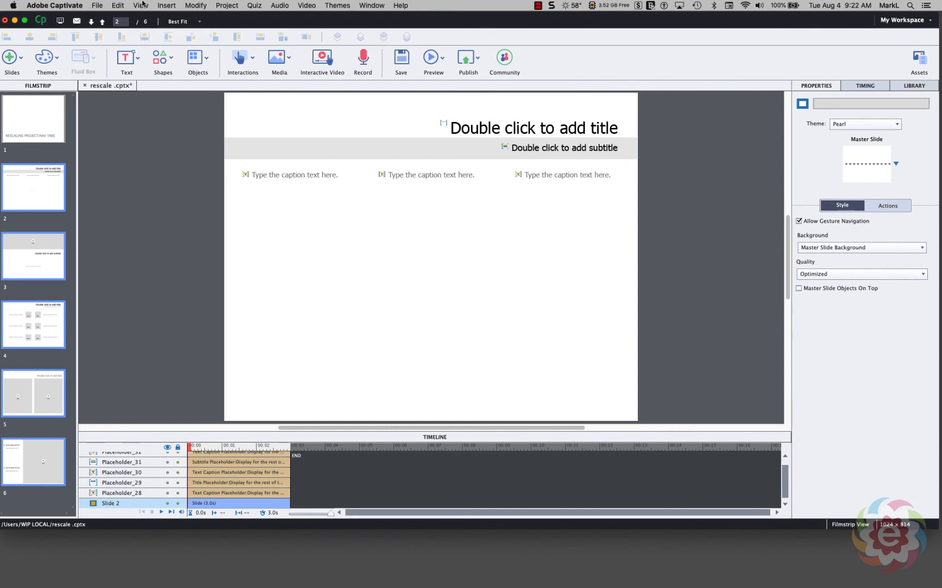
{"action": "left_click", "coordinate": [118, 6]}
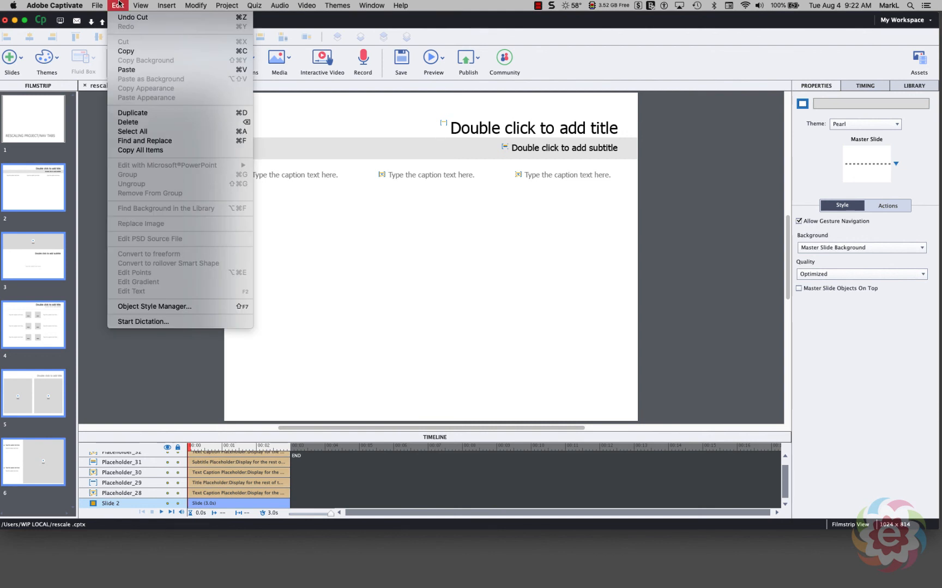
{"action": "left_click", "coordinate": [126, 70]}
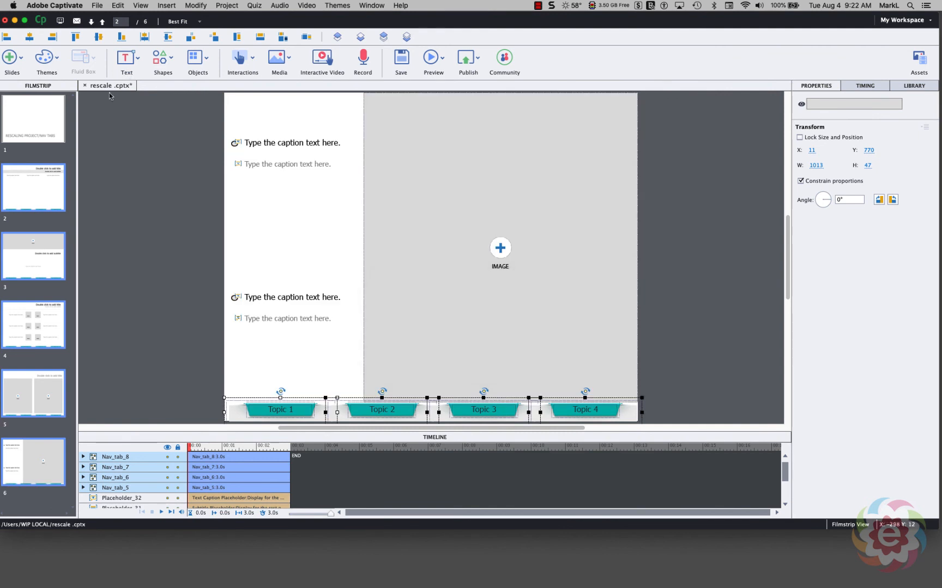
{"action": "mouse_move", "coordinate": [57, 232]}
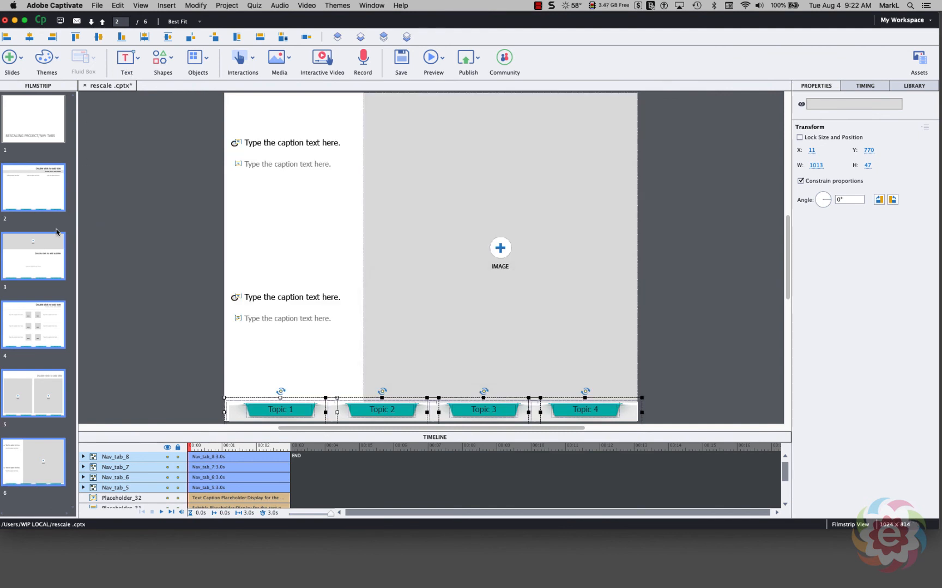
{"action": "left_click", "coordinate": [32, 256]}
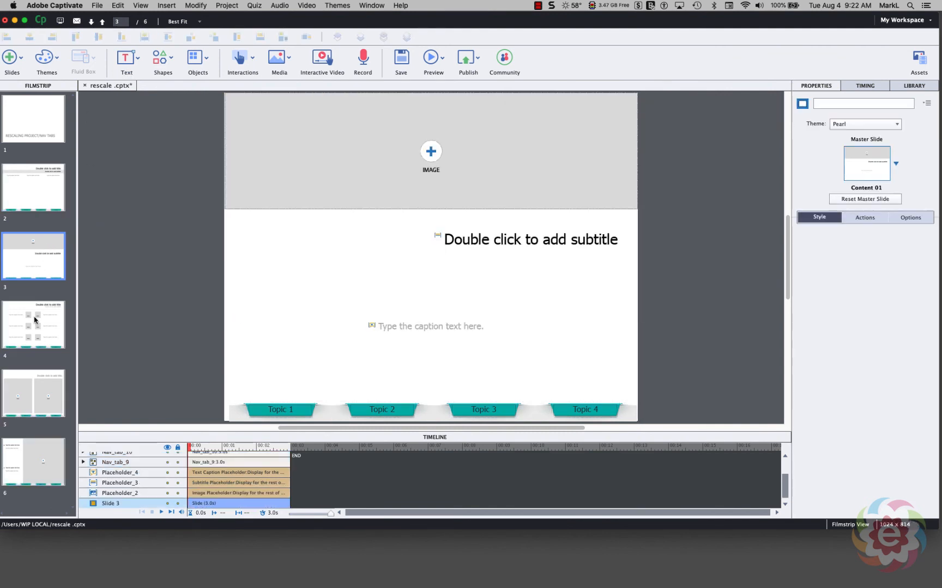
{"action": "left_click", "coordinate": [32, 325]}
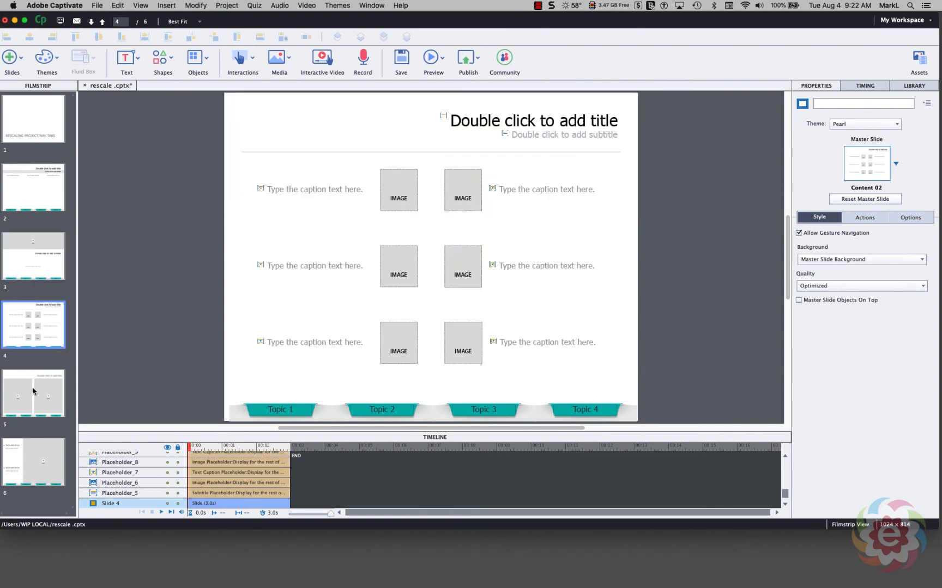
{"action": "left_click", "coordinate": [33, 394]}
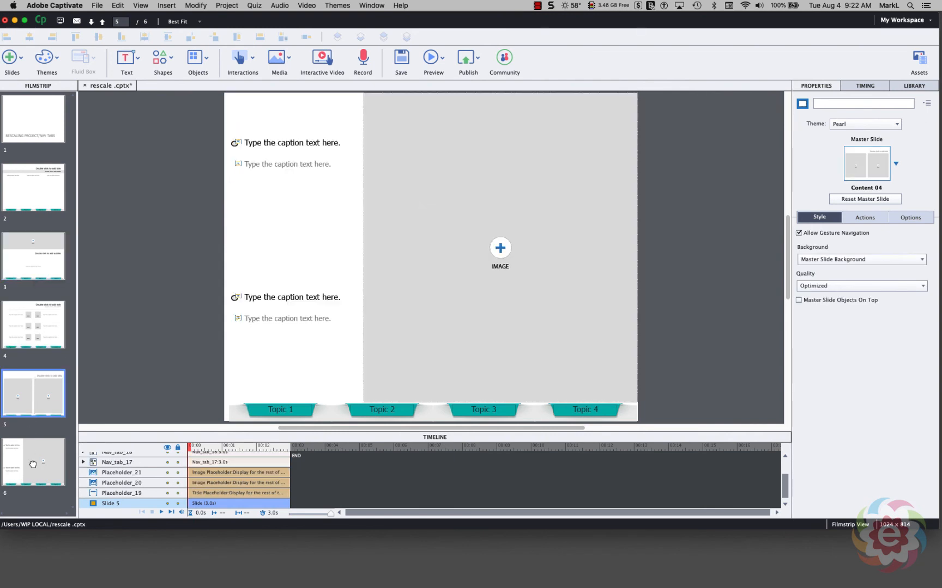
Add a seventh slide using the Conclusion layout after slide 6, then return to slide 2
{"action": "right_click", "coordinate": [33, 463]}
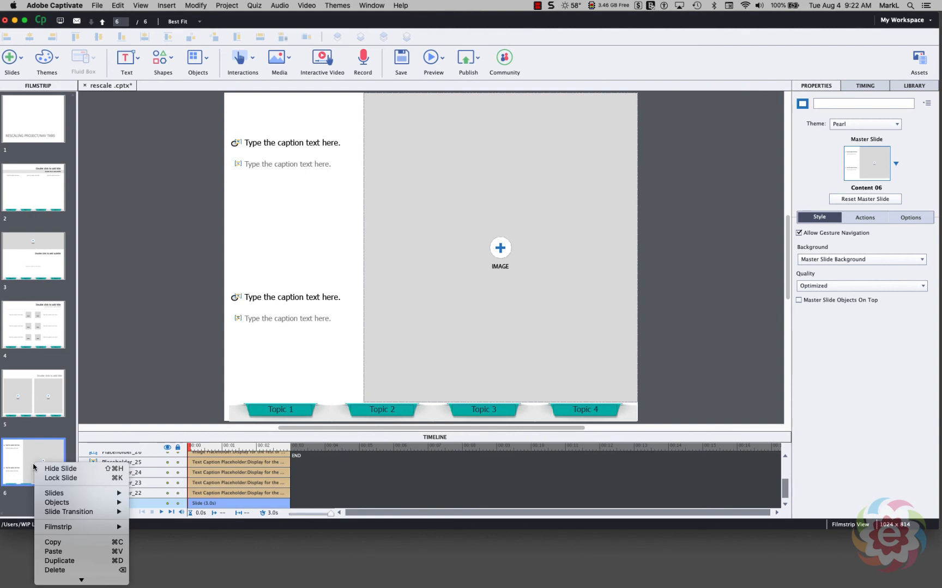
{"action": "left_click", "coordinate": [54, 493]}
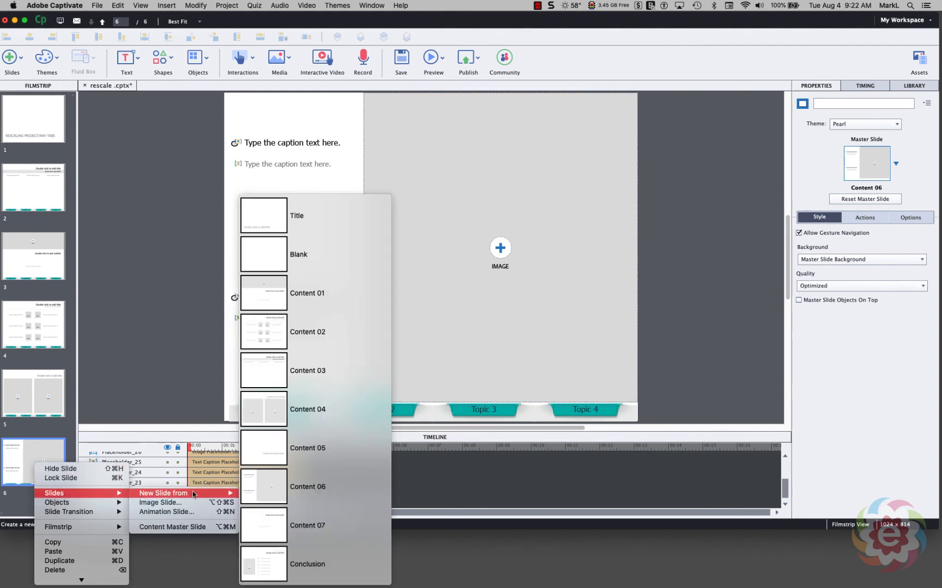
{"action": "mouse_move", "coordinate": [322, 563]}
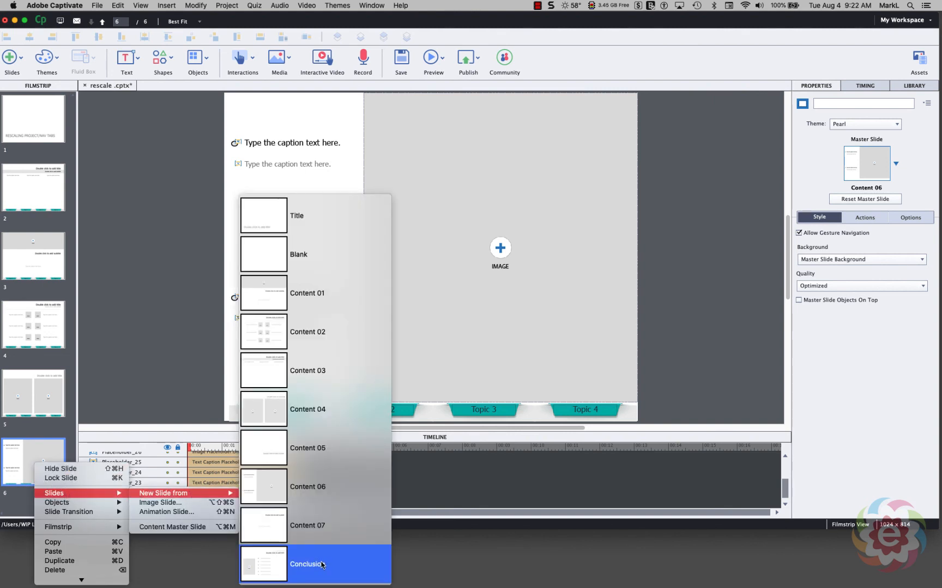
{"action": "left_click", "coordinate": [307, 563]}
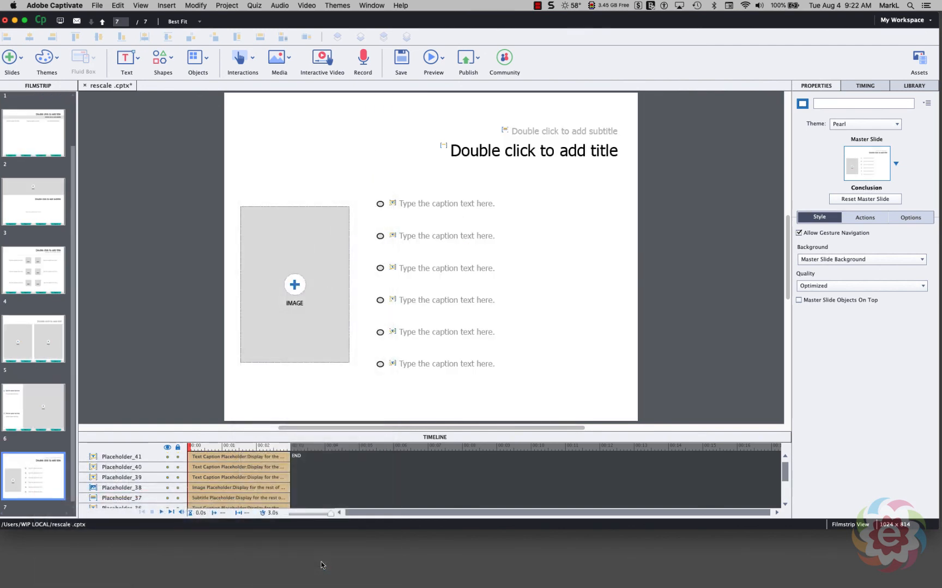
{"action": "left_click", "coordinate": [32, 187]}
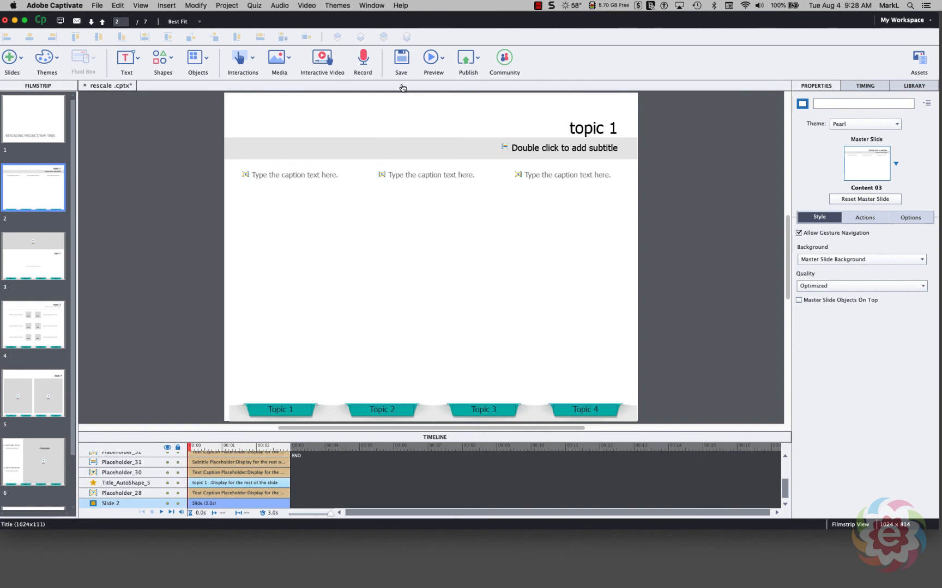
Bring up the Preview choices to launch an HTML5 browser preview
{"action": "left_click", "coordinate": [432, 60]}
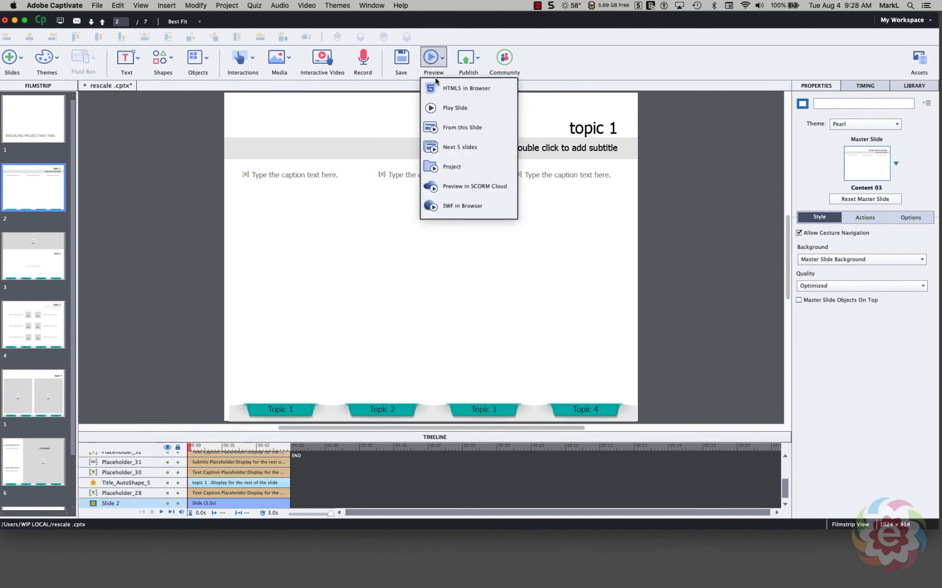
{"action": "mouse_move", "coordinate": [466, 88]}
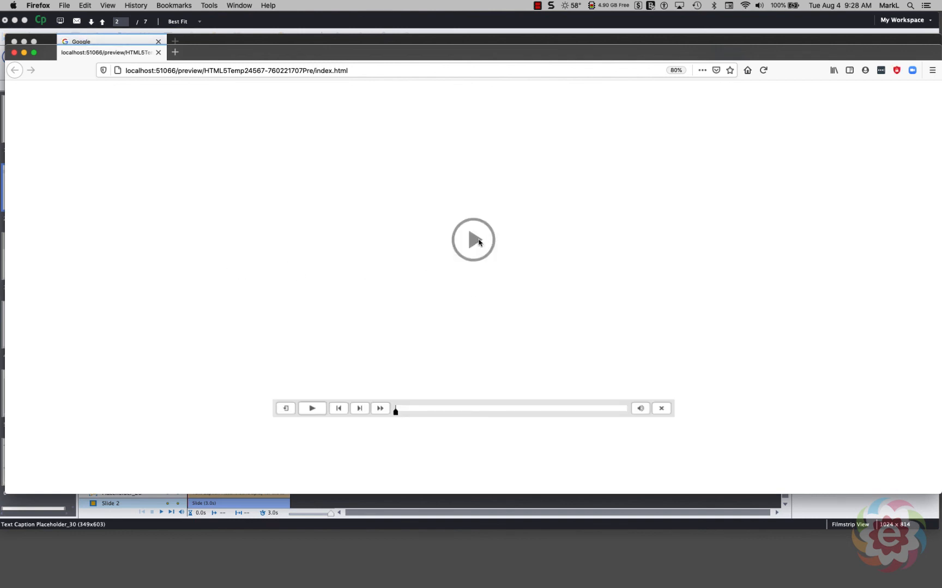
Play the Firefox preview and use the tabs to jump through the topic 1–4 slides
{"action": "left_click", "coordinate": [473, 240]}
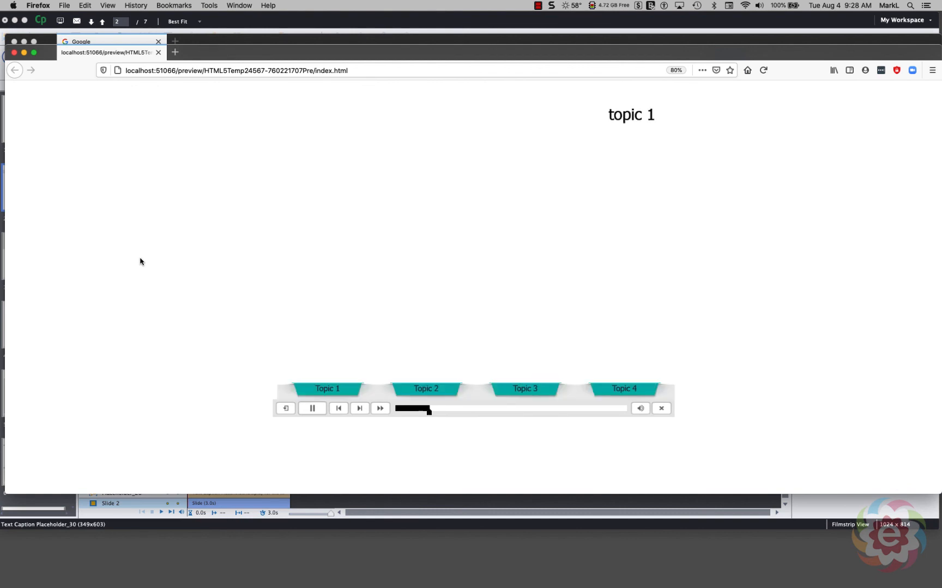
{"action": "left_click", "coordinate": [311, 409]}
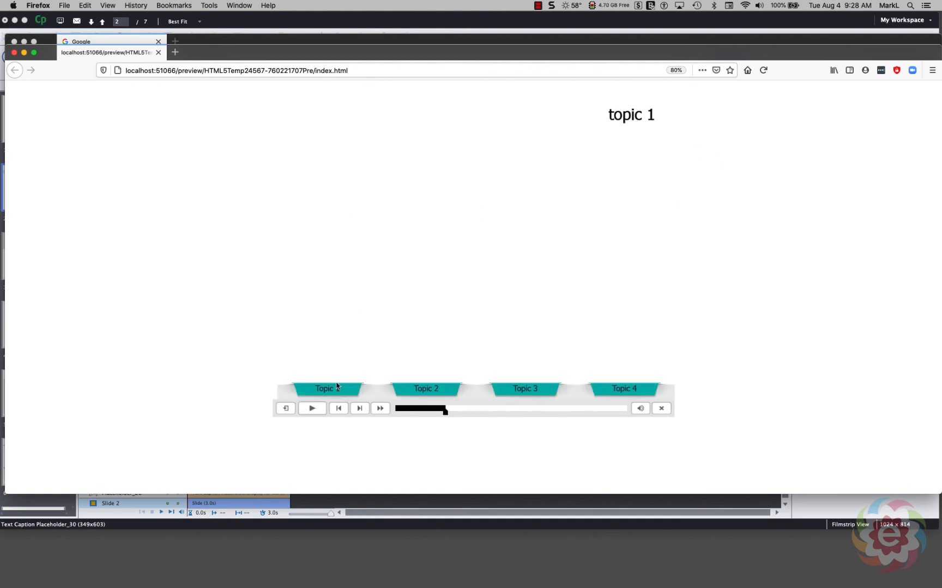
{"action": "mouse_move", "coordinate": [422, 366]}
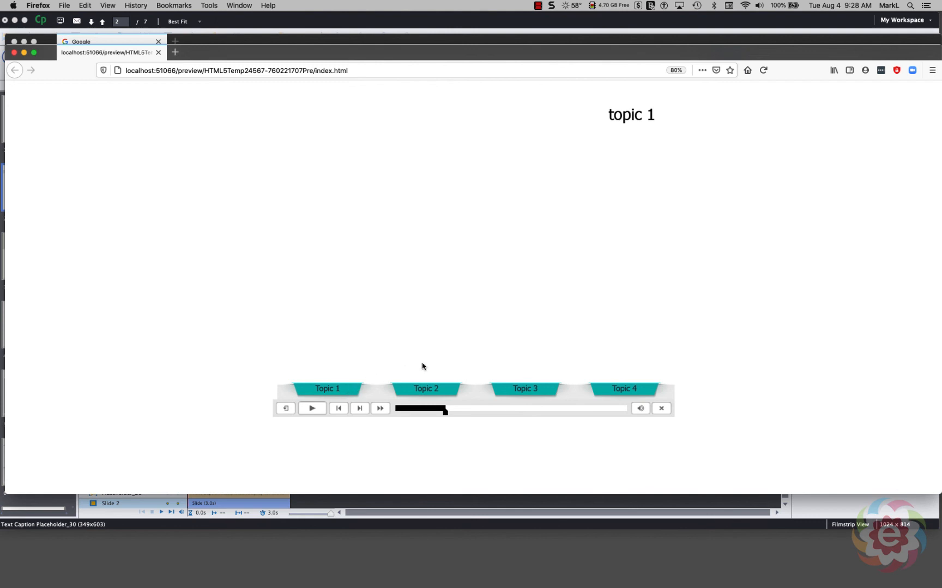
{"action": "mouse_move", "coordinate": [437, 391]}
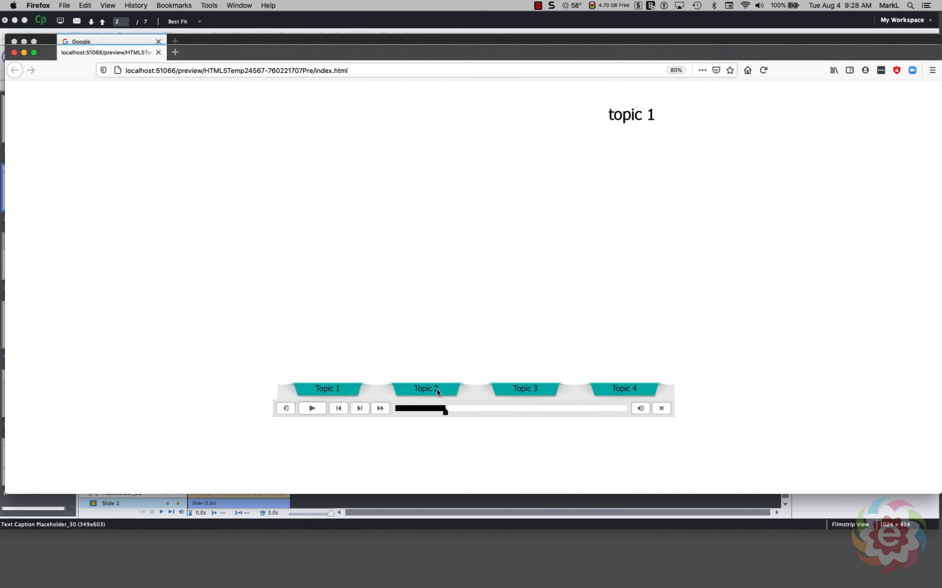
{"action": "left_click", "coordinate": [310, 408]}
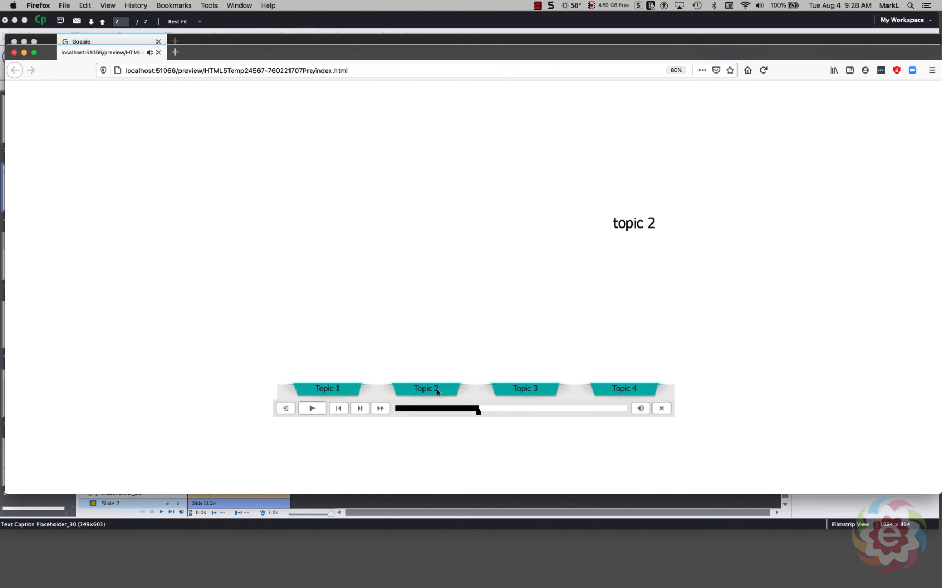
{"action": "mouse_move", "coordinate": [531, 392]}
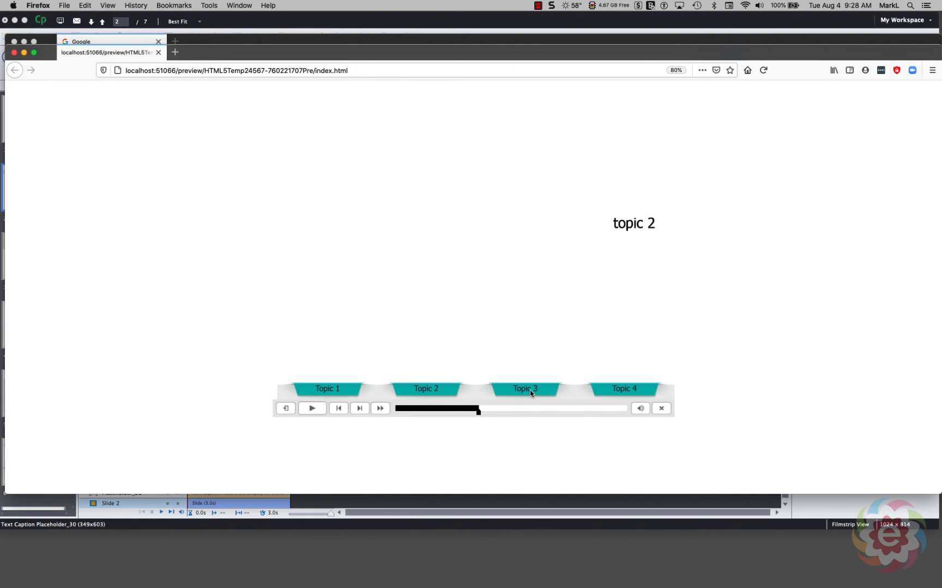
{"action": "left_click", "coordinate": [311, 409]}
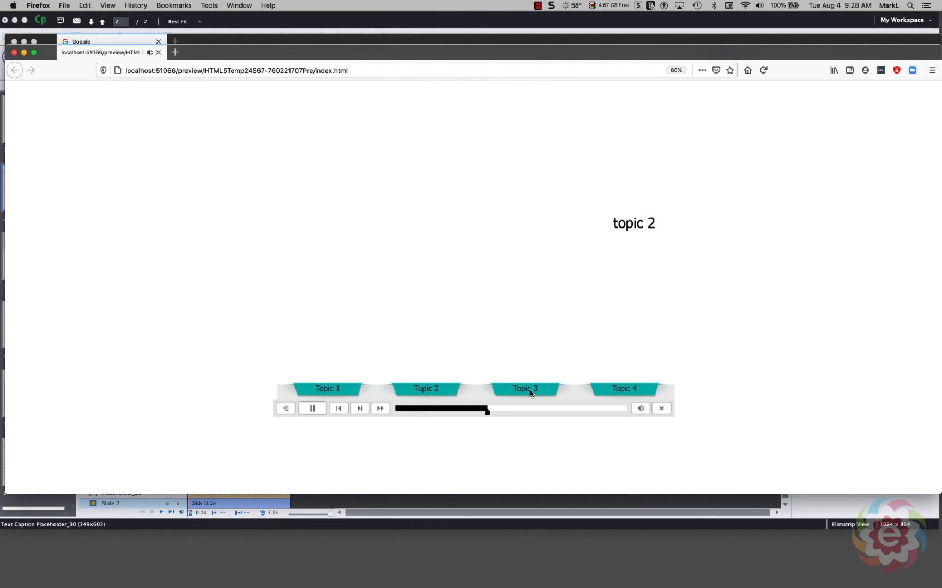
{"action": "left_click", "coordinate": [523, 389]}
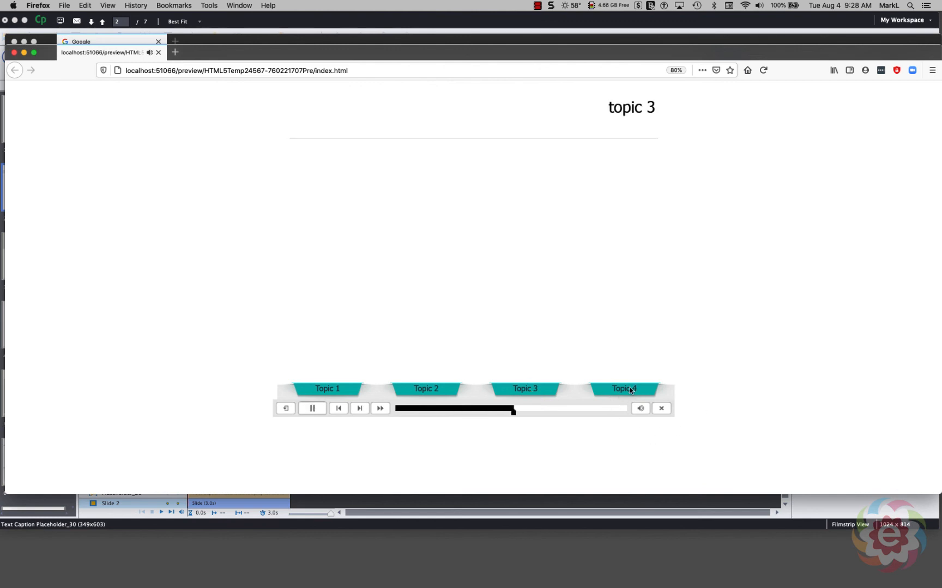
{"action": "left_click", "coordinate": [622, 389]}
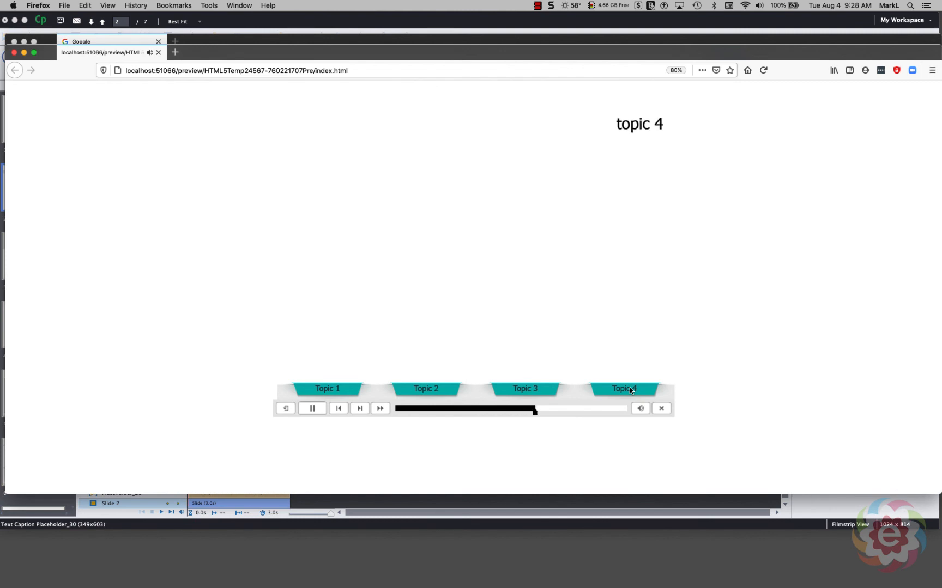
Pause on topic 4, play on to the Conclusion slide, then return to Captivate
{"action": "left_click", "coordinate": [312, 408]}
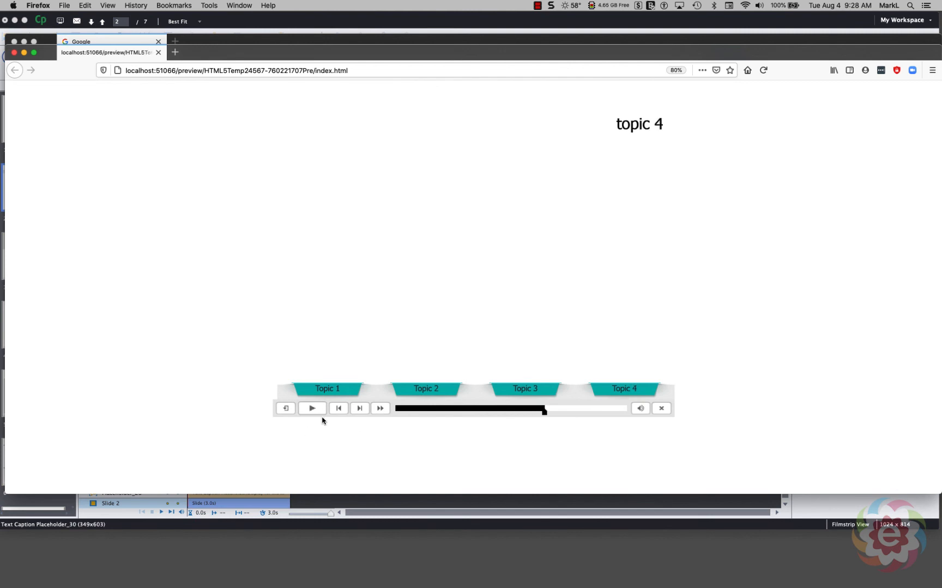
{"action": "mouse_move", "coordinate": [312, 411]}
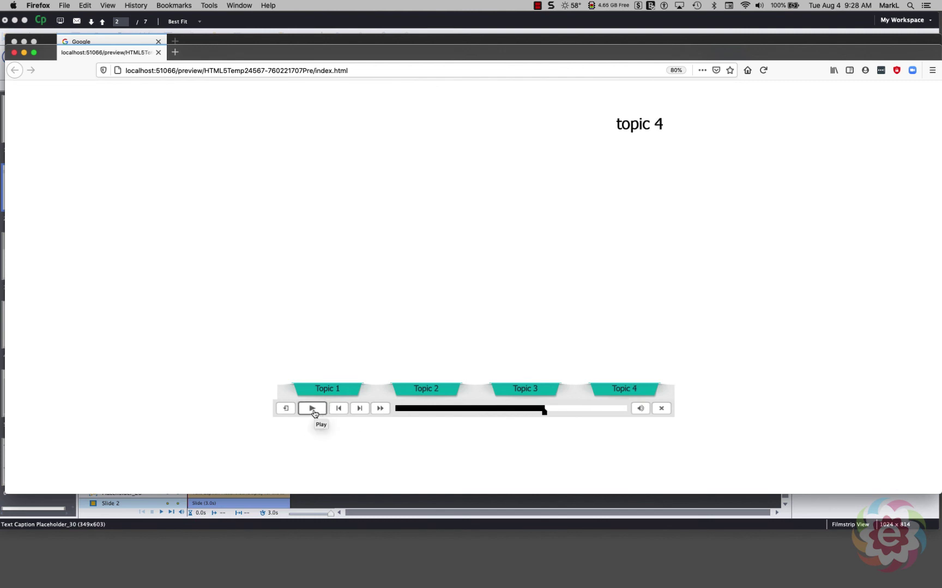
{"action": "left_click", "coordinate": [312, 409]}
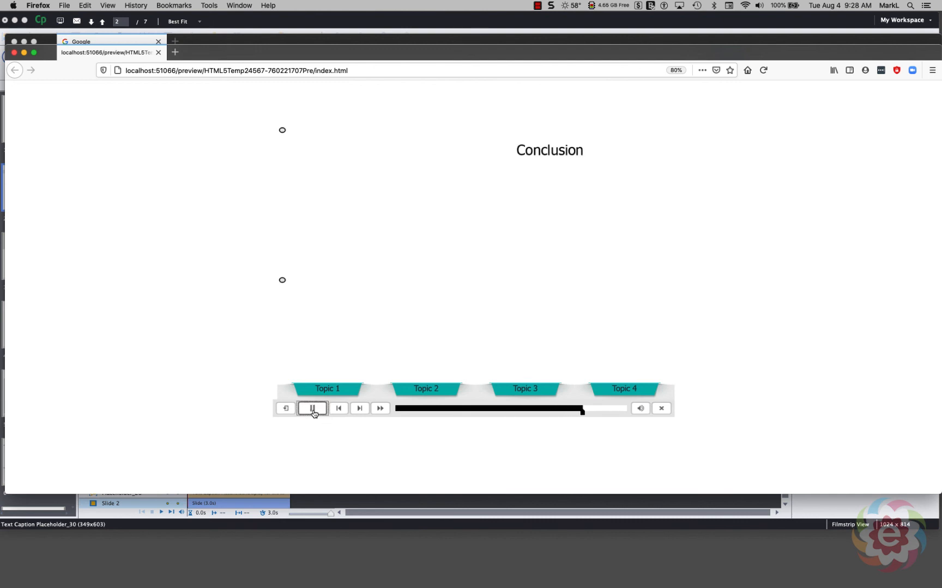
{"action": "left_click", "coordinate": [311, 408]}
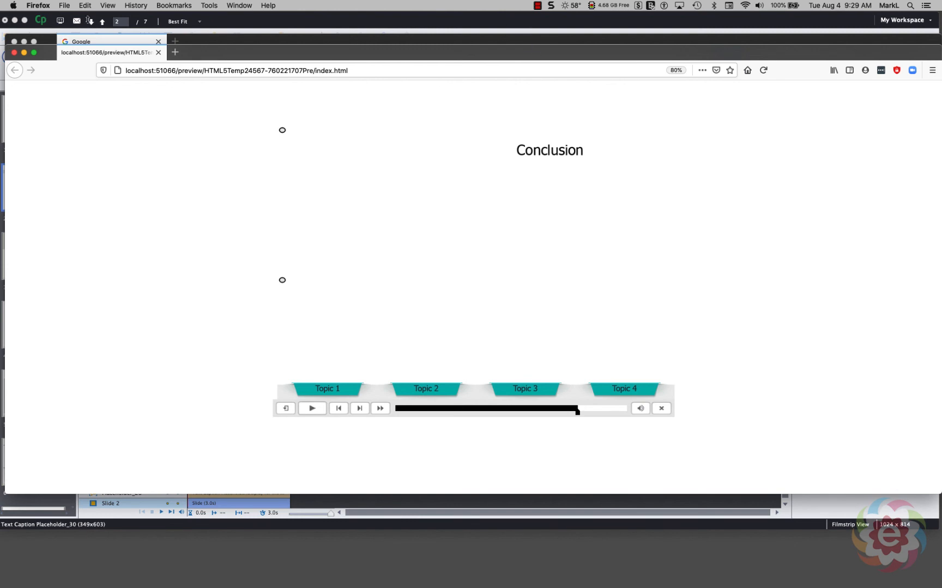
{"action": "left_click", "coordinate": [37, 4]}
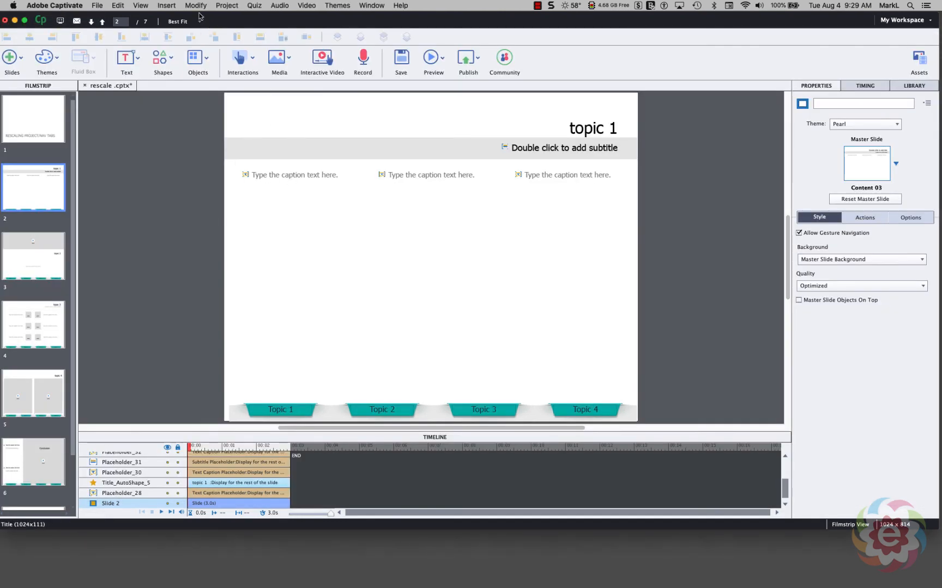
Reopen Rescale Project from the Modify menu and untick Maintain Aspect Ratio
{"action": "left_click", "coordinate": [195, 5]}
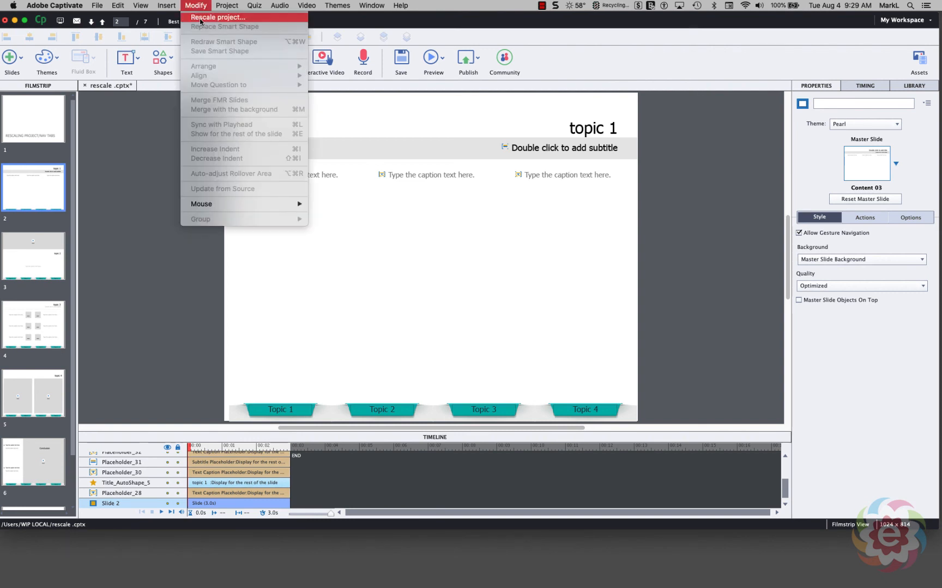
{"action": "left_click", "coordinate": [217, 16]}
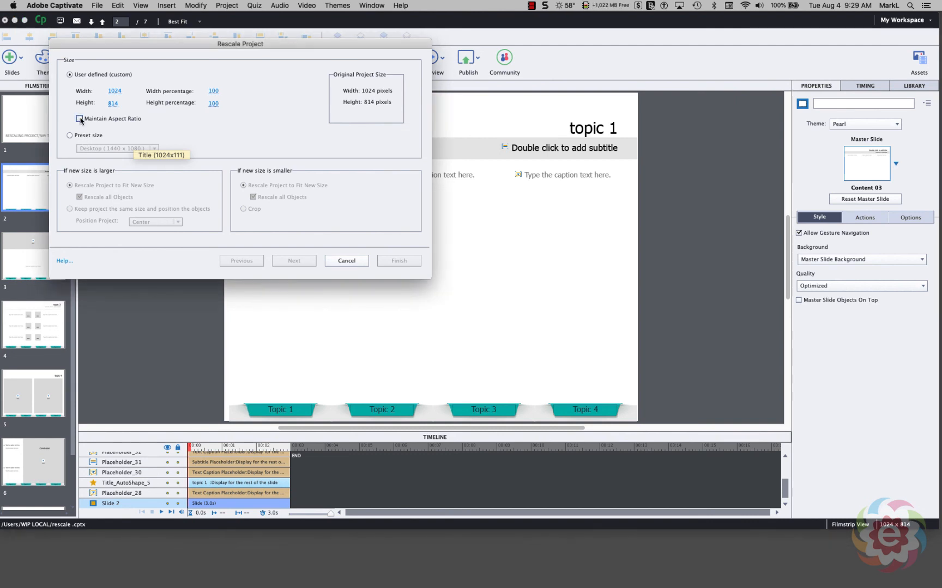
{"action": "left_click", "coordinate": [80, 119]}
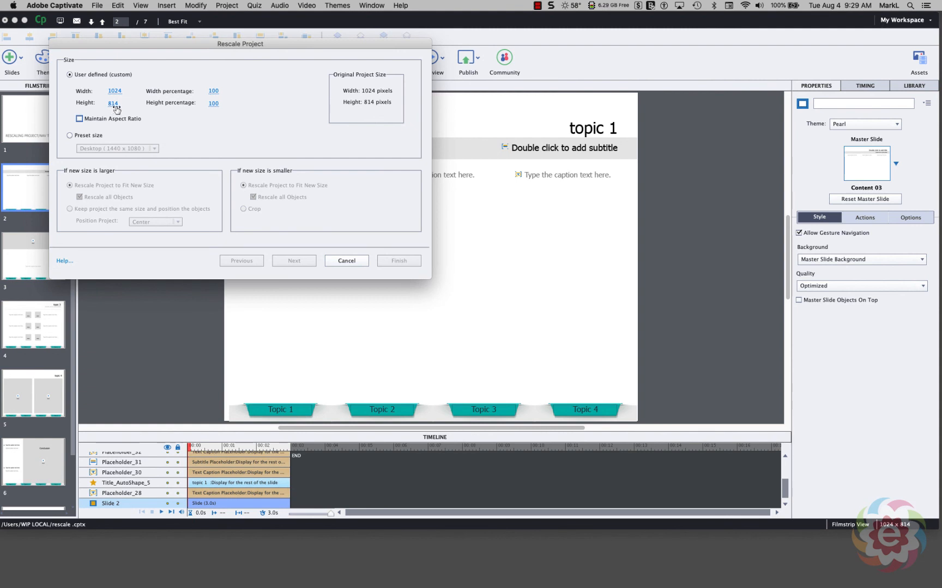
{"action": "mouse_move", "coordinate": [115, 131]}
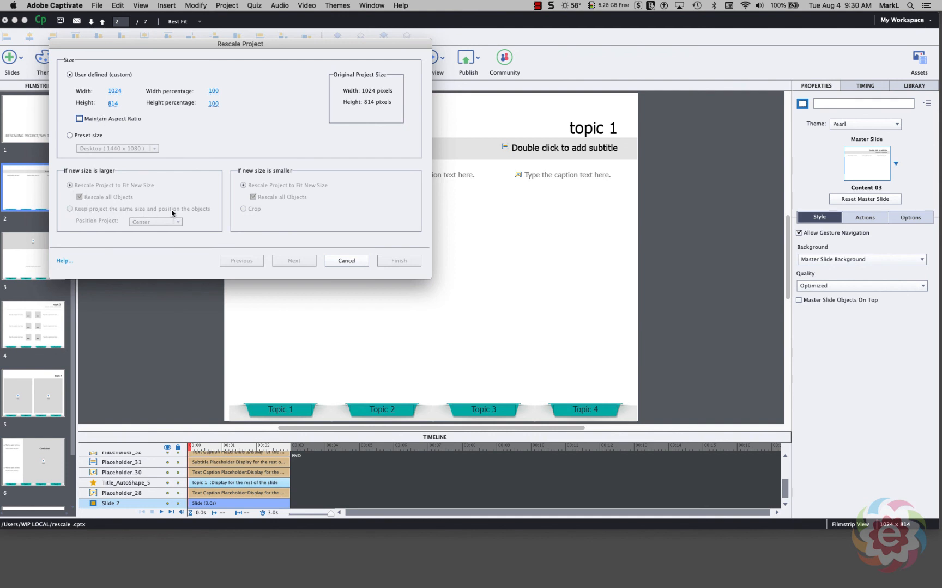
{"action": "mouse_move", "coordinate": [143, 227]}
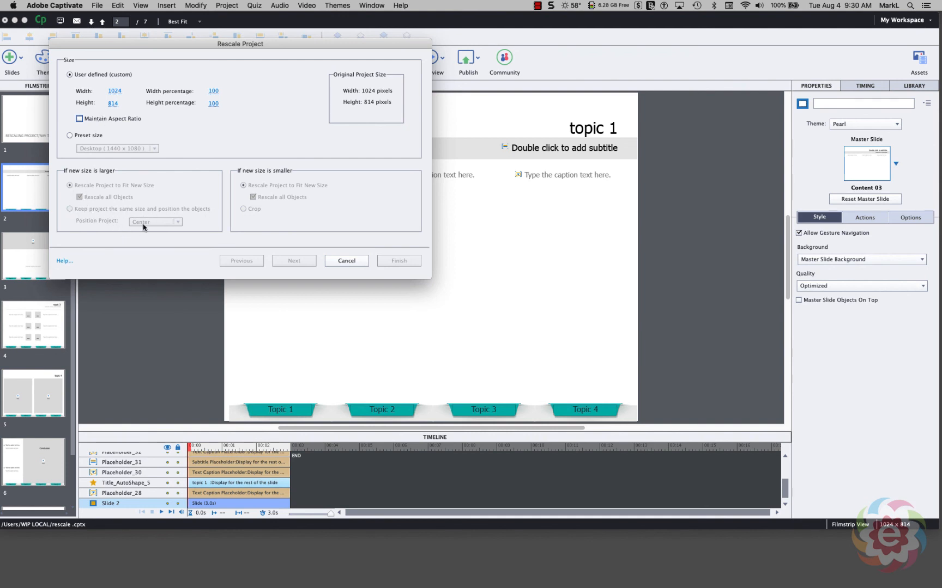
{"action": "mouse_move", "coordinate": [160, 228]}
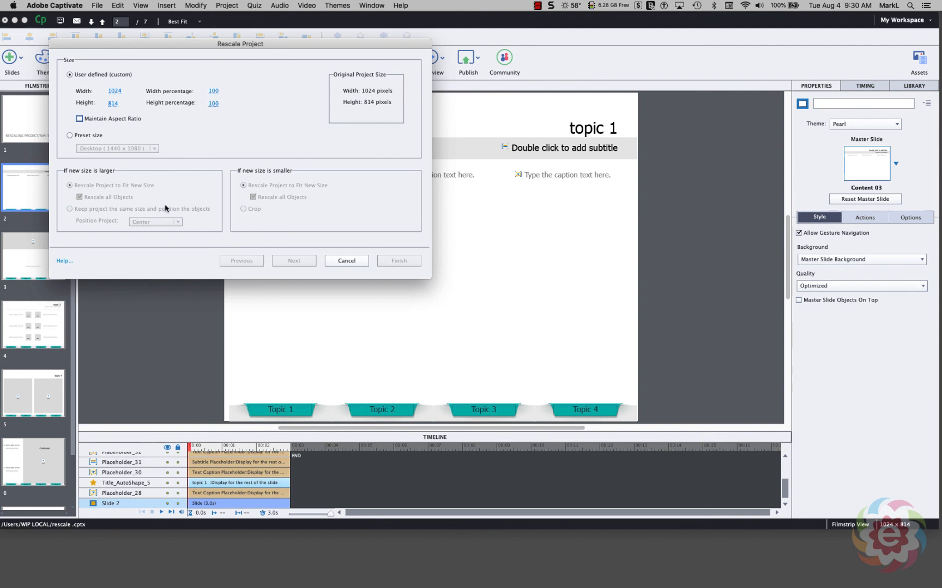
{"action": "mouse_move", "coordinate": [333, 407]}
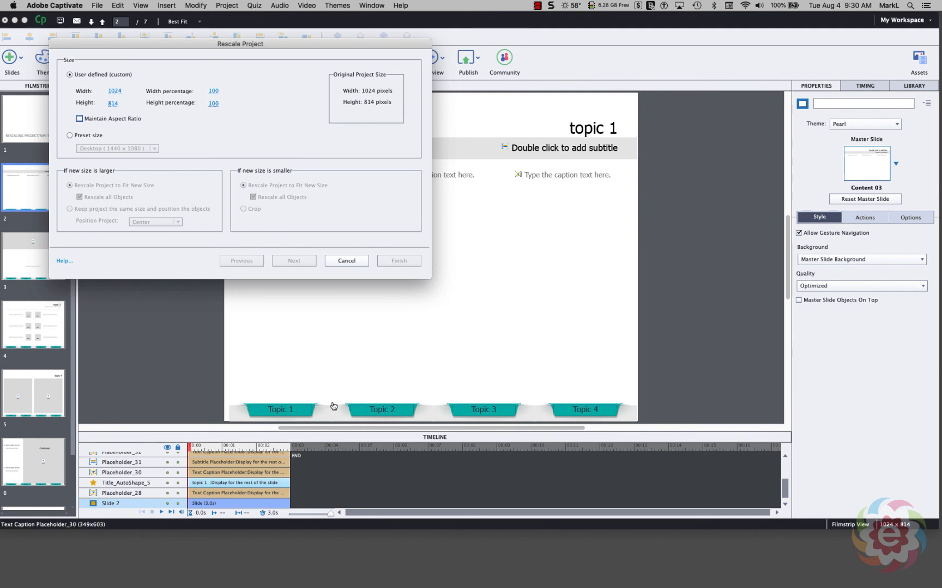
{"action": "mouse_move", "coordinate": [544, 413]}
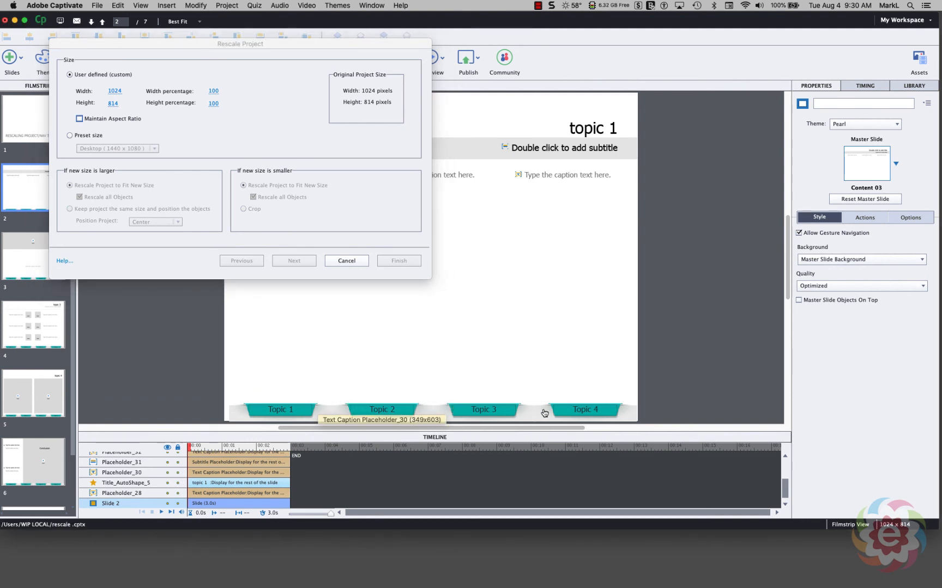
{"action": "mouse_move", "coordinate": [597, 412]}
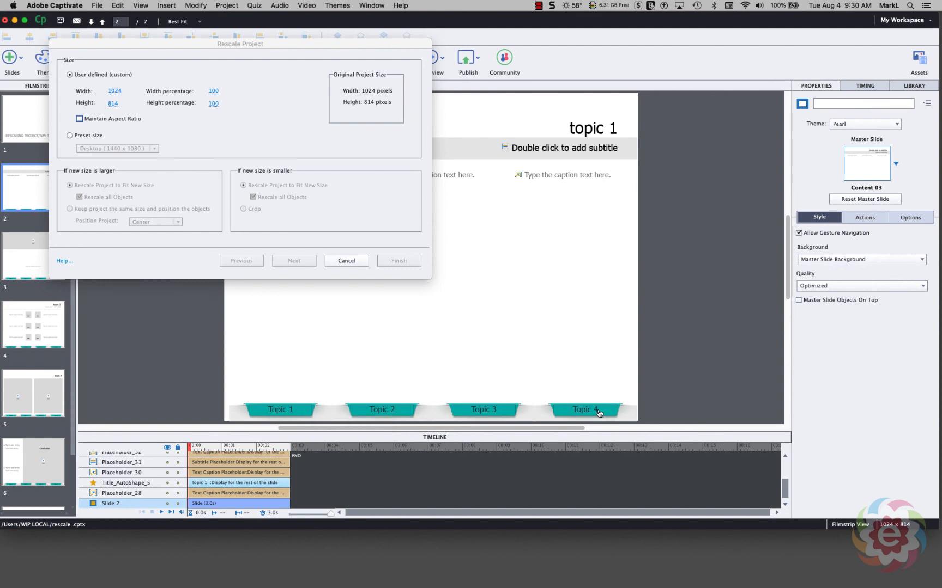
{"action": "mouse_move", "coordinate": [333, 330]}
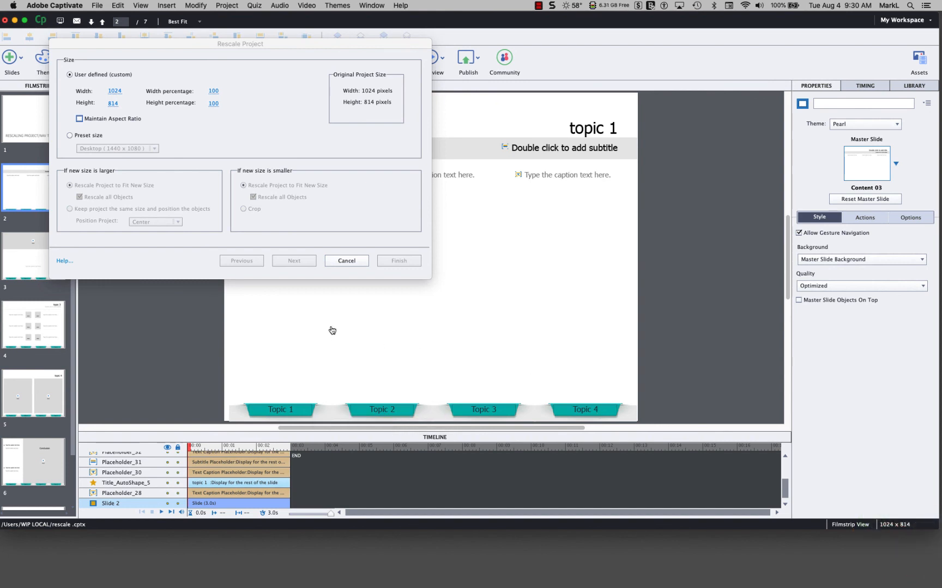